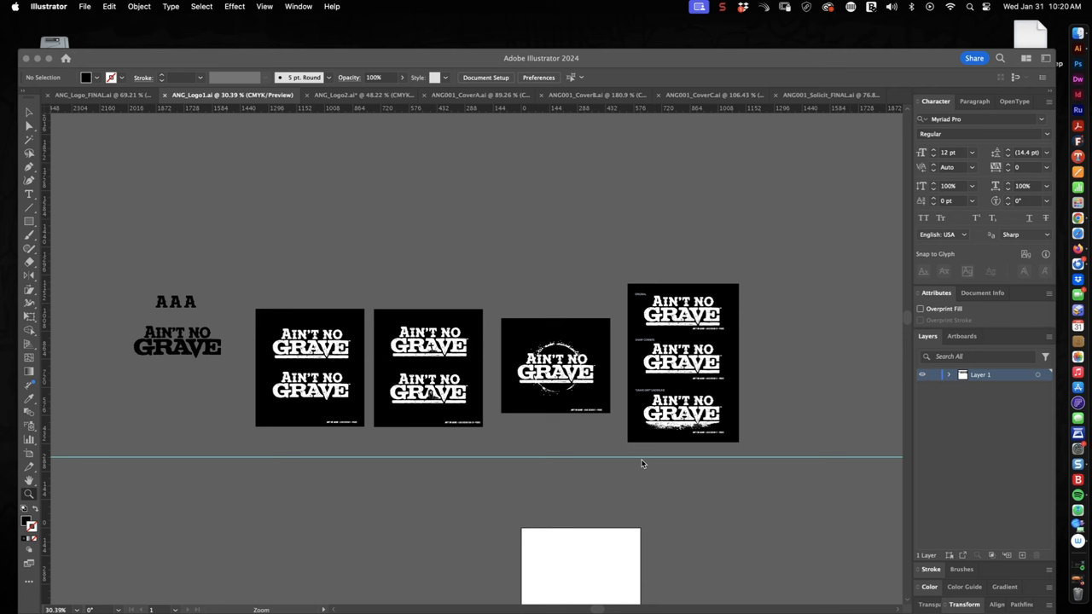
{"action": "mouse_move", "coordinate": [250, 461]}
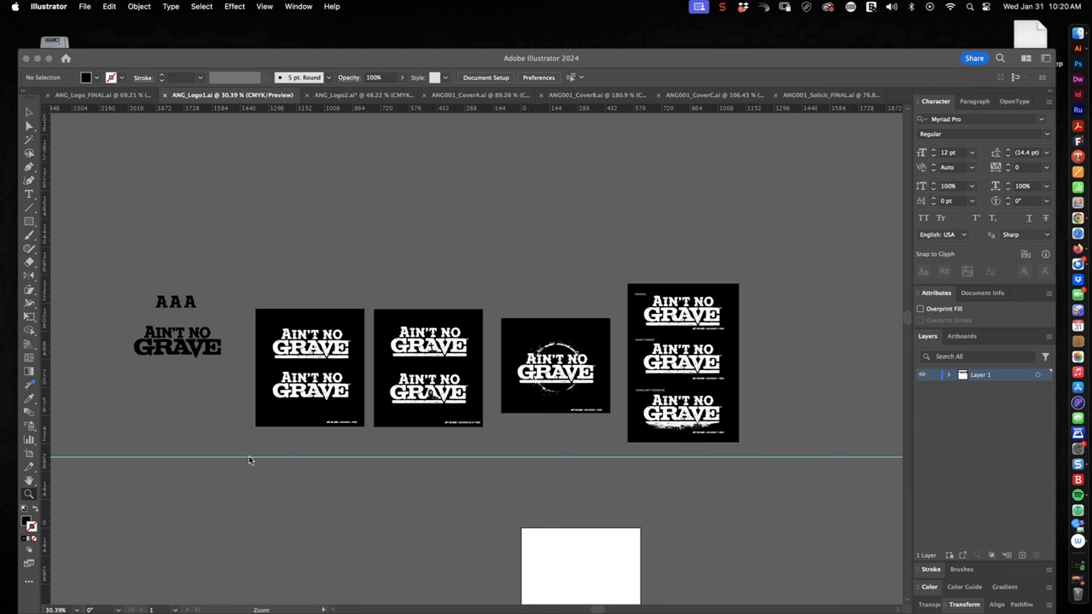
{"action": "mouse_move", "coordinate": [324, 205]}
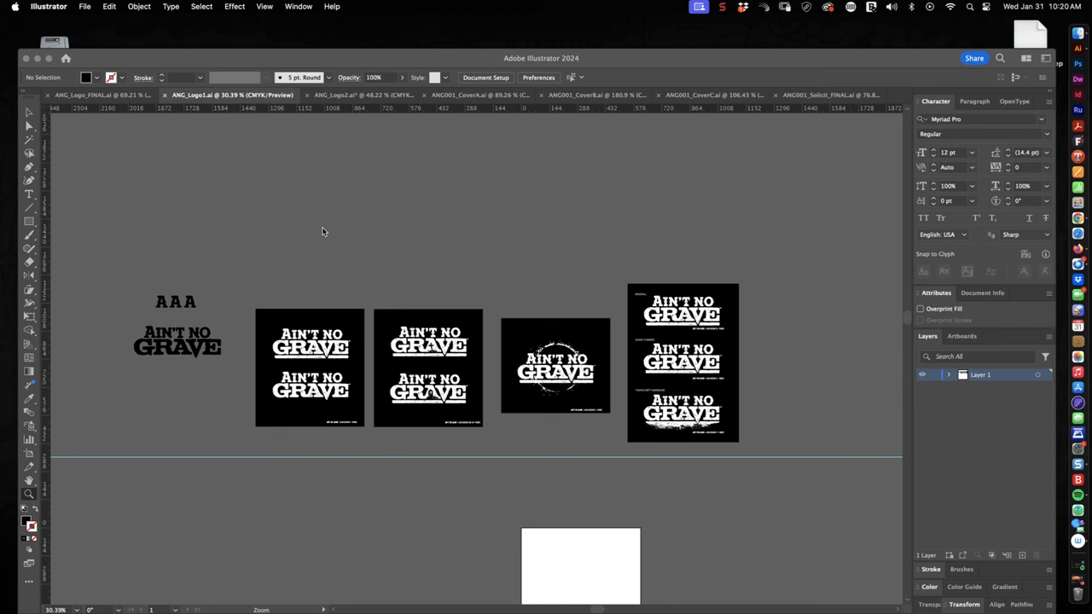
{"action": "mouse_move", "coordinate": [328, 229]}
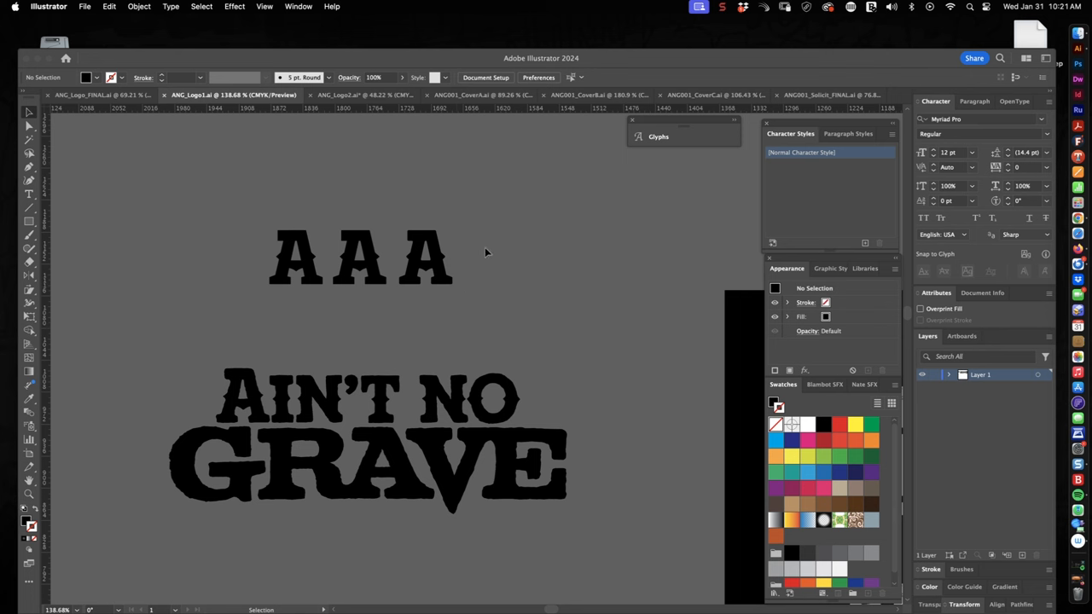
{"action": "mouse_move", "coordinate": [484, 258]}
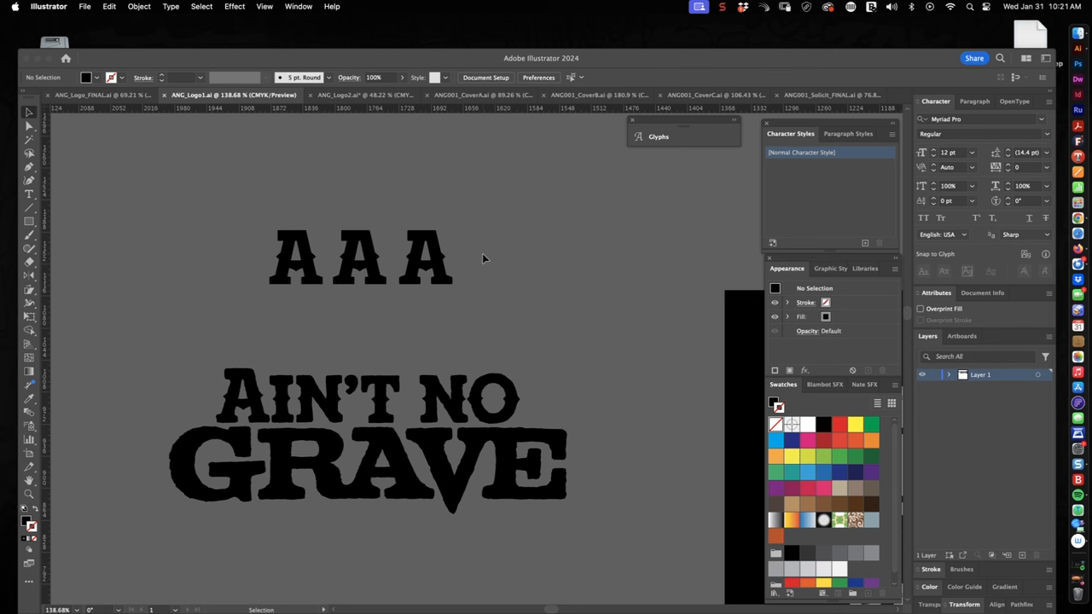
{"action": "mouse_move", "coordinate": [479, 325]}
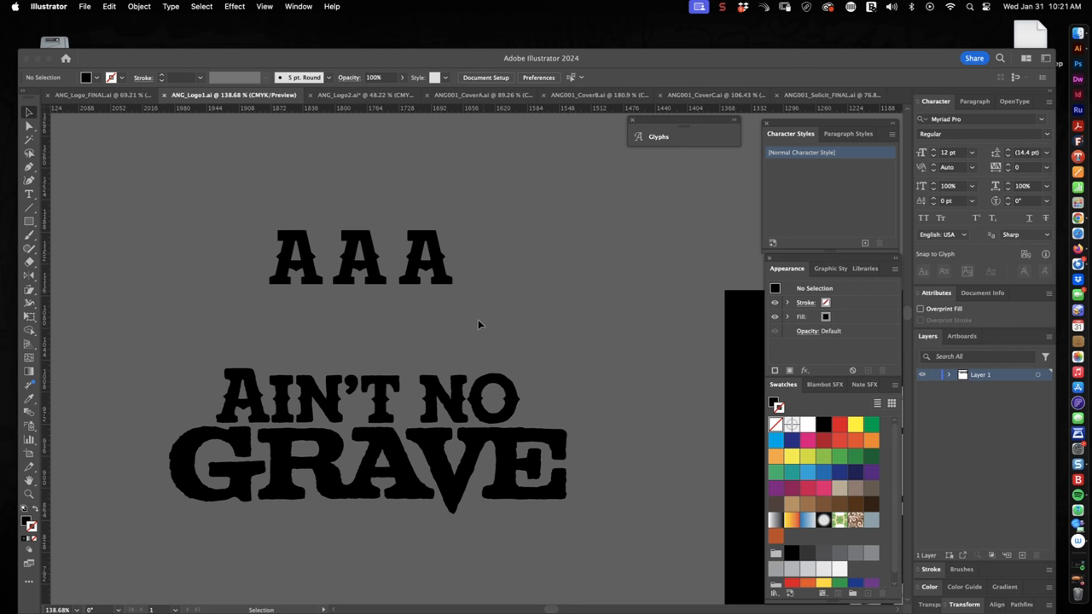
{"action": "mouse_move", "coordinate": [478, 320]}
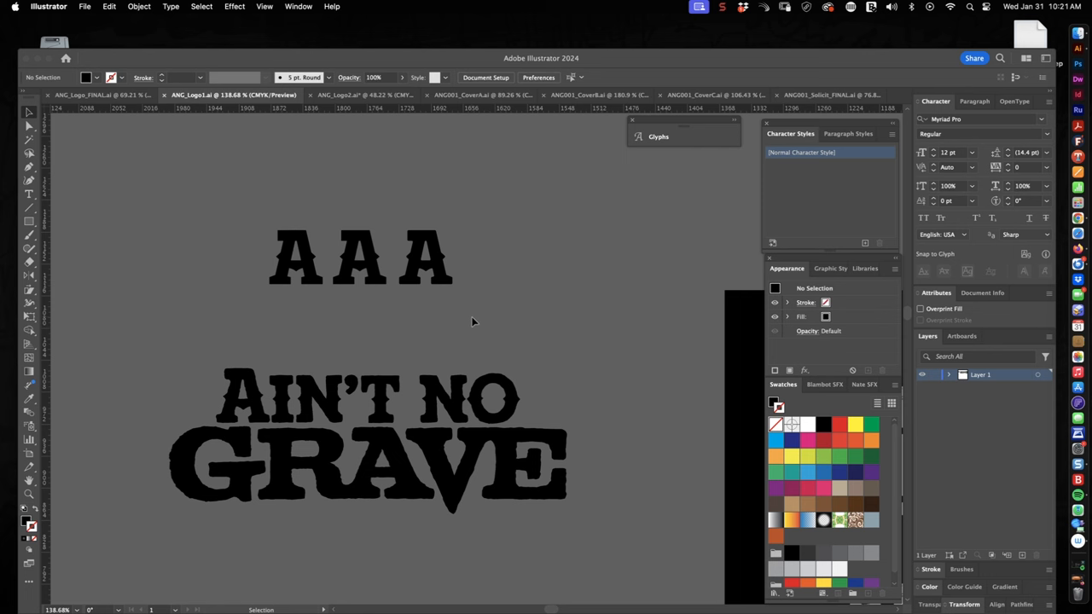
{"action": "mouse_move", "coordinate": [475, 319]}
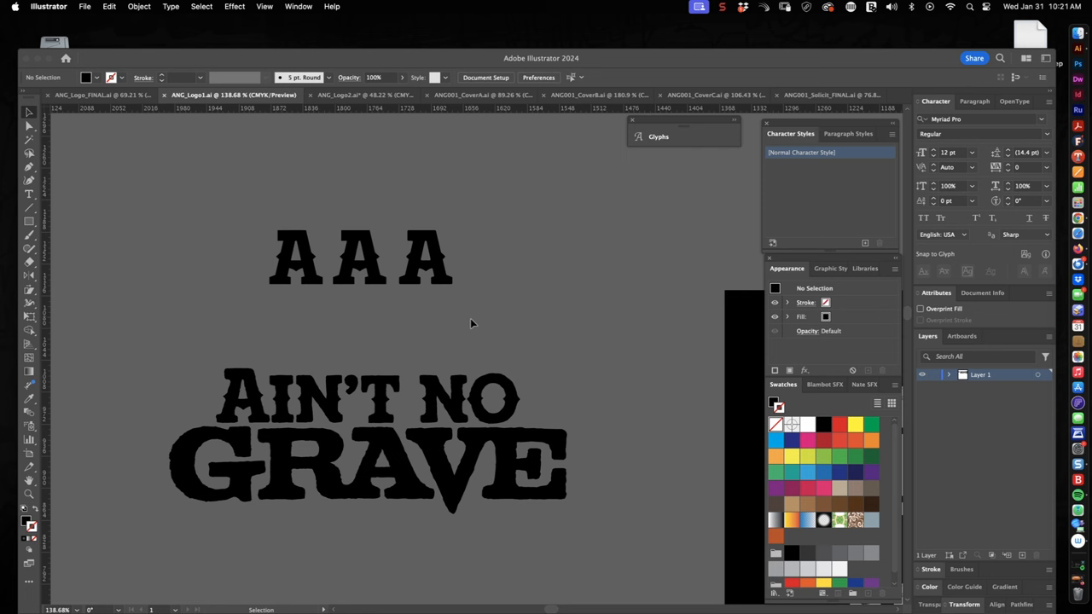
{"action": "mouse_move", "coordinate": [473, 320]}
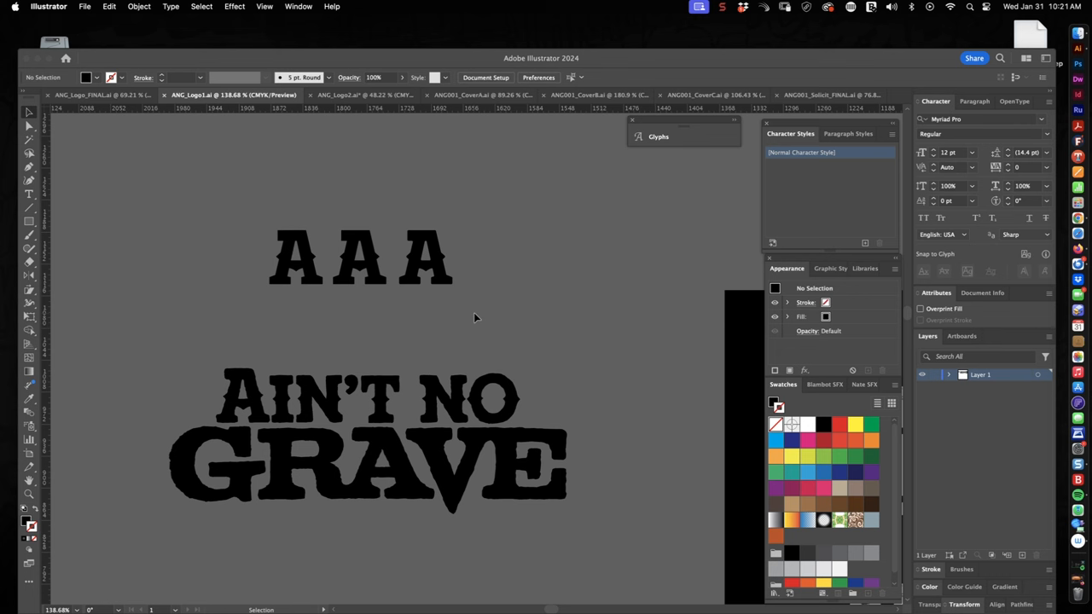
{"action": "mouse_move", "coordinate": [455, 315]}
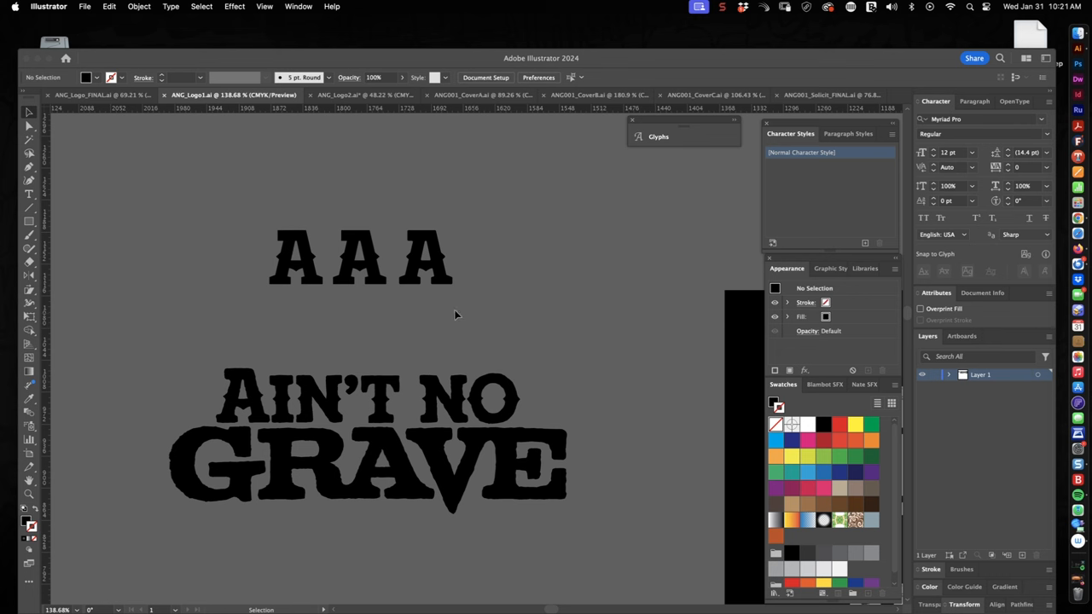
{"action": "mouse_move", "coordinate": [546, 291]}
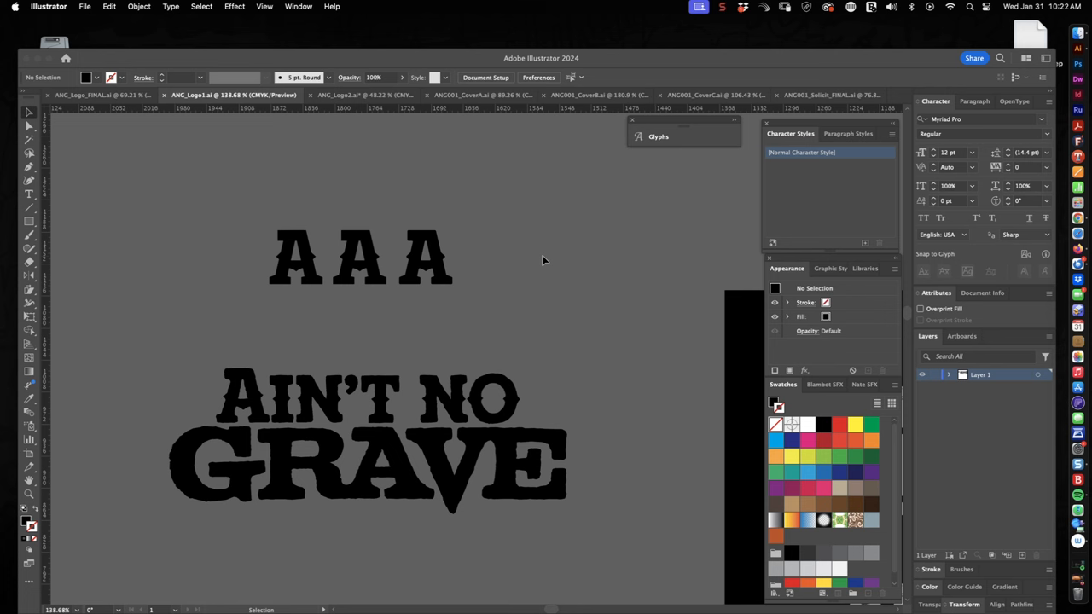
{"action": "mouse_move", "coordinate": [480, 167]}
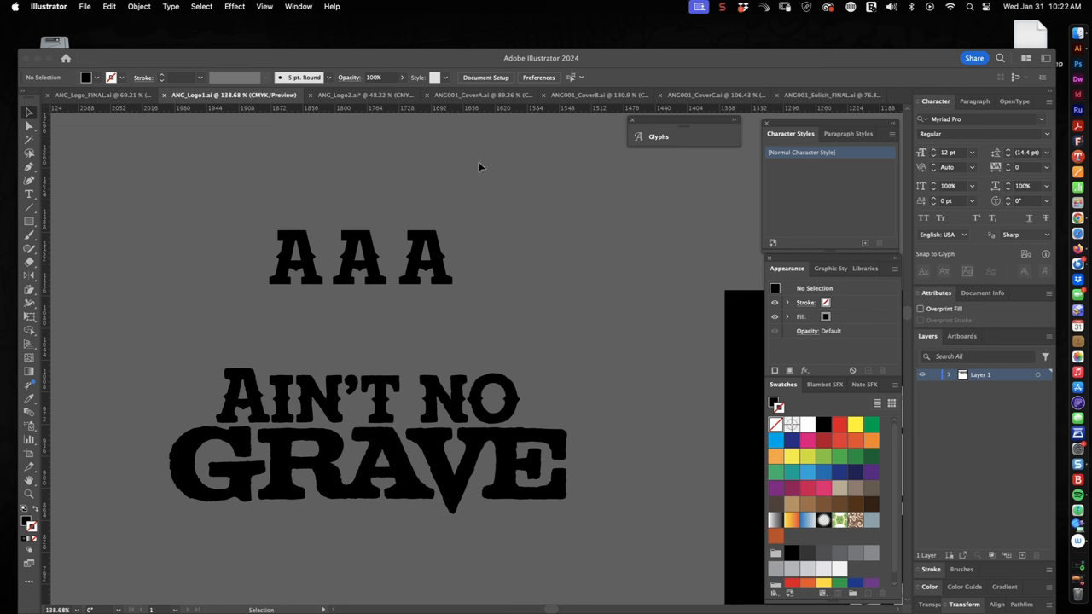
{"action": "mouse_move", "coordinate": [464, 204]}
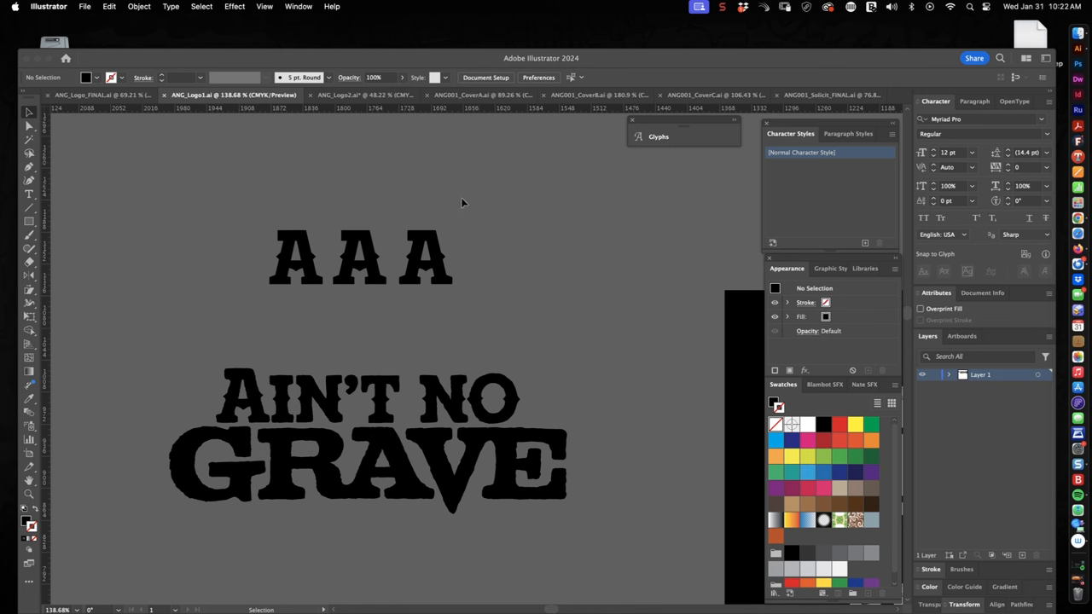
{"action": "mouse_move", "coordinate": [501, 313]}
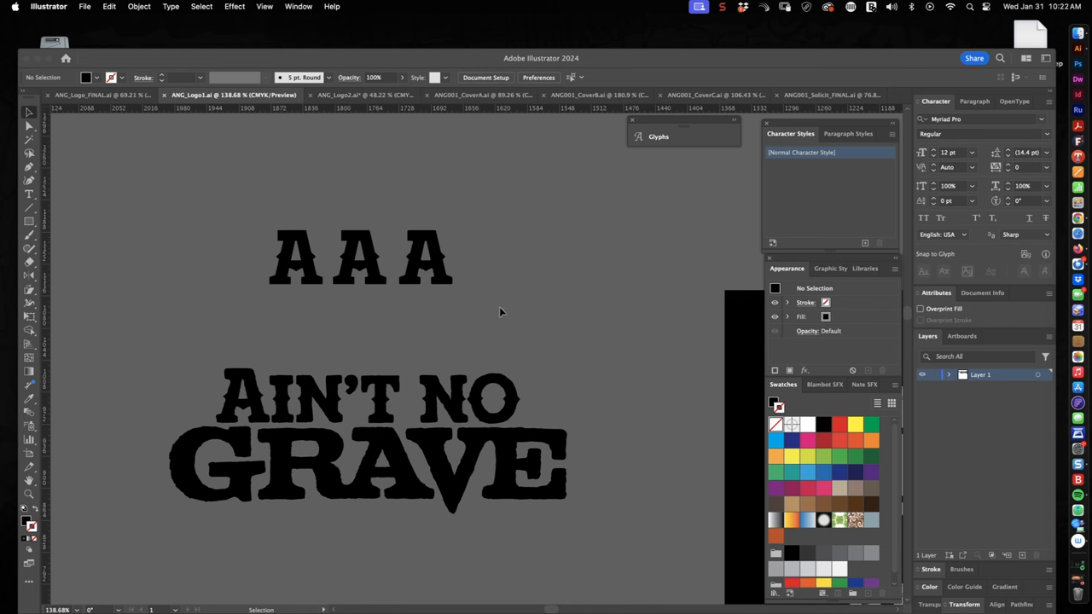
{"action": "mouse_move", "coordinate": [495, 301]}
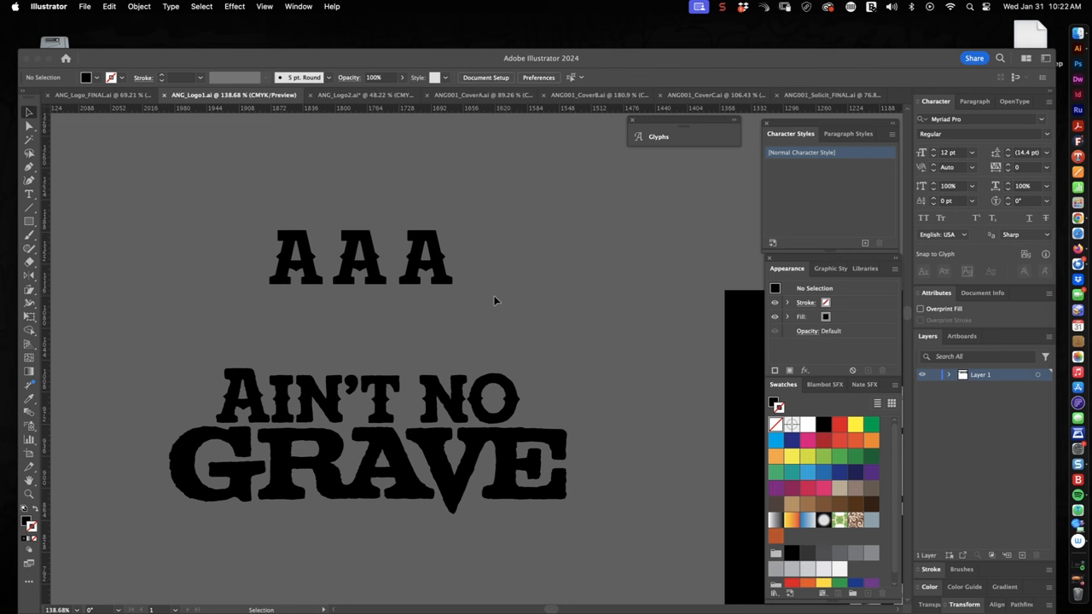
{"action": "mouse_move", "coordinate": [488, 334]}
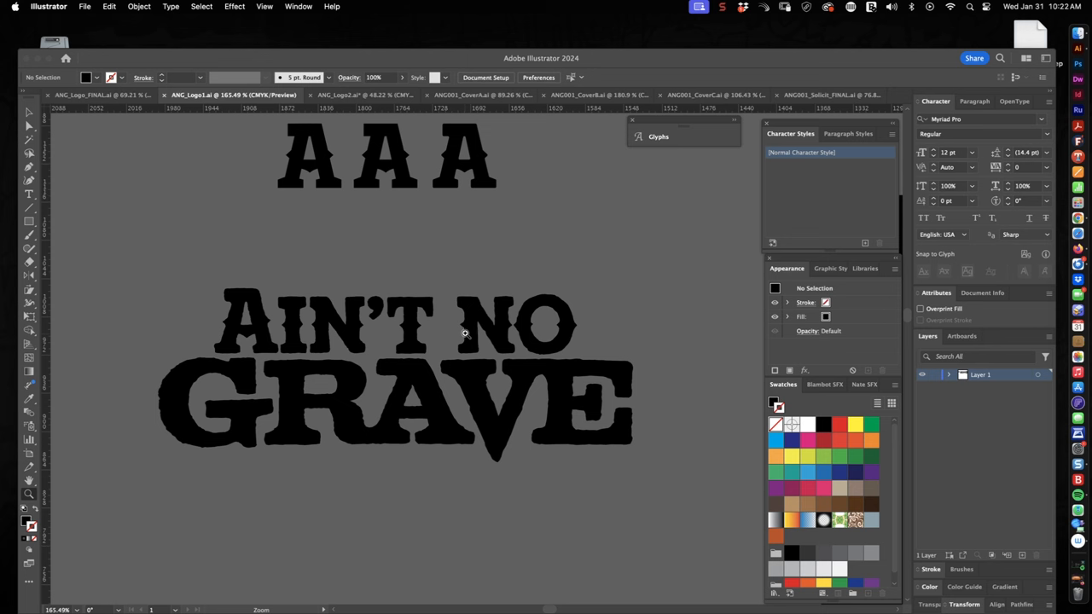
{"action": "mouse_move", "coordinate": [466, 331]}
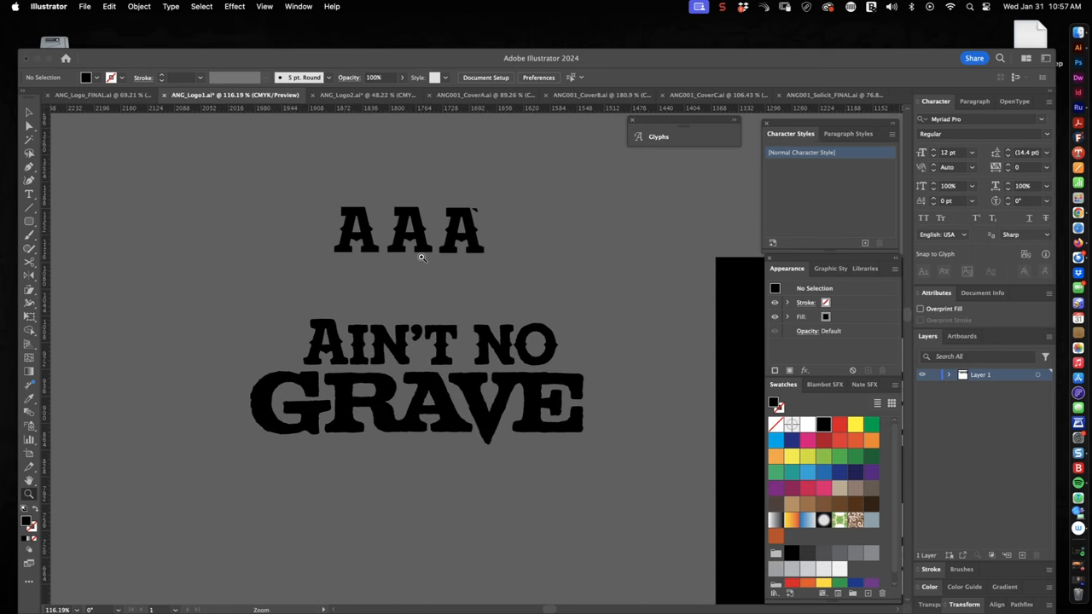
{"action": "mouse_move", "coordinate": [401, 302]}
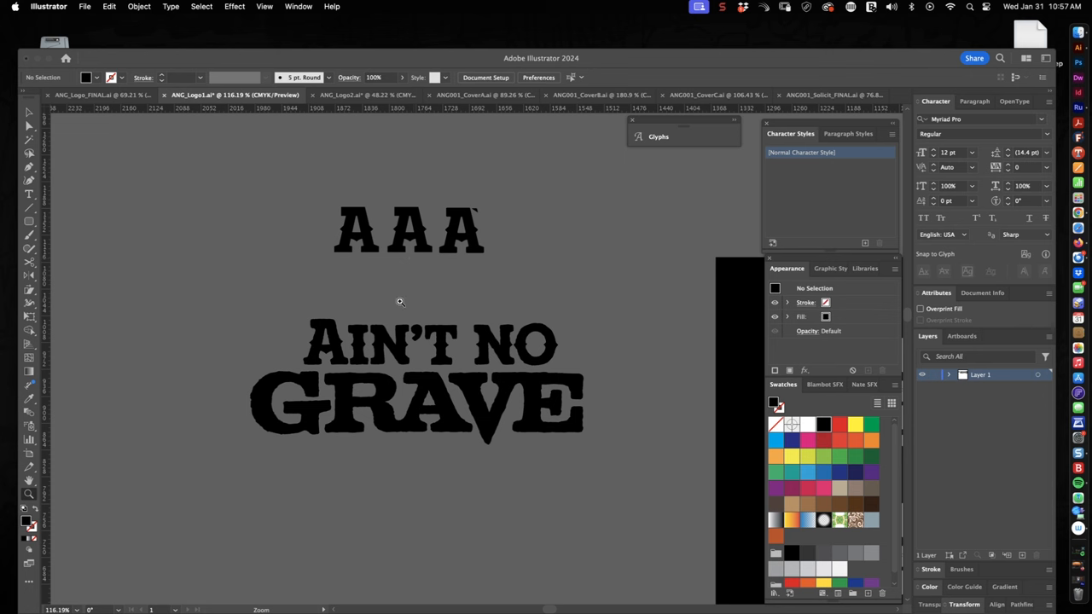
{"action": "mouse_move", "coordinate": [393, 298]}
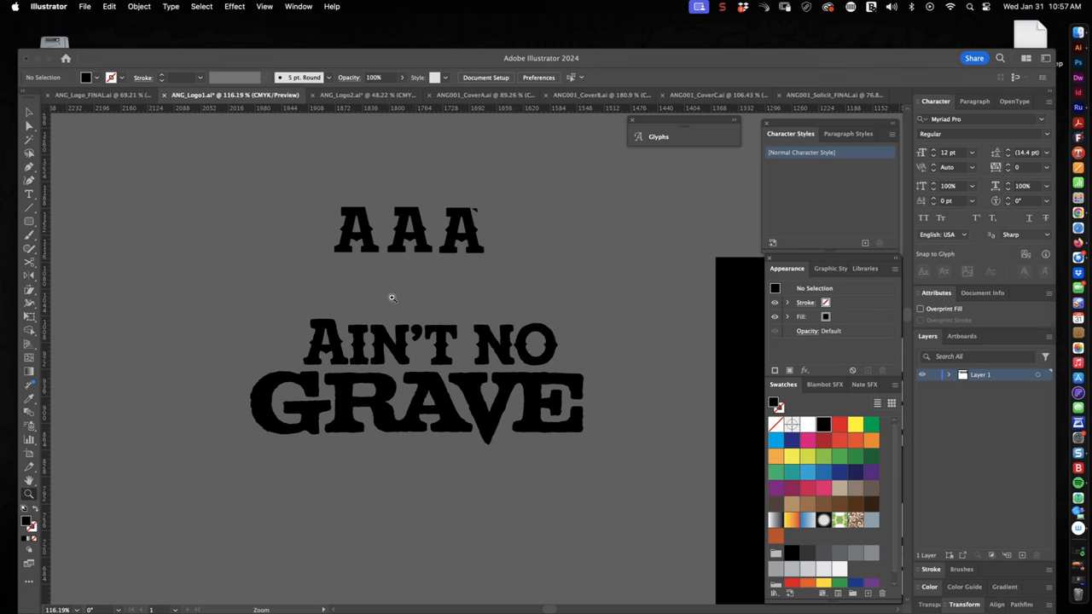
{"action": "mouse_move", "coordinate": [370, 288]}
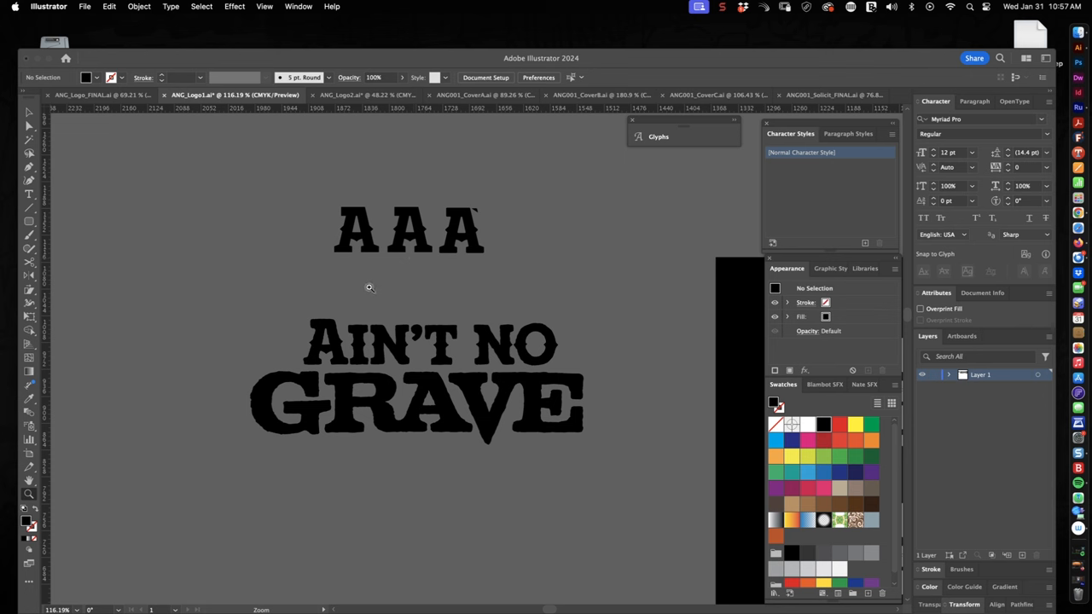
{"action": "mouse_move", "coordinate": [355, 316]}
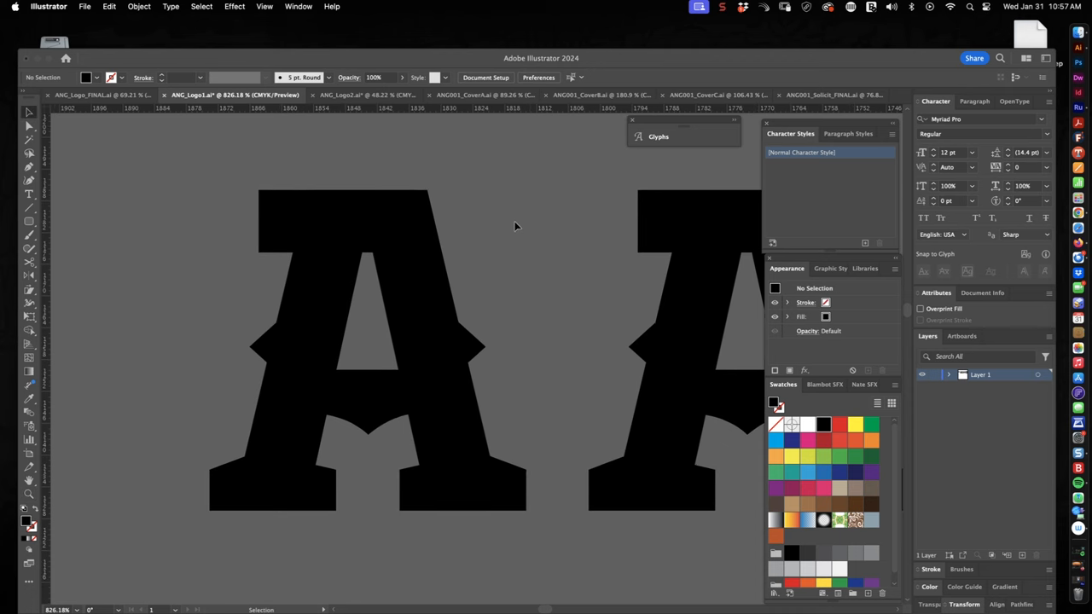
{"action": "mouse_move", "coordinate": [266, 224]}
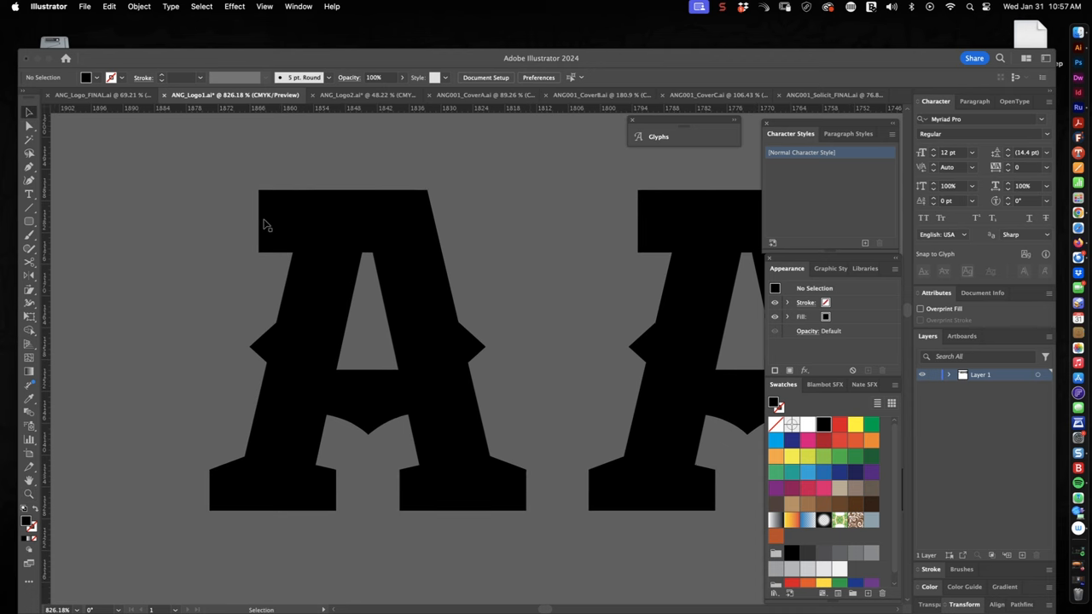
{"action": "mouse_move", "coordinate": [228, 203]}
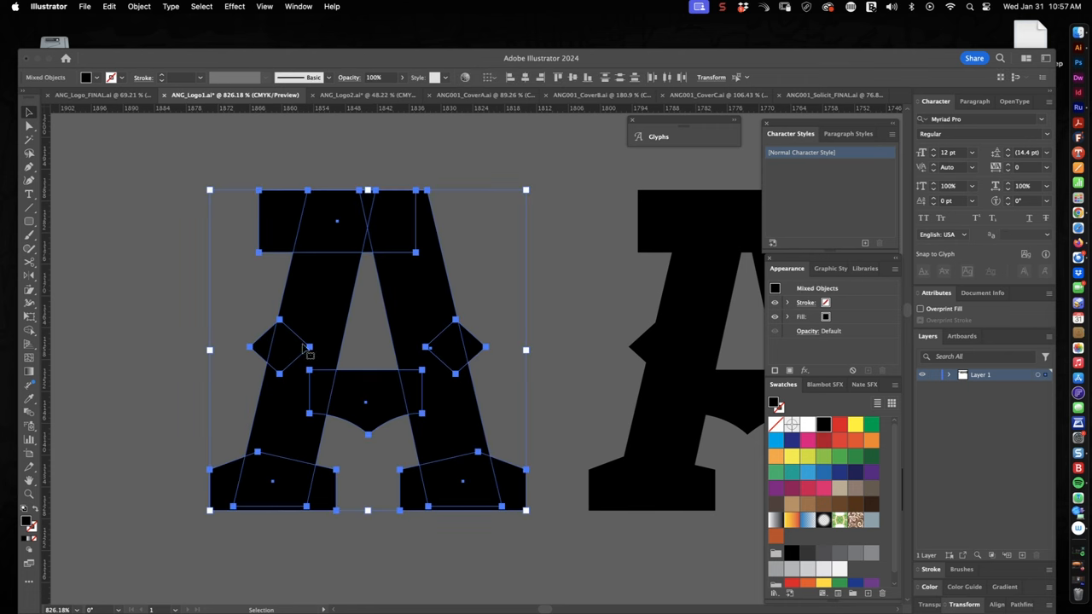
{"action": "mouse_move", "coordinate": [435, 389]}
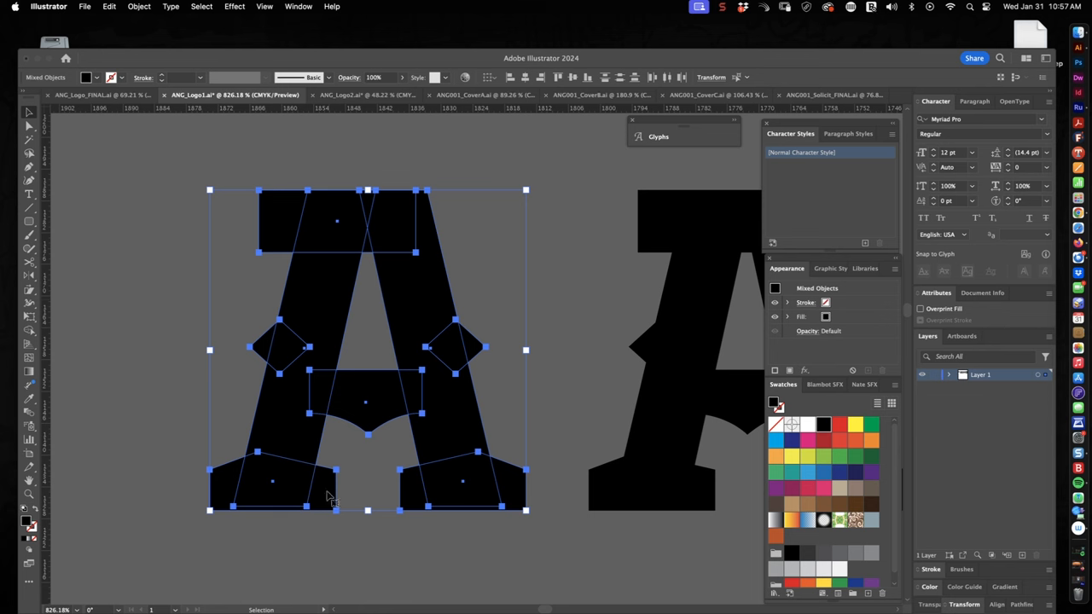
{"action": "mouse_move", "coordinate": [491, 285]}
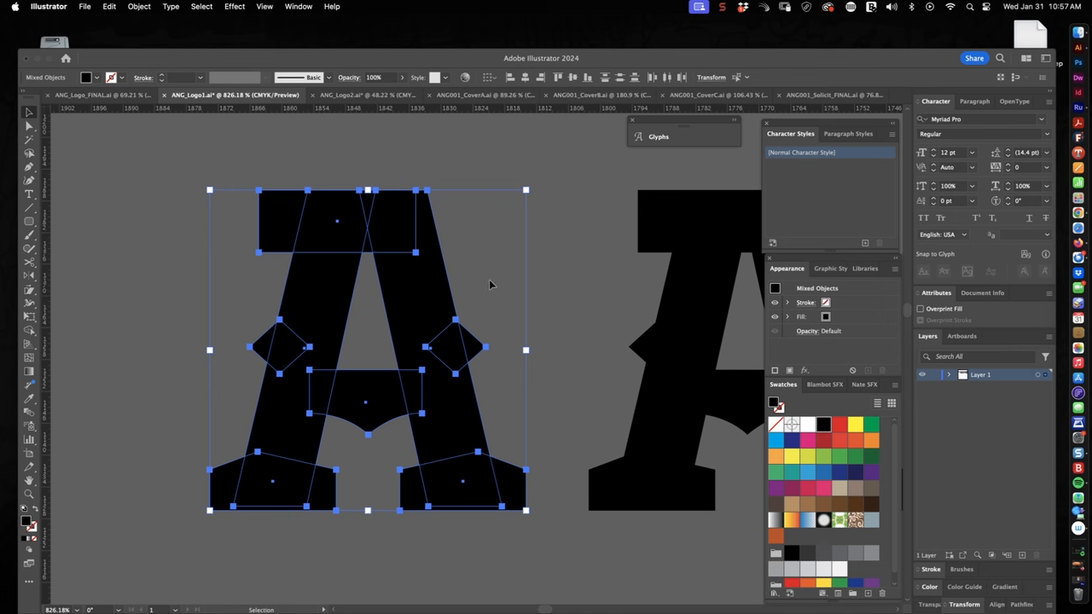
Step: Select the A letter's artwork to begin reshaping its corners
{"action": "left_click", "coordinate": [469, 273]}
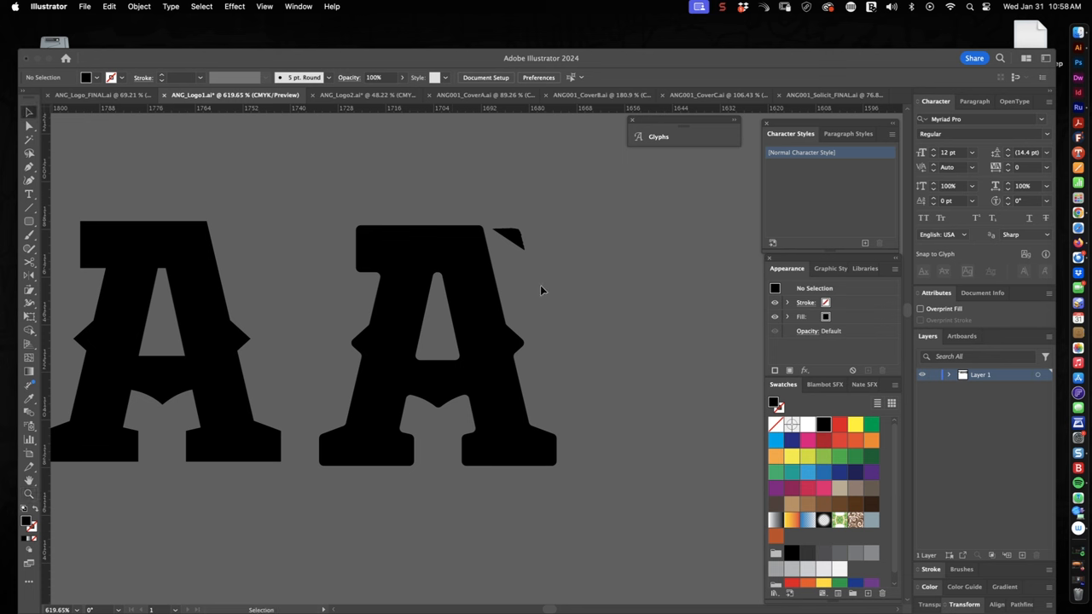
{"action": "mouse_move", "coordinate": [526, 254]}
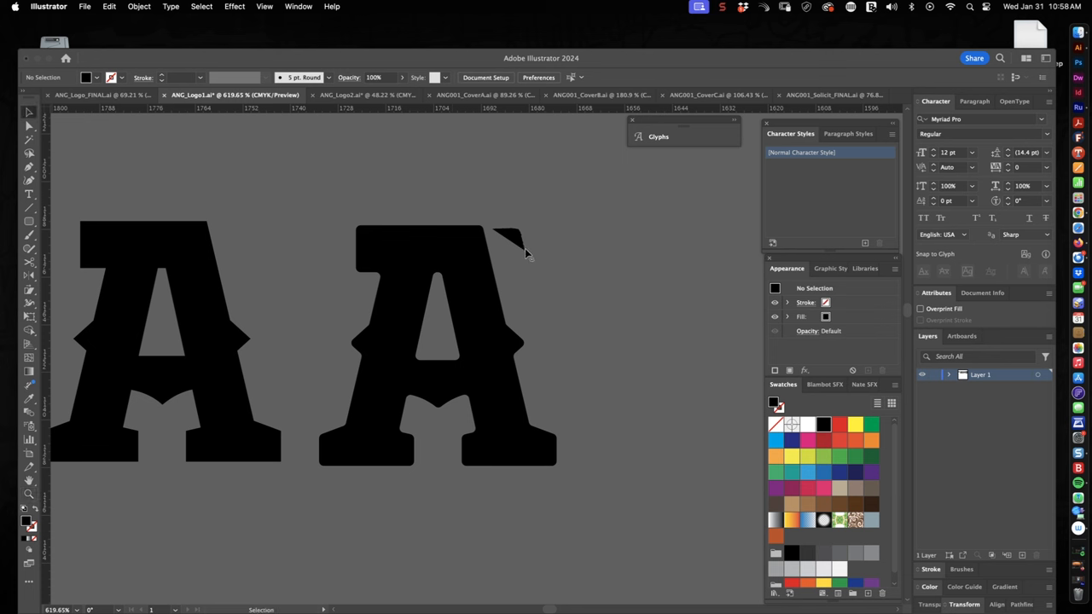
{"action": "mouse_move", "coordinate": [524, 255]}
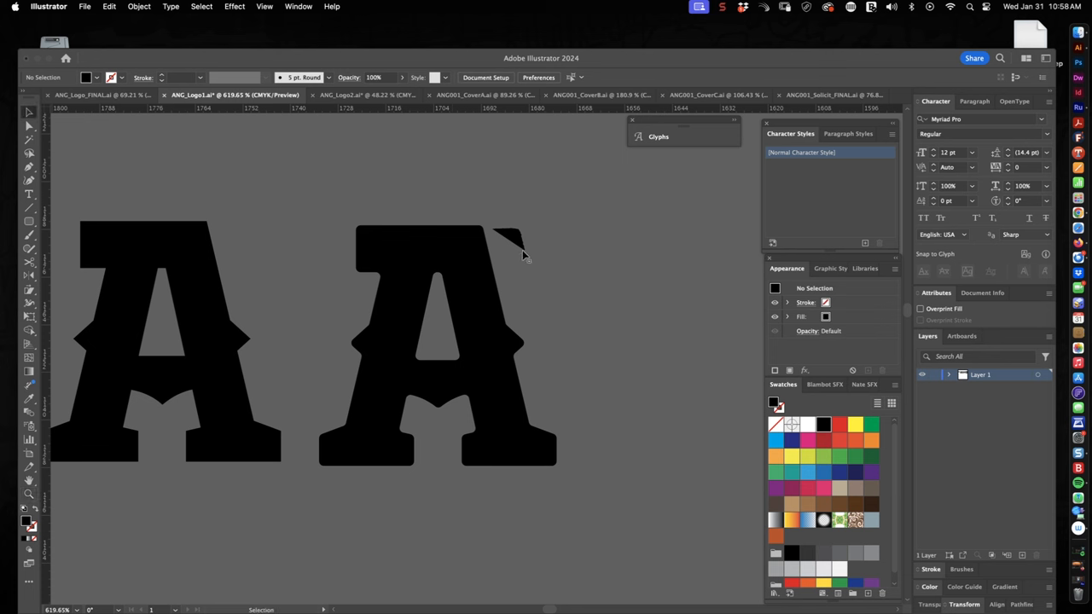
{"action": "mouse_move", "coordinate": [521, 248]}
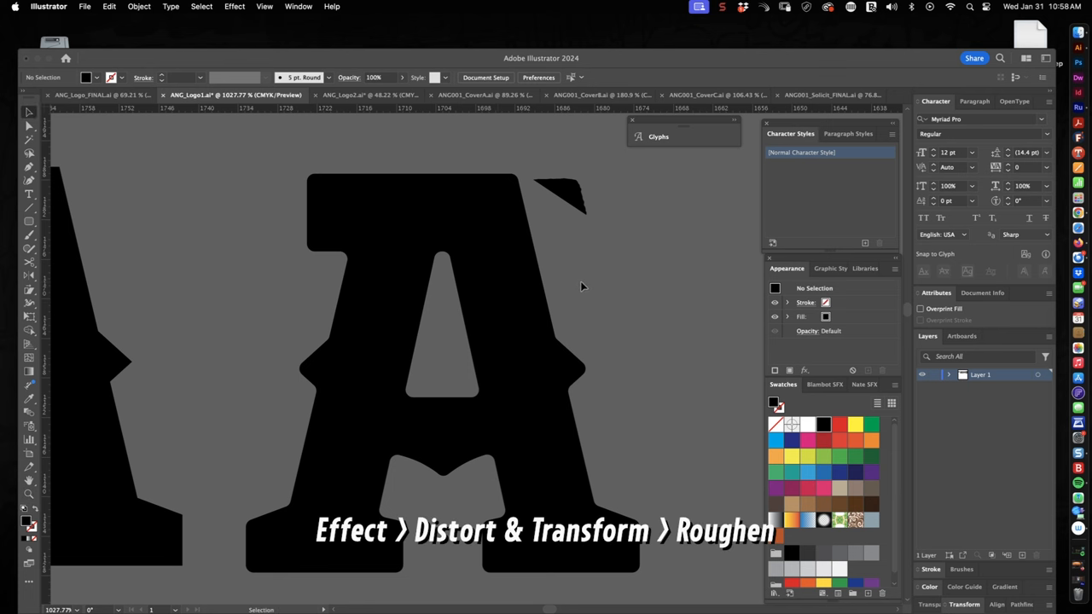
{"action": "mouse_move", "coordinate": [581, 245]}
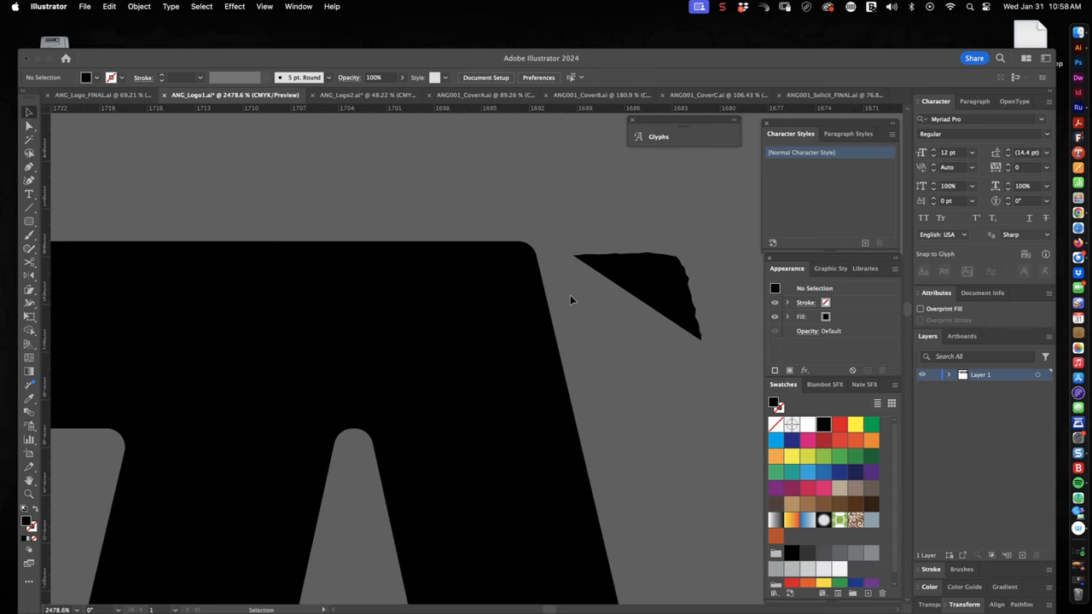
{"action": "mouse_move", "coordinate": [538, 273]}
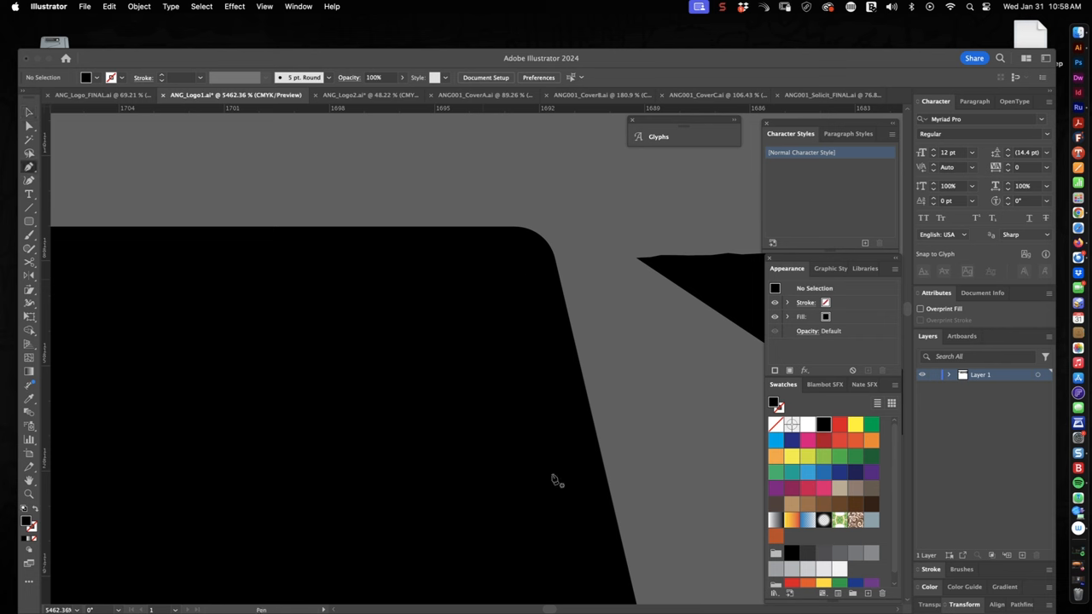
{"action": "mouse_move", "coordinate": [598, 385]}
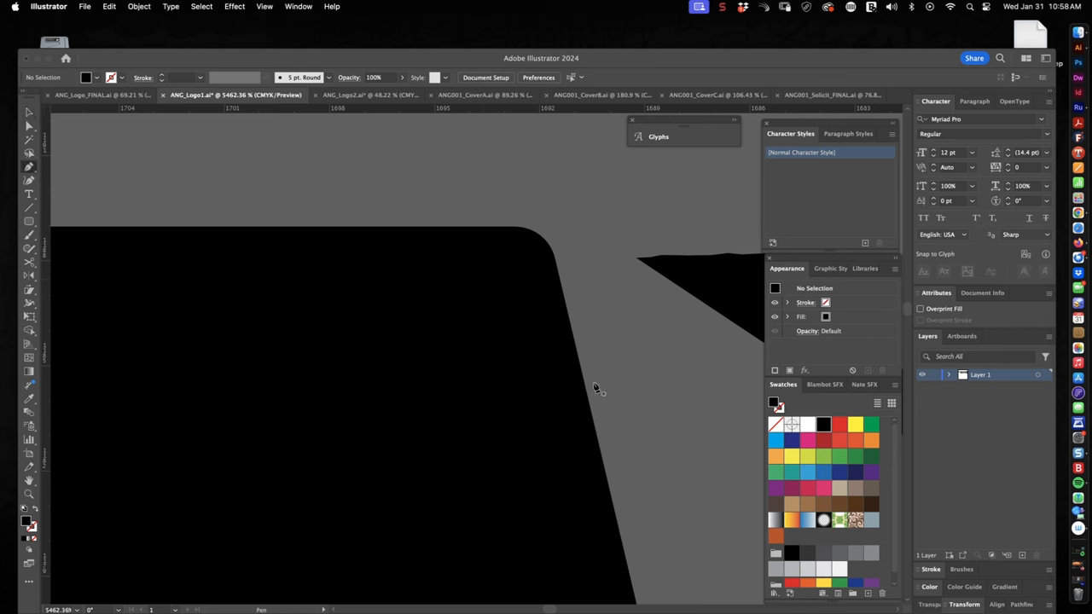
Step: Add two anchor points along the A's slanted edge with the Pen tool
{"action": "left_click", "coordinate": [611, 516]}
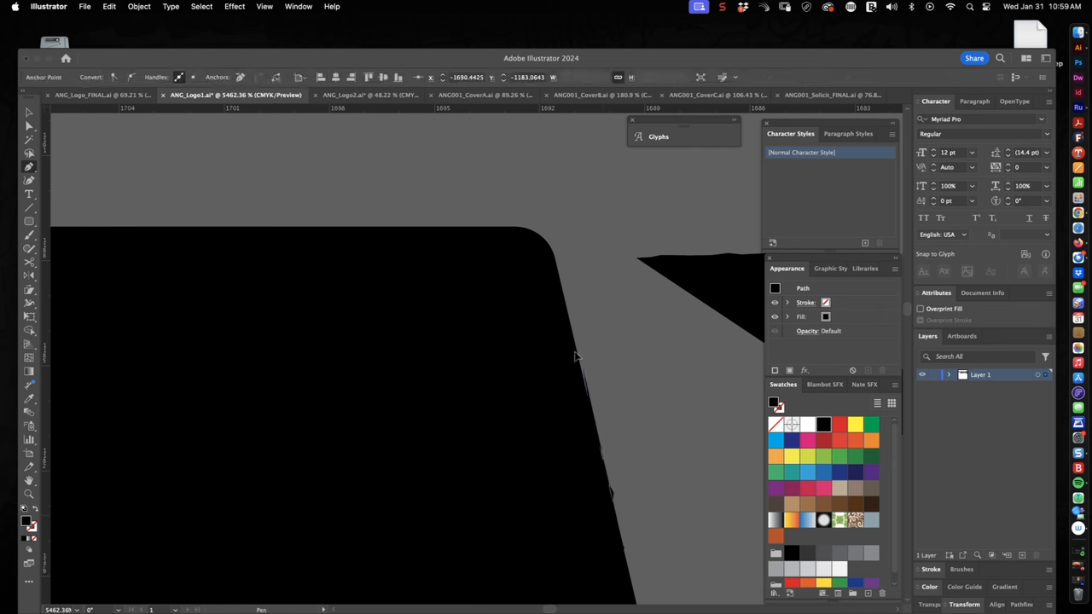
{"action": "left_click", "coordinate": [538, 235]}
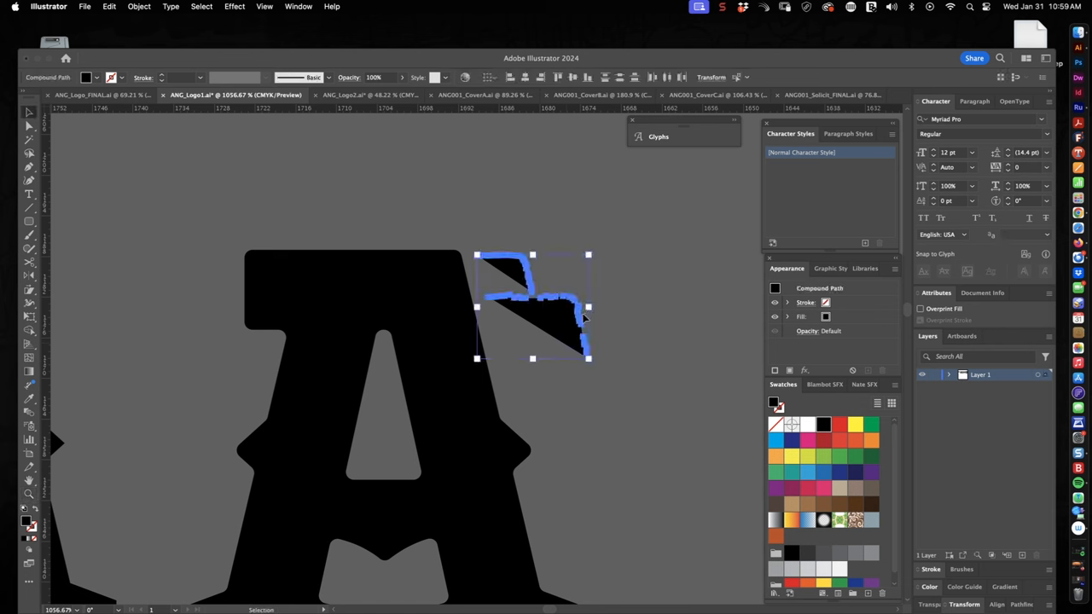
{"action": "mouse_move", "coordinate": [587, 314]}
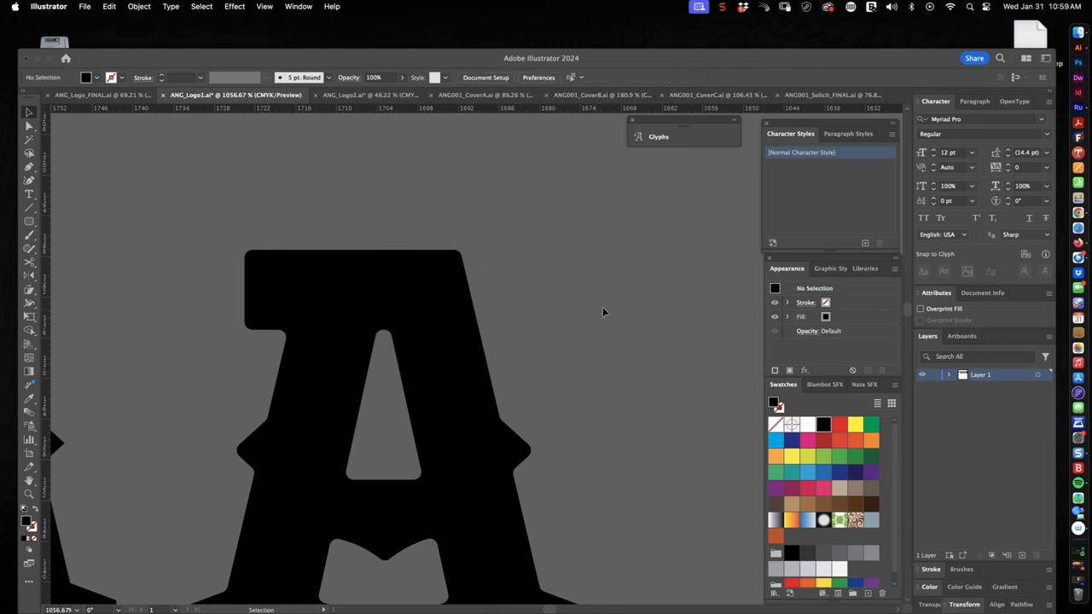
{"action": "mouse_move", "coordinate": [604, 308]}
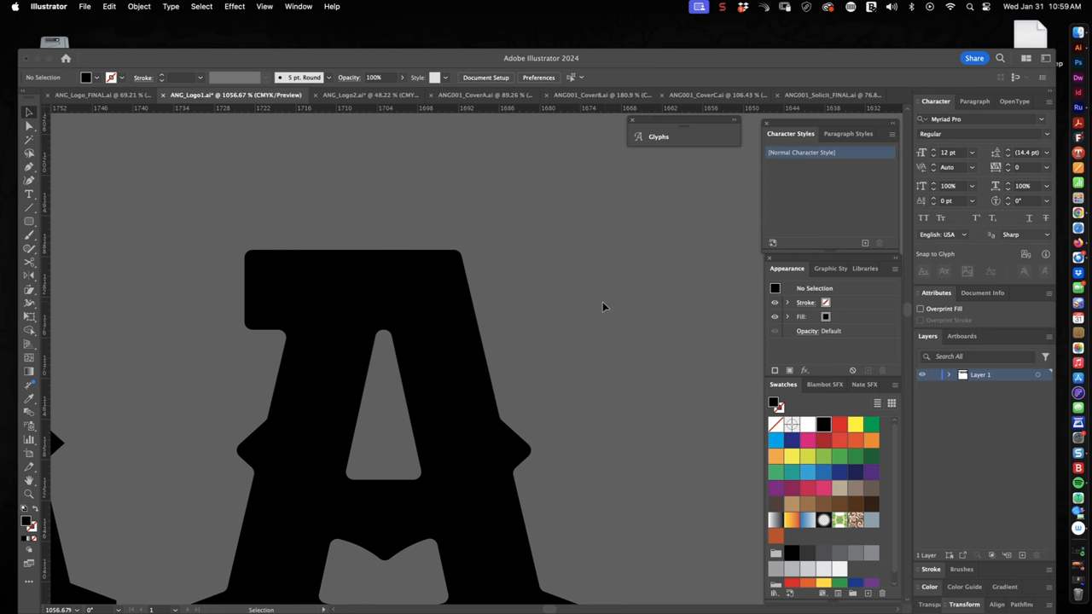
{"action": "mouse_move", "coordinate": [578, 320]}
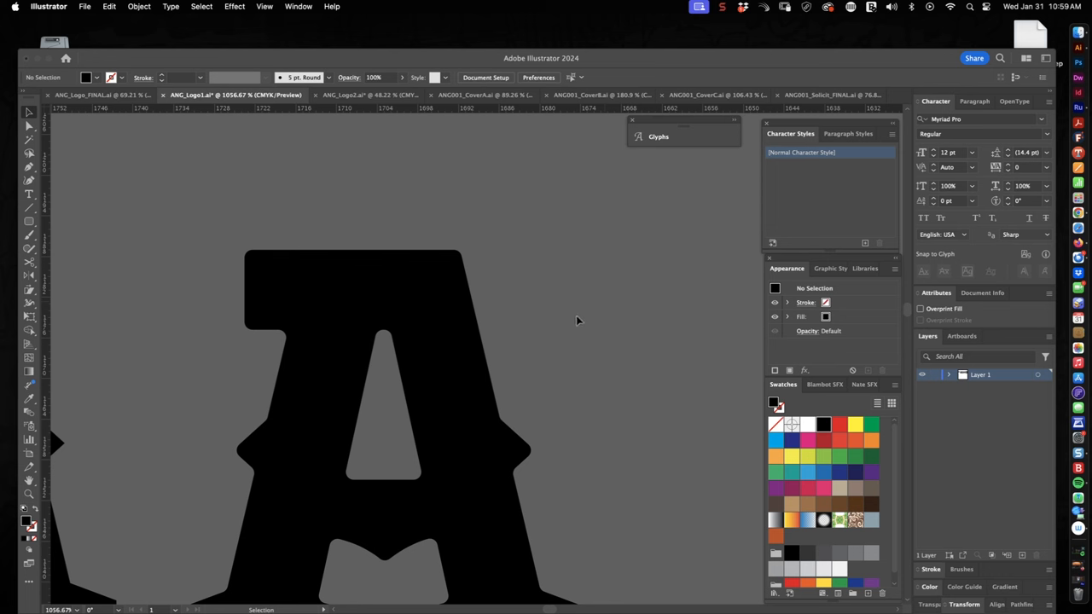
{"action": "mouse_move", "coordinate": [600, 241]}
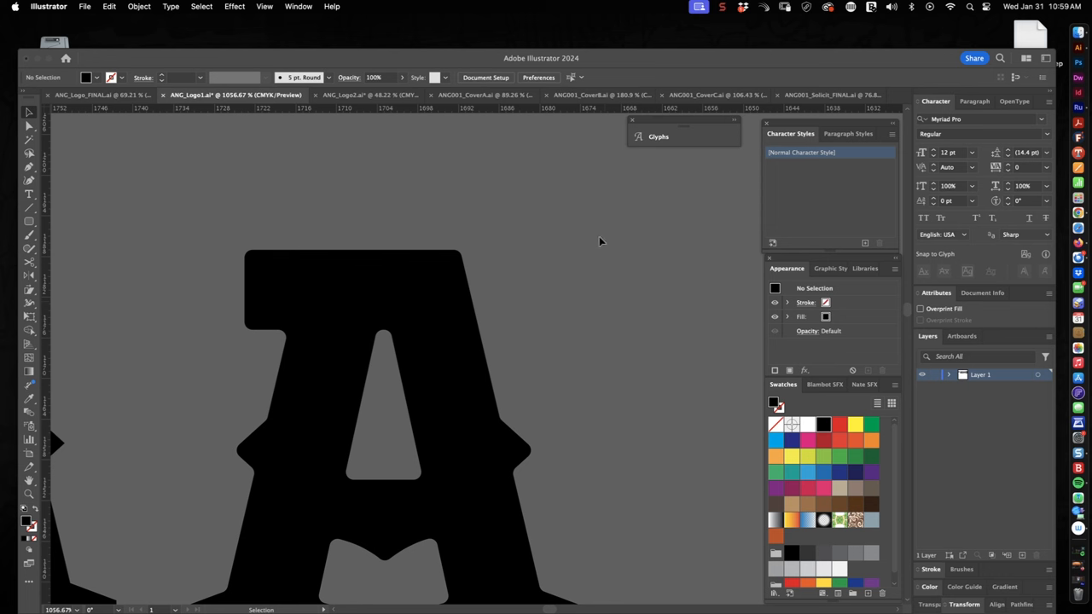
{"action": "mouse_move", "coordinate": [457, 310]}
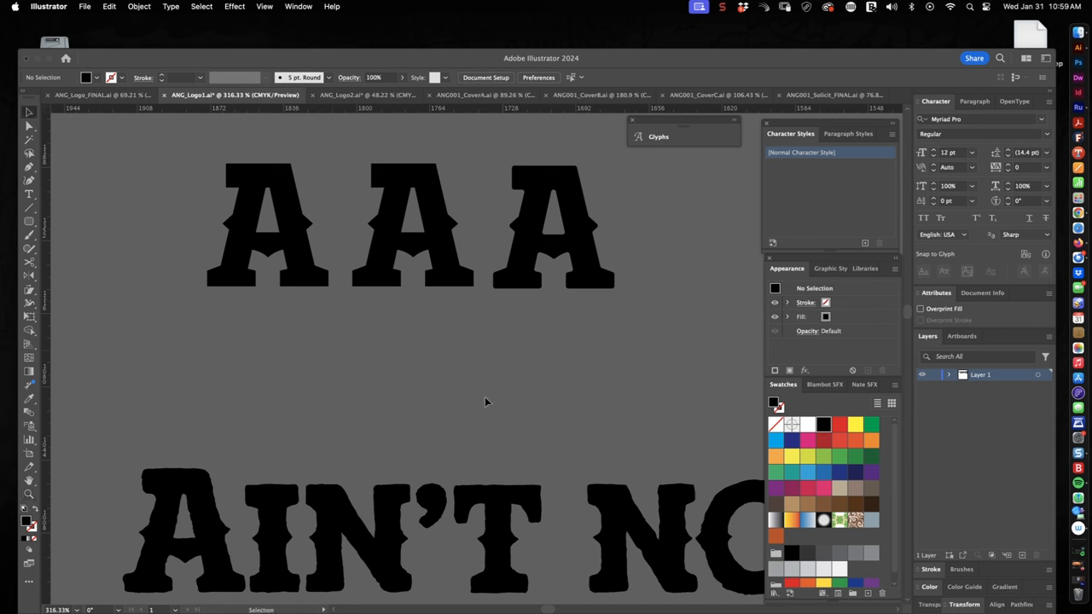
{"action": "mouse_move", "coordinate": [505, 393]}
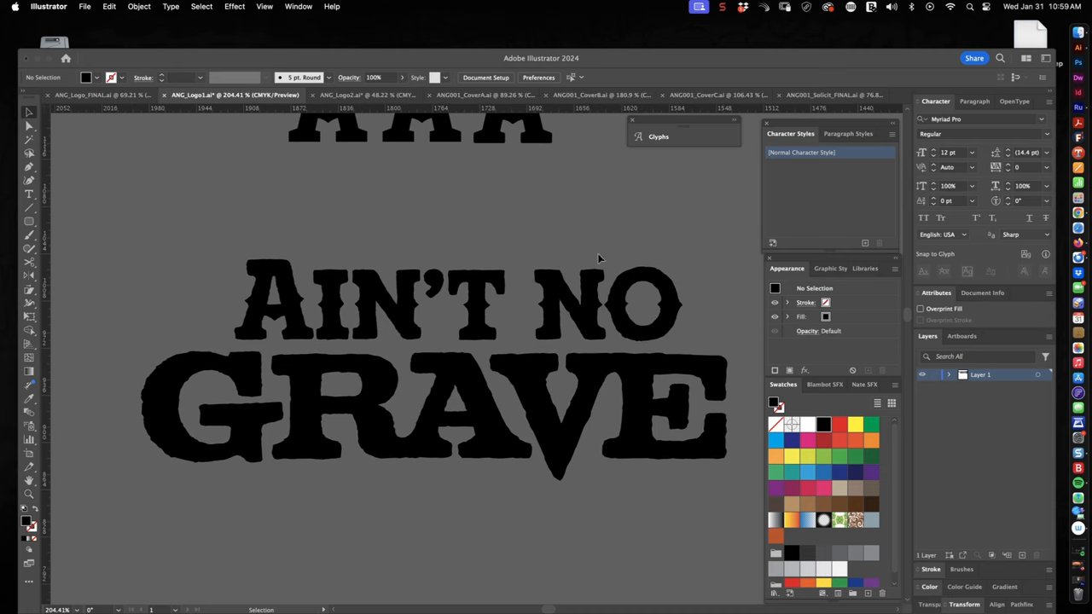
{"action": "mouse_move", "coordinate": [646, 253]}
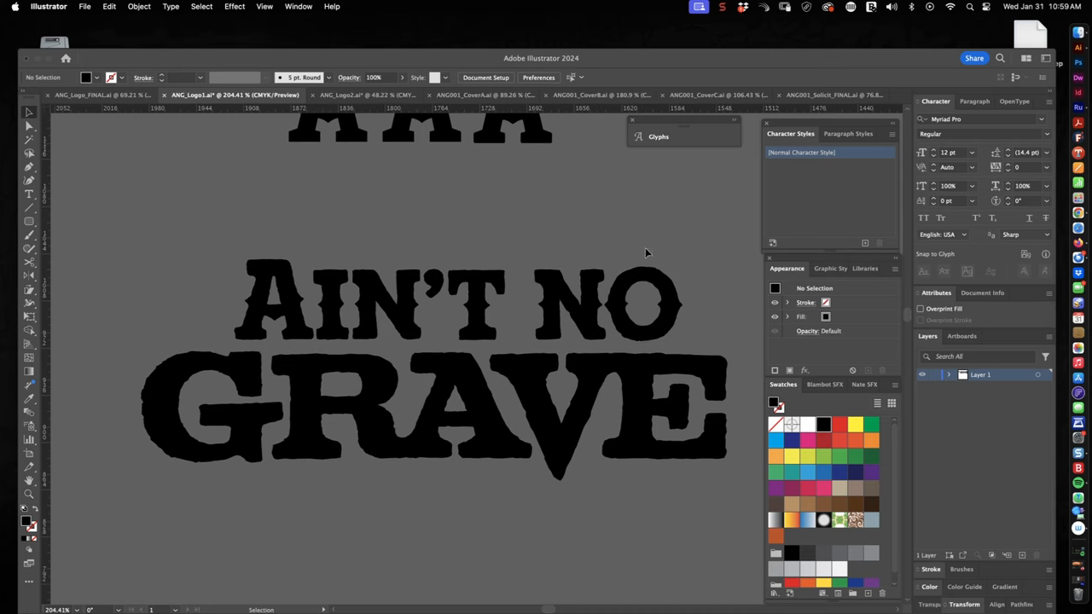
{"action": "mouse_move", "coordinate": [220, 431]}
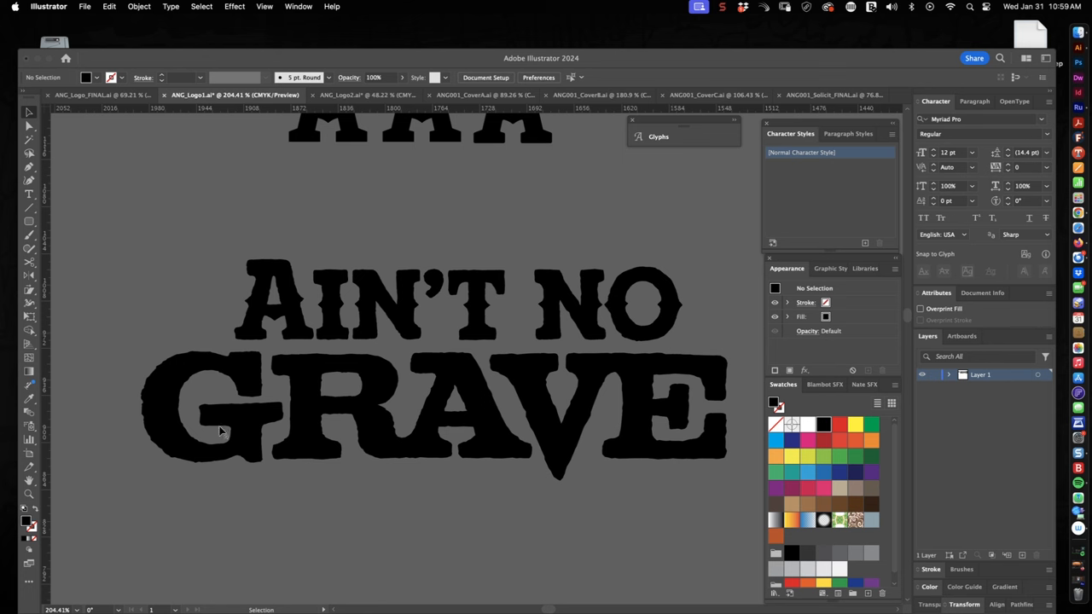
{"action": "mouse_move", "coordinate": [204, 420]}
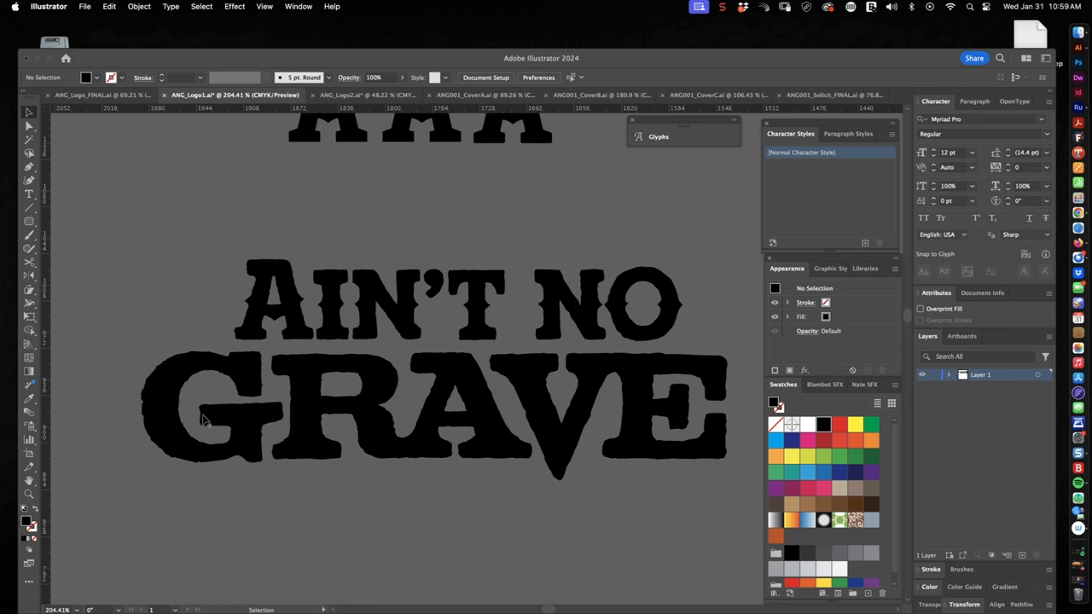
{"action": "mouse_move", "coordinate": [654, 509]}
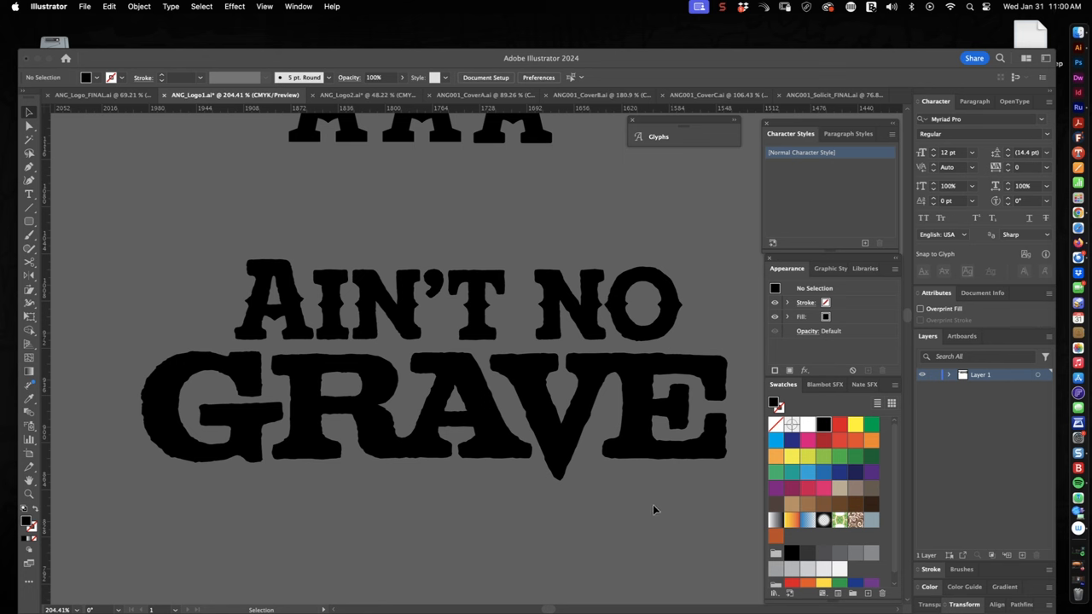
{"action": "mouse_move", "coordinate": [620, 510]}
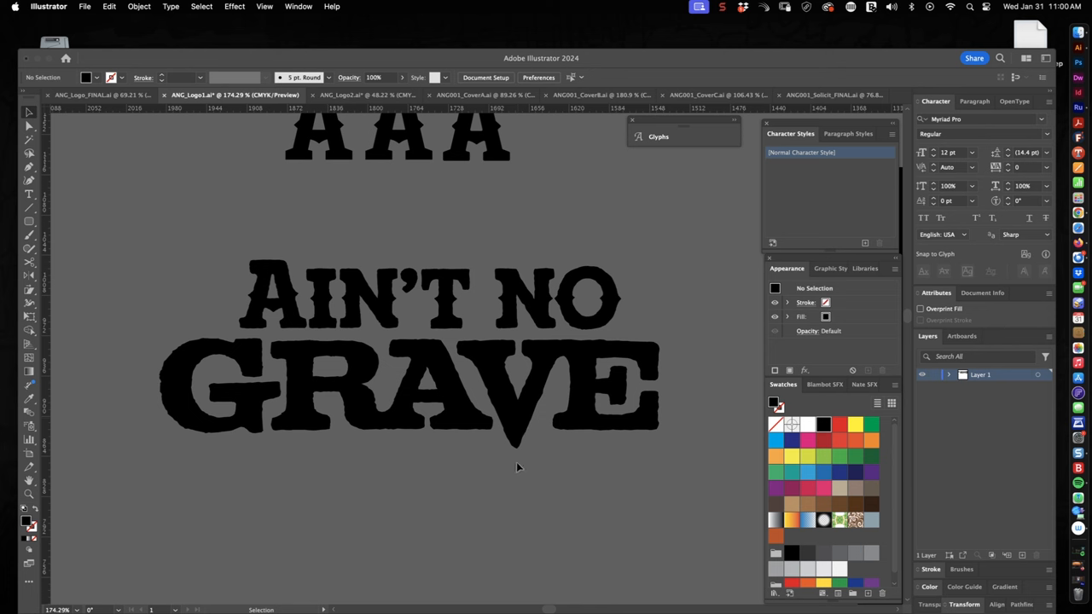
{"action": "mouse_move", "coordinate": [542, 465]}
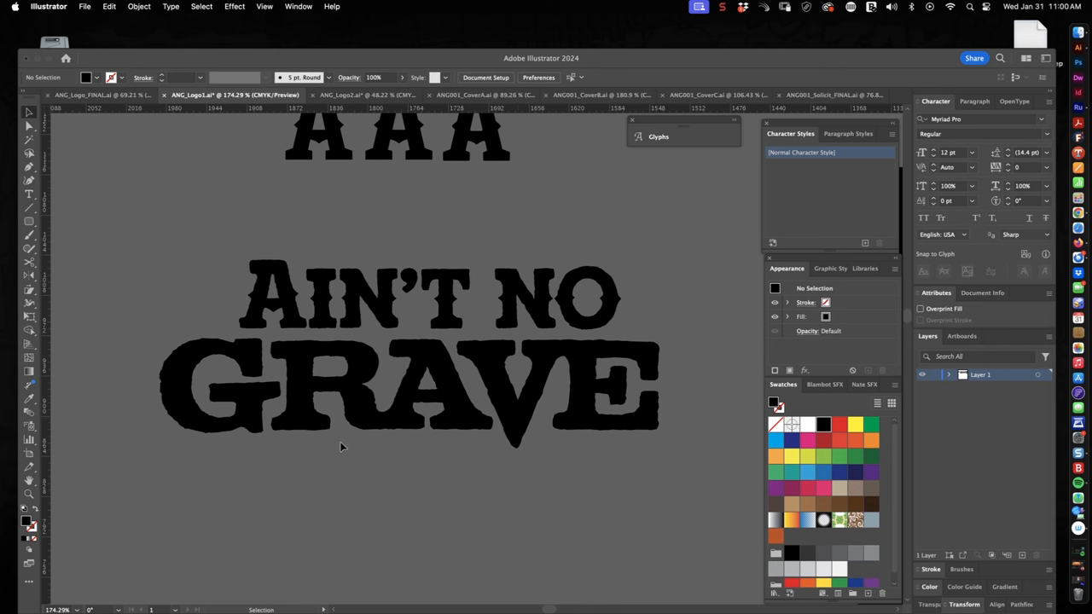
{"action": "mouse_move", "coordinate": [481, 491]}
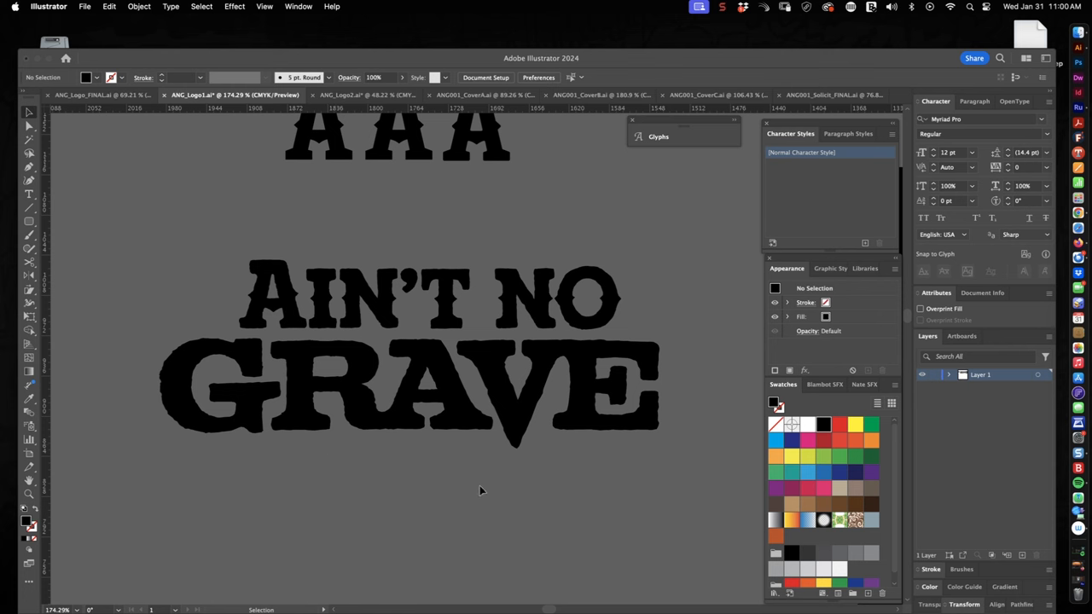
{"action": "mouse_move", "coordinate": [436, 479]}
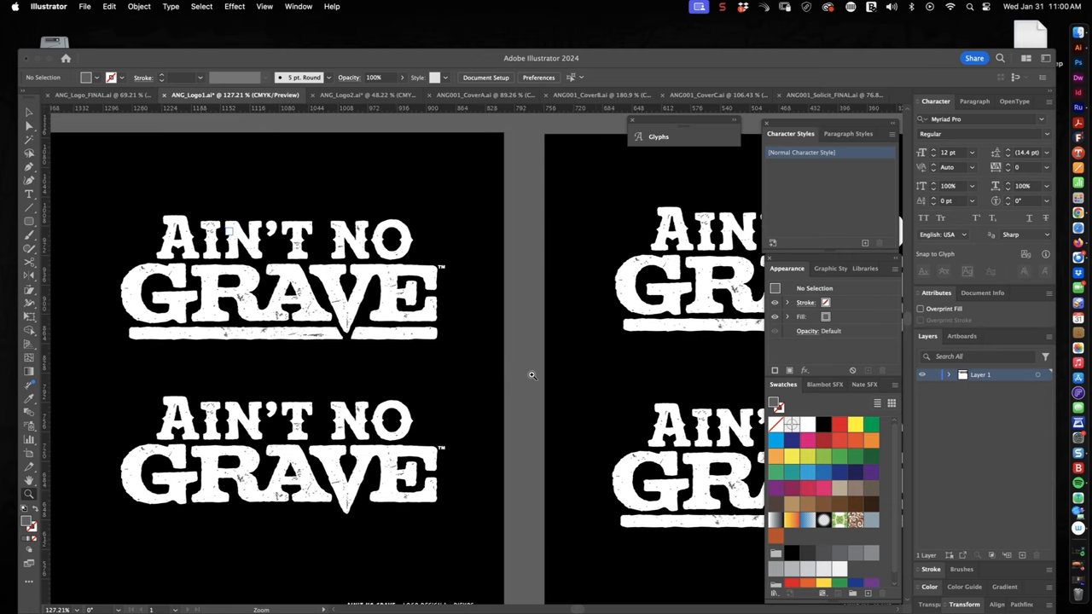
{"action": "mouse_move", "coordinate": [511, 378]}
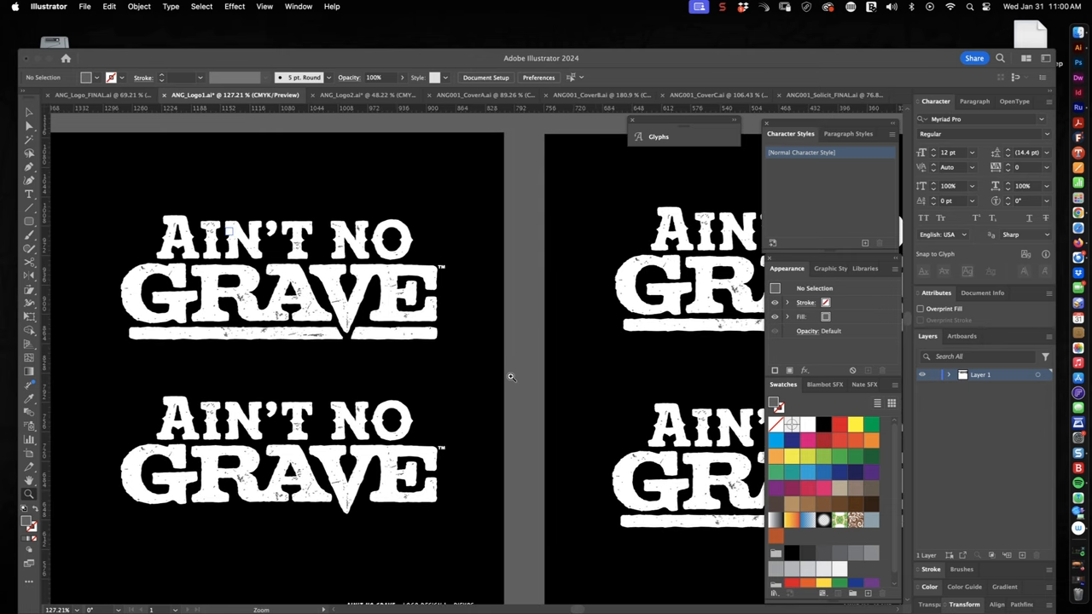
Step: Scroll down toward the black artboards holding the white AIN'T NO GRAVE logos
{"action": "scroll", "scroll_direction": "down", "scroll_amount": 3}
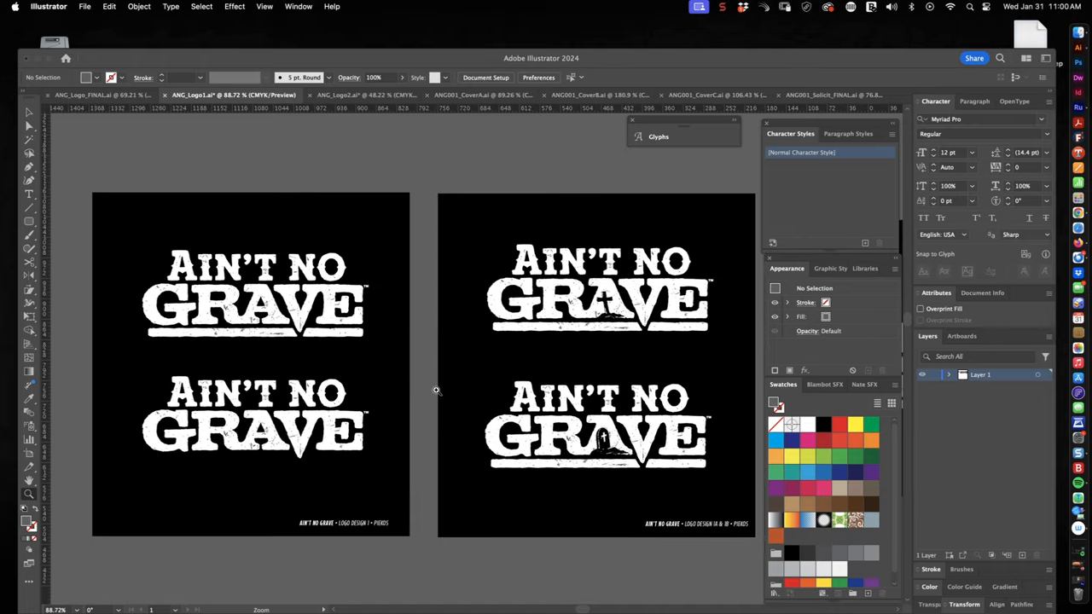
{"action": "mouse_move", "coordinate": [360, 375]}
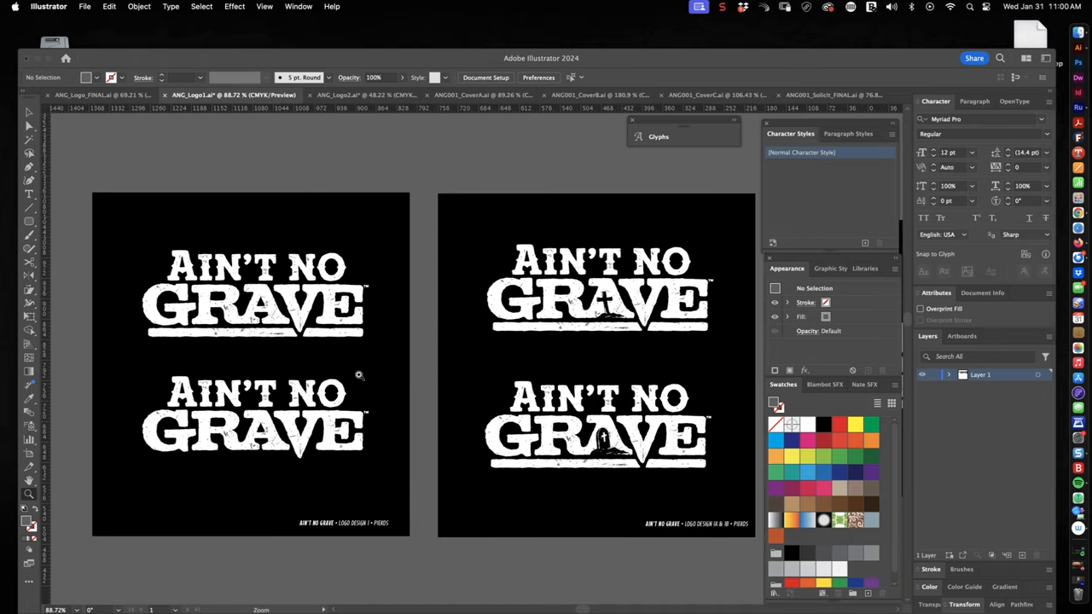
{"action": "mouse_move", "coordinate": [430, 322]}
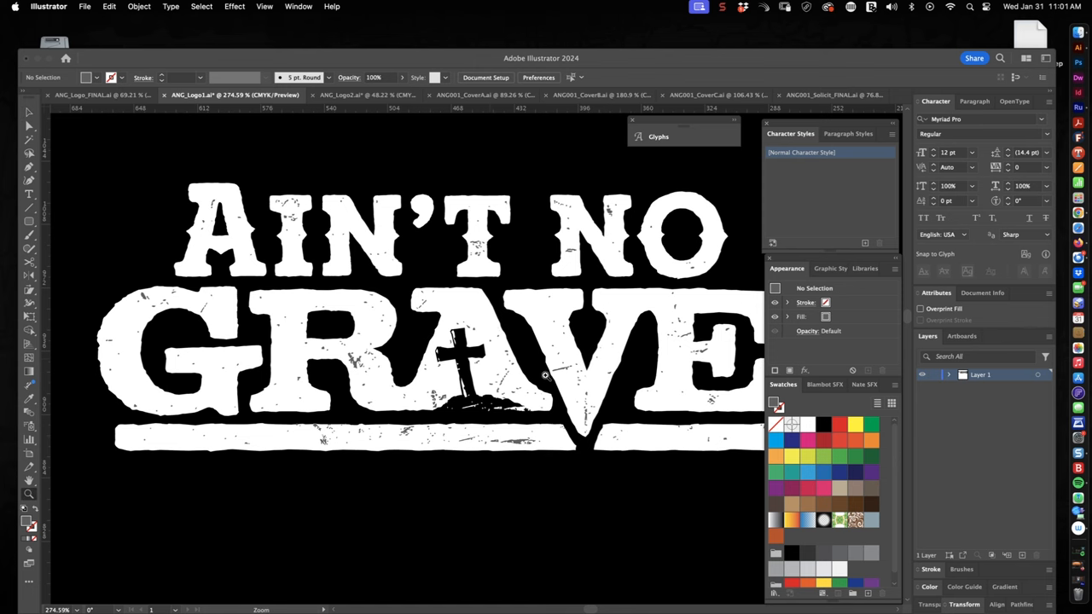
{"action": "scroll", "scroll_direction": "down", "scroll_amount": 3}
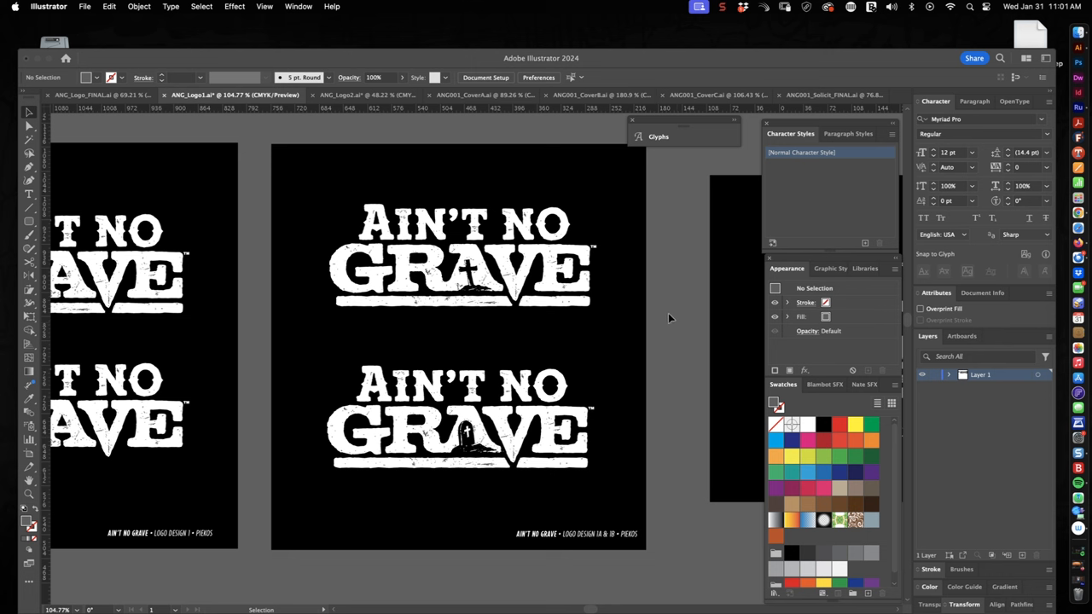
{"action": "mouse_move", "coordinate": [648, 313]}
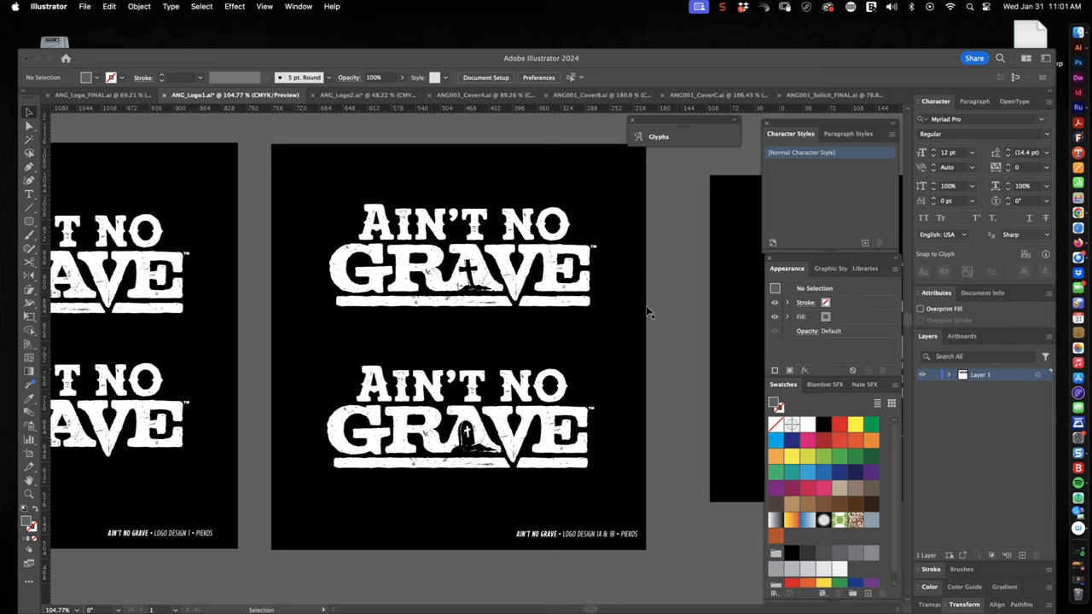
{"action": "mouse_move", "coordinate": [655, 320]}
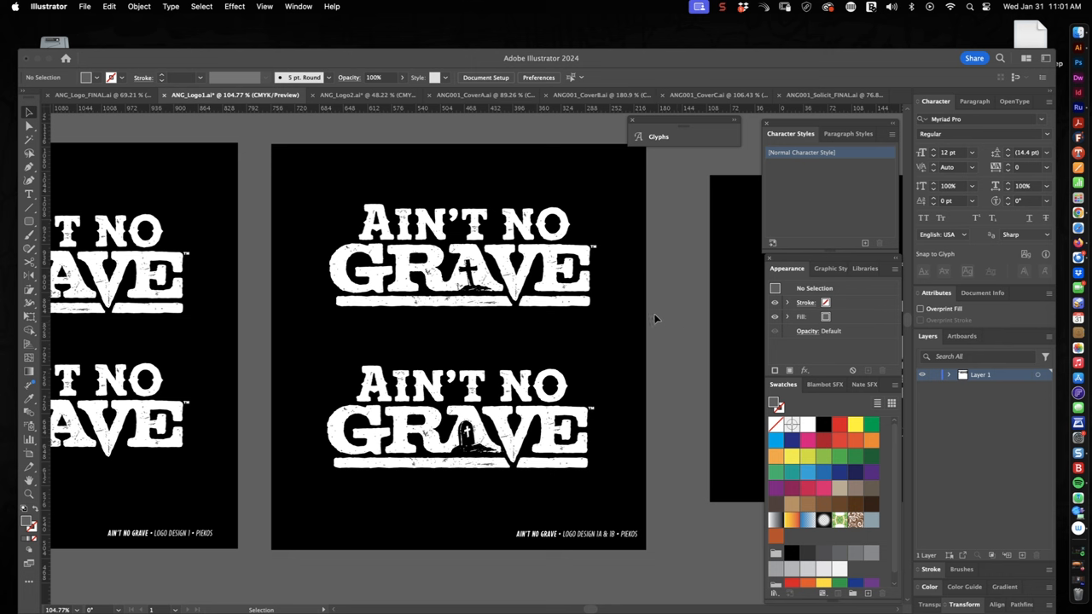
{"action": "mouse_move", "coordinate": [658, 331]}
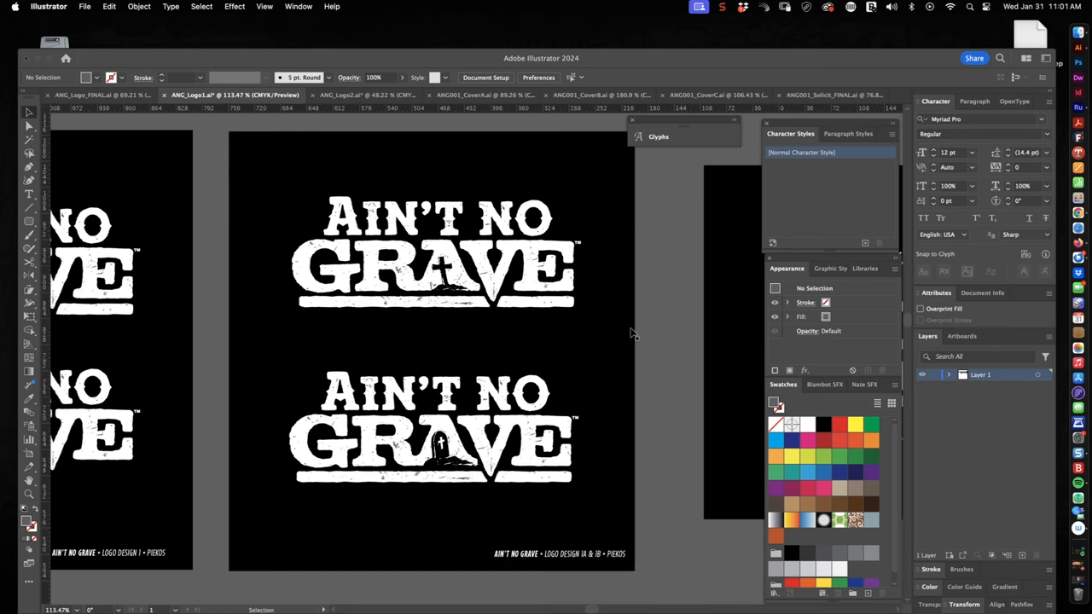
{"action": "mouse_move", "coordinate": [647, 303]}
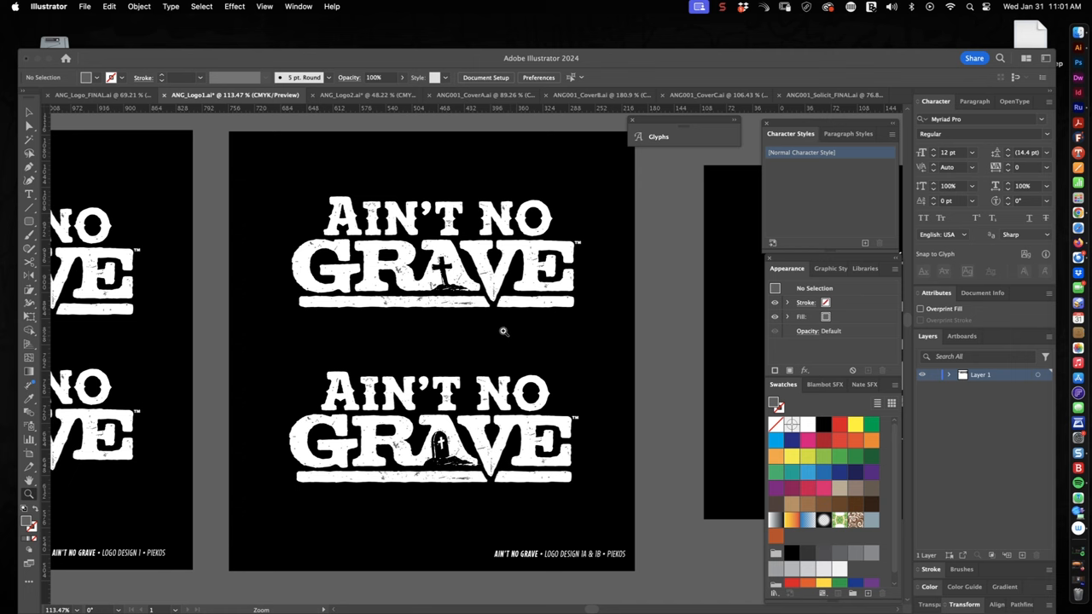
{"action": "mouse_move", "coordinate": [496, 314]}
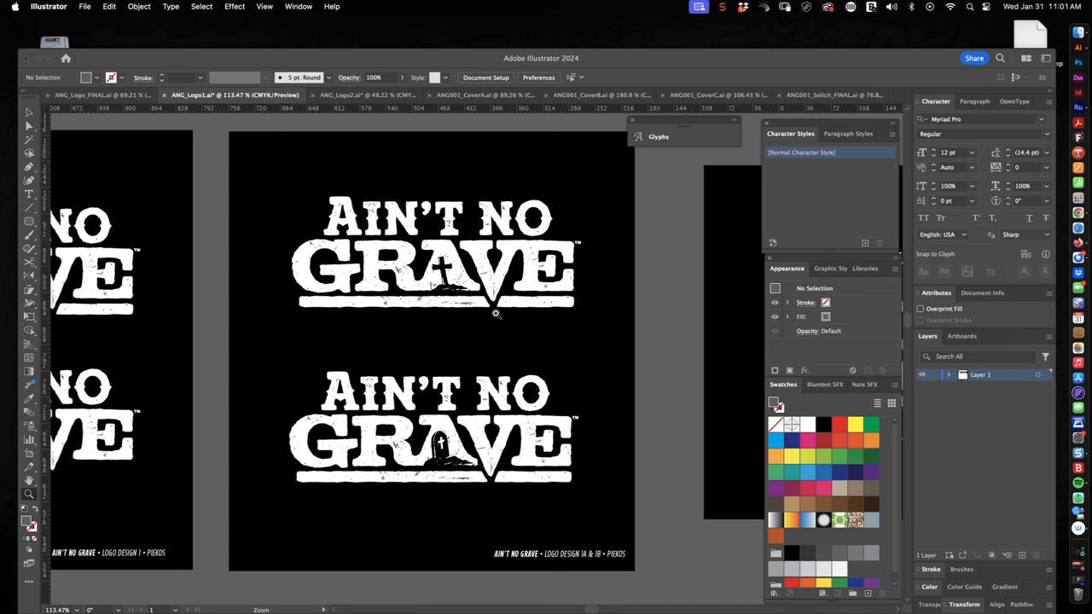
{"action": "mouse_move", "coordinate": [512, 309]}
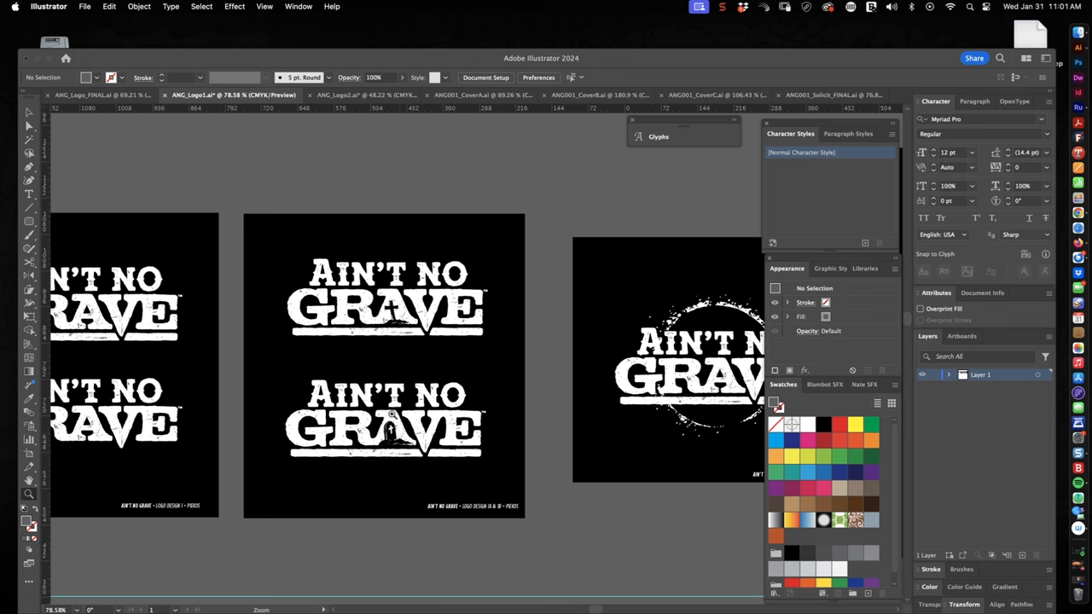
{"action": "mouse_move", "coordinate": [417, 322]}
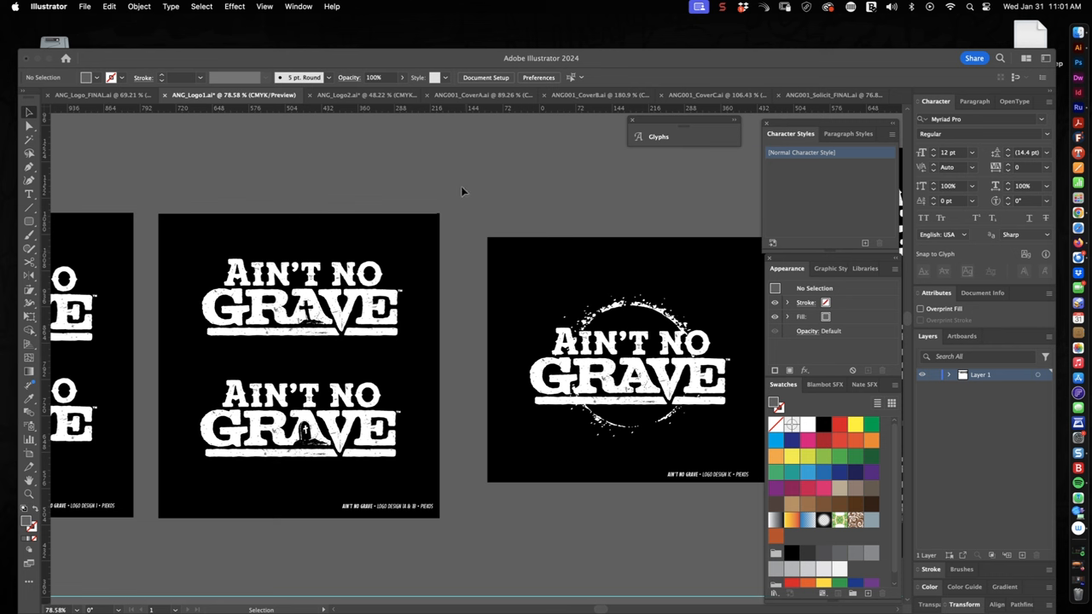
{"action": "mouse_move", "coordinate": [465, 201]}
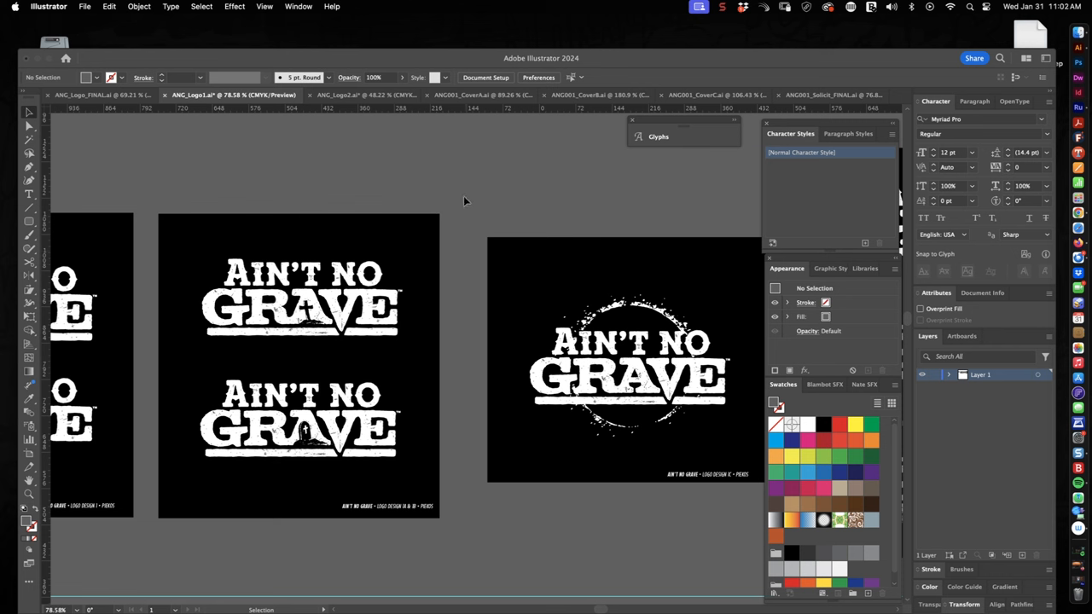
{"action": "mouse_move", "coordinate": [472, 196]}
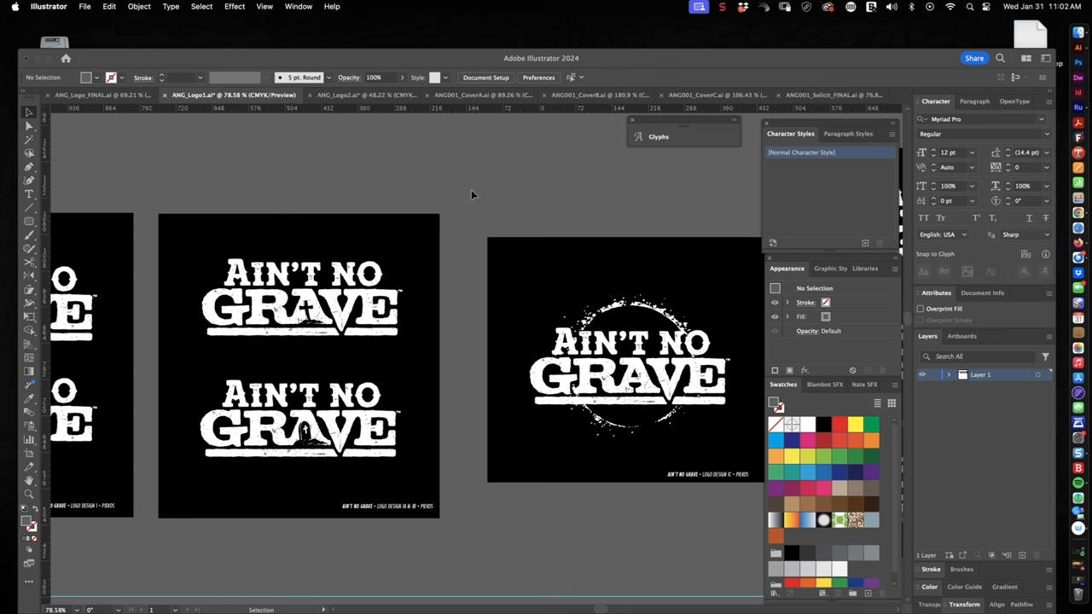
{"action": "mouse_move", "coordinate": [481, 225]}
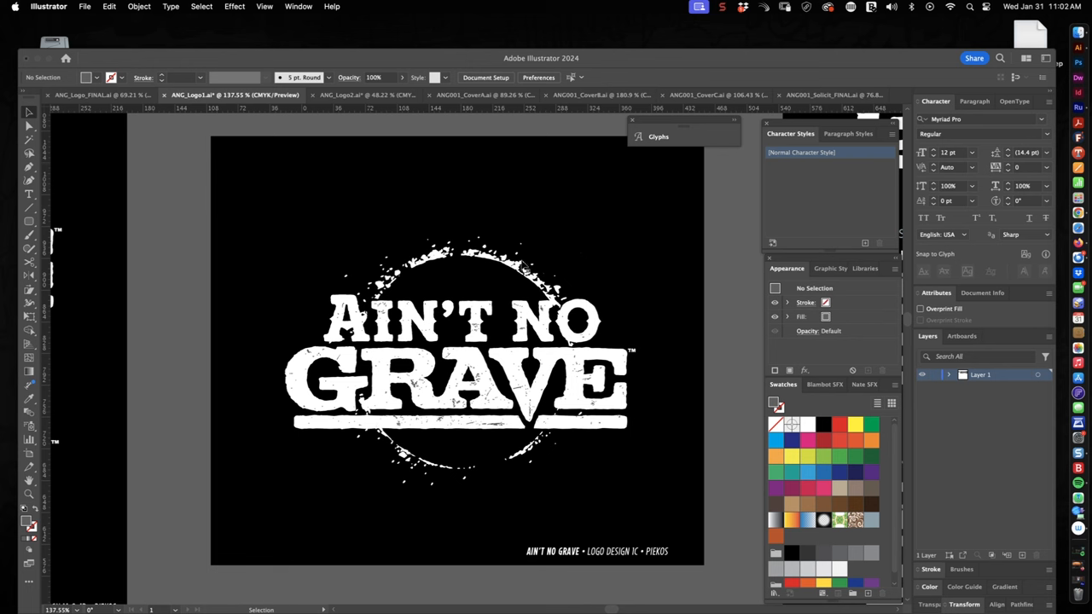
{"action": "mouse_move", "coordinate": [721, 279]}
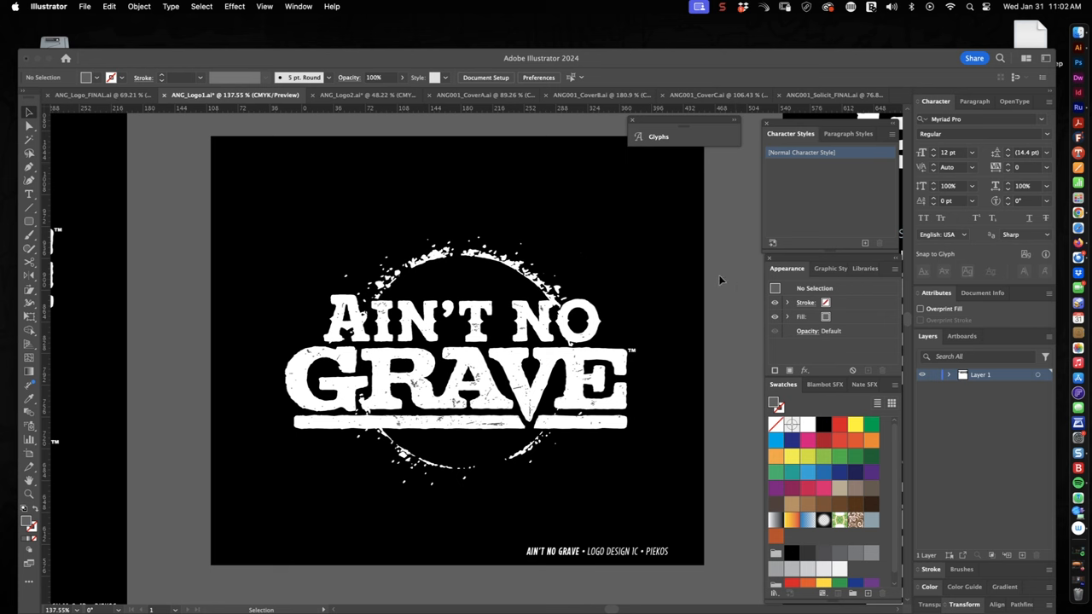
{"action": "mouse_move", "coordinate": [687, 292]}
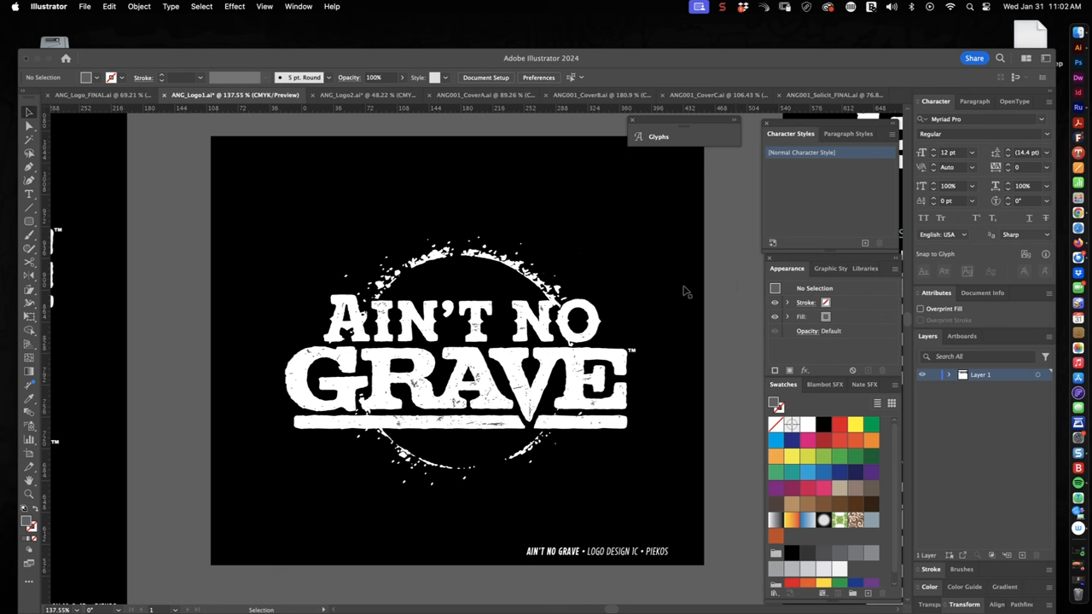
{"action": "mouse_move", "coordinate": [523, 281]}
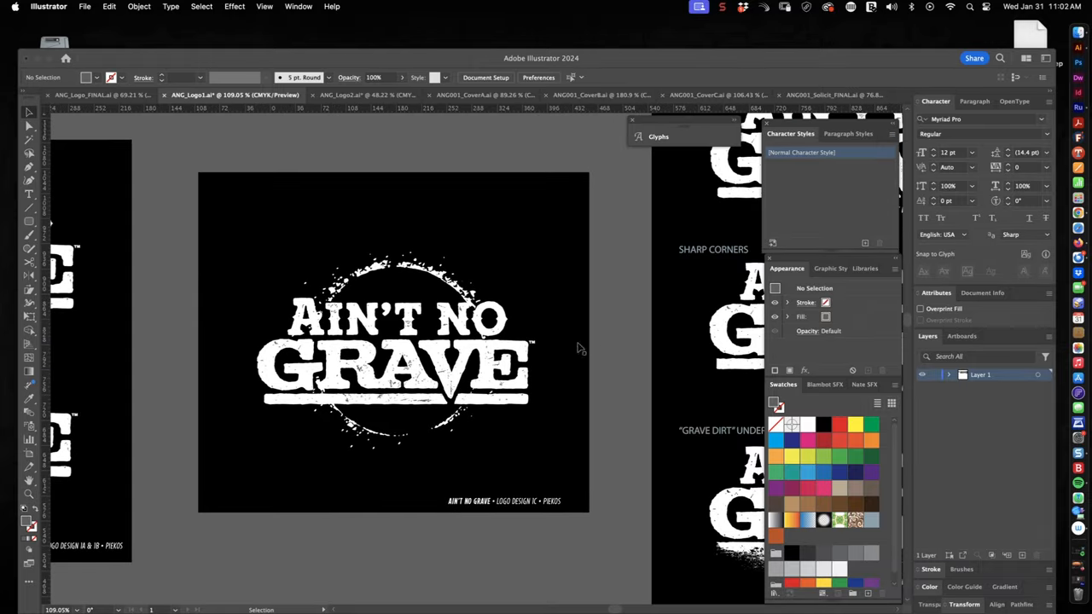
{"action": "mouse_move", "coordinate": [621, 342]}
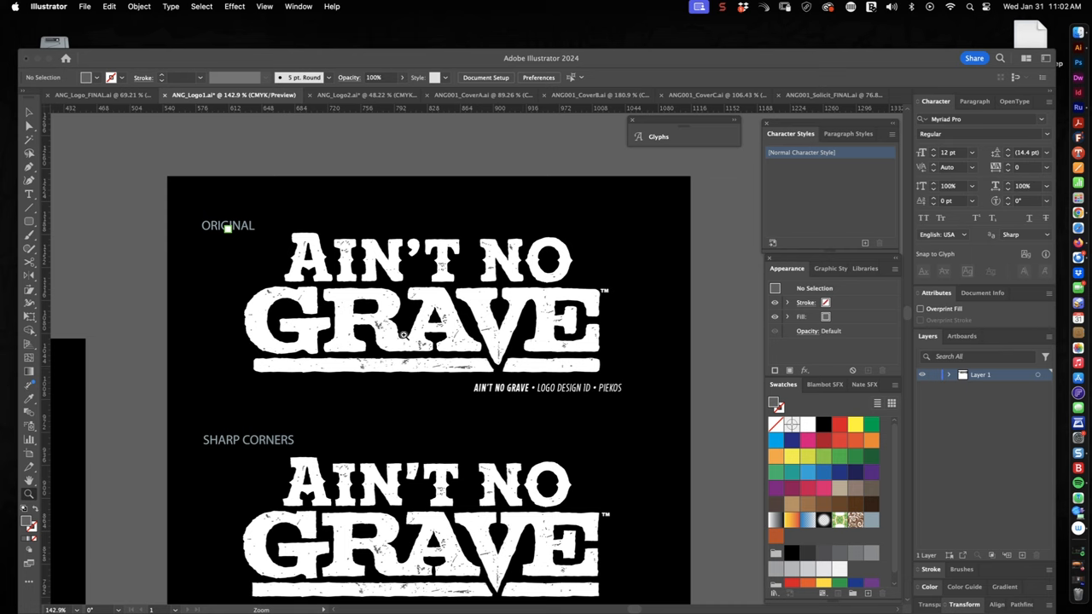
{"action": "scroll", "scroll_direction": "down", "scroll_amount": 3}
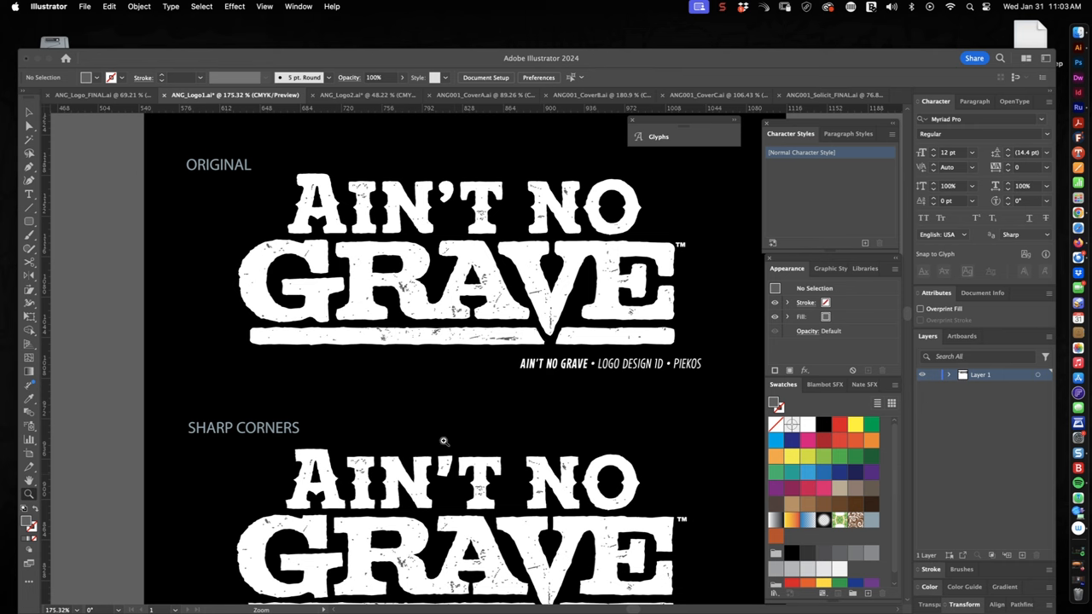
{"action": "scroll", "scroll_direction": "down", "scroll_amount": 3}
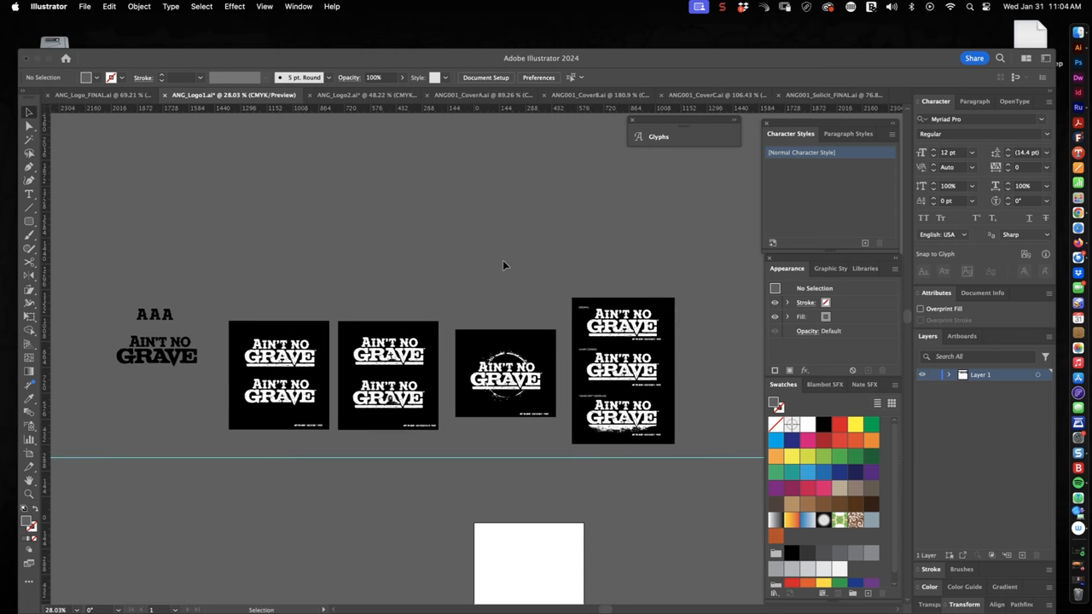
{"action": "mouse_move", "coordinate": [550, 246]}
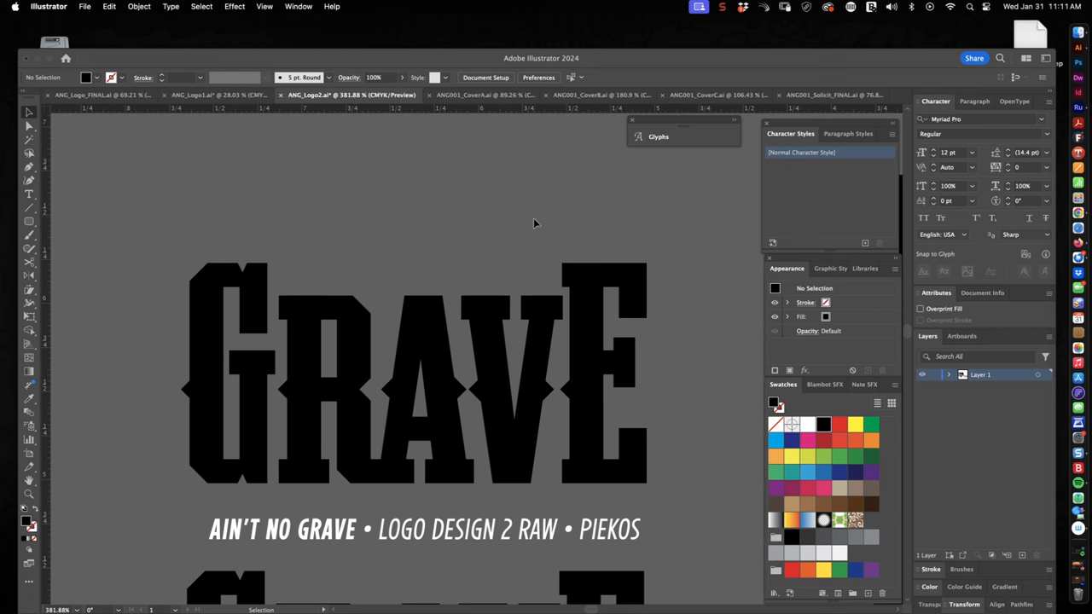
{"action": "mouse_move", "coordinate": [366, 212]}
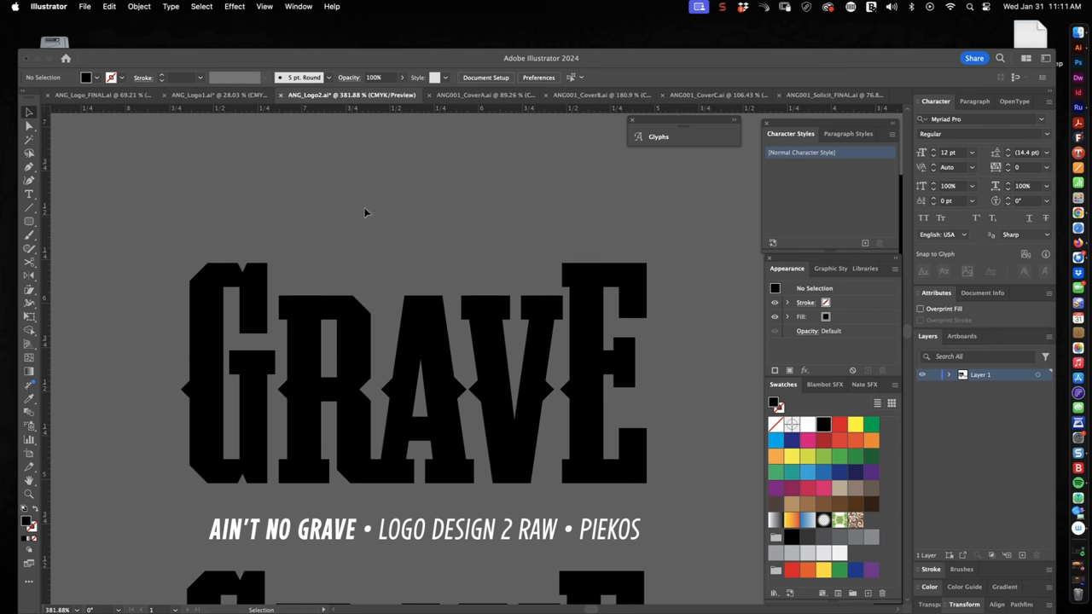
{"action": "mouse_move", "coordinate": [168, 206]}
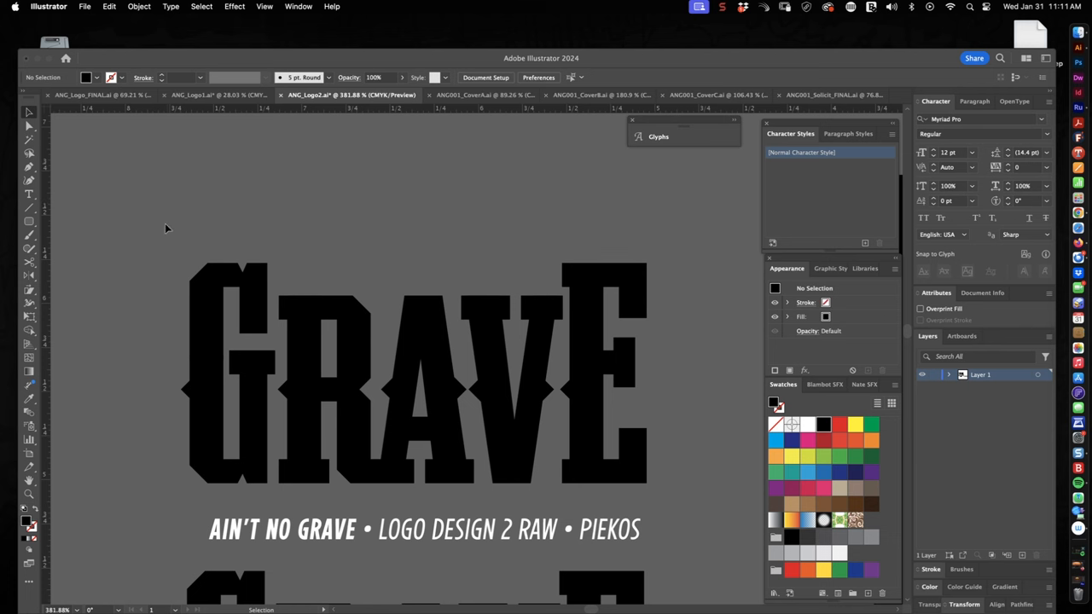
{"action": "mouse_move", "coordinate": [169, 223]}
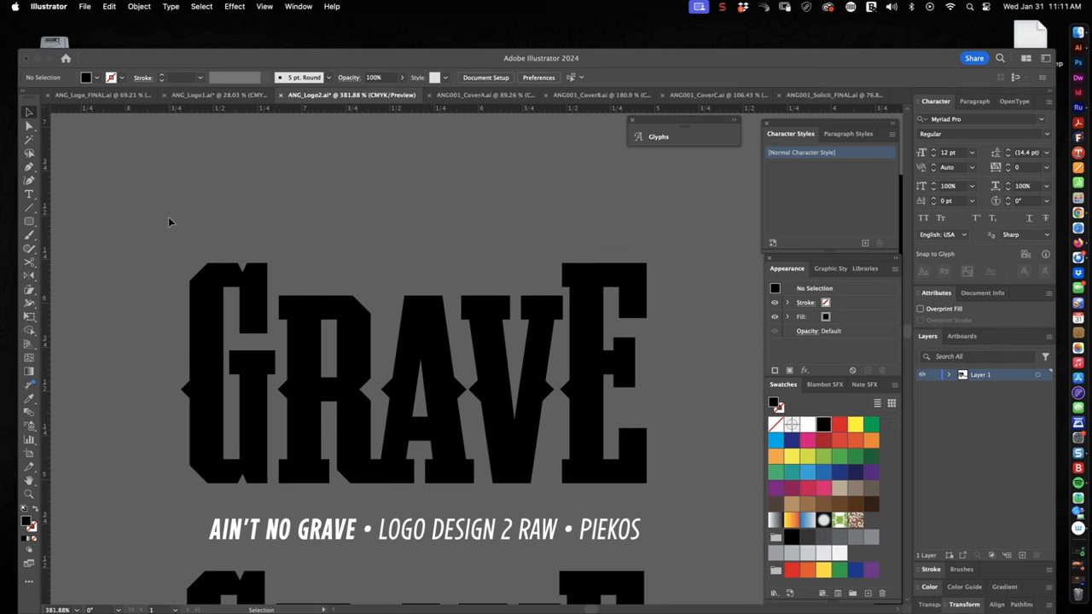
{"action": "mouse_move", "coordinate": [173, 228]}
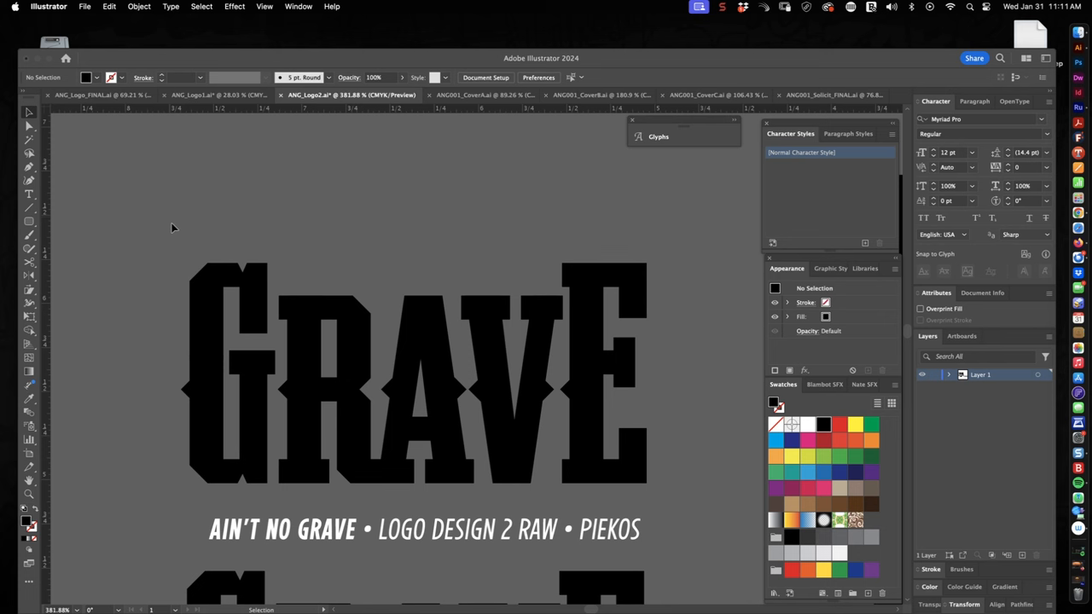
{"action": "mouse_move", "coordinate": [335, 232]}
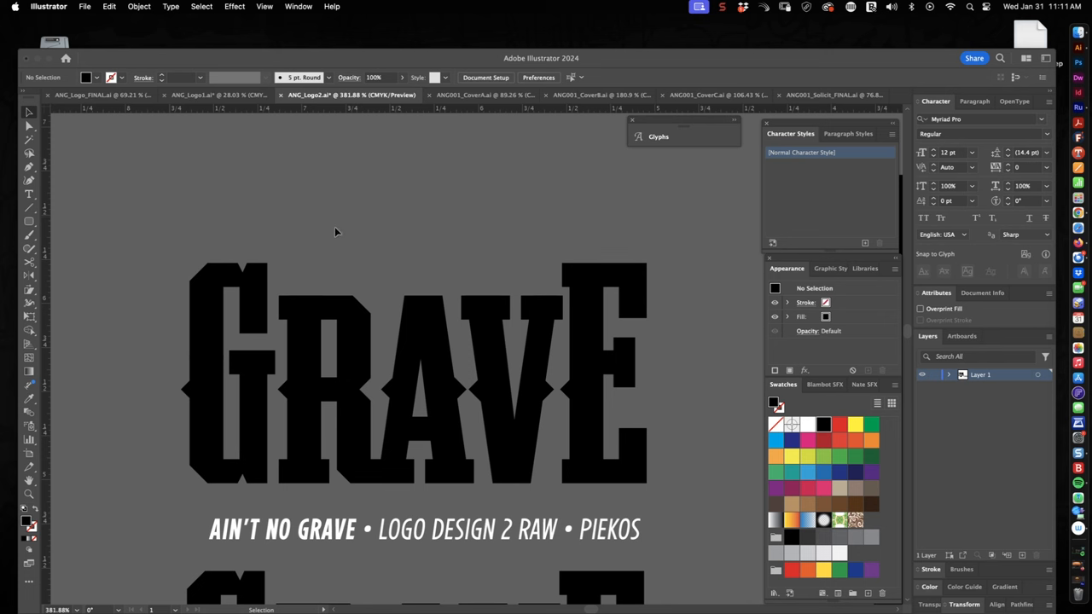
{"action": "mouse_move", "coordinate": [240, 243]}
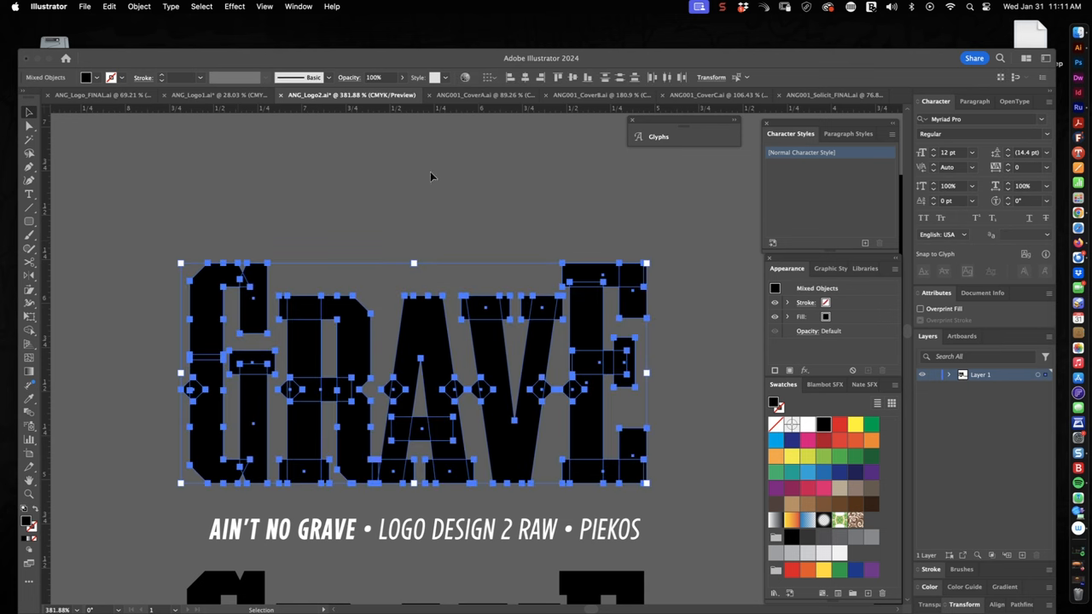
{"action": "mouse_move", "coordinate": [576, 314]}
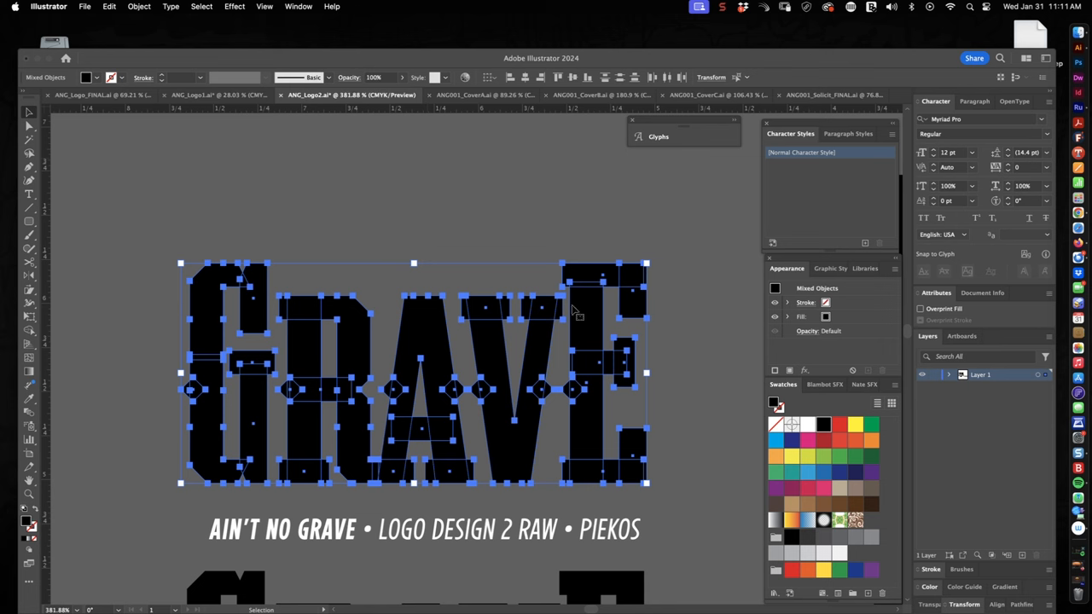
Step: Deselect the GRAVE lettering and scroll down the ANG_Logo2 artboard
{"action": "left_click", "coordinate": [687, 350]}
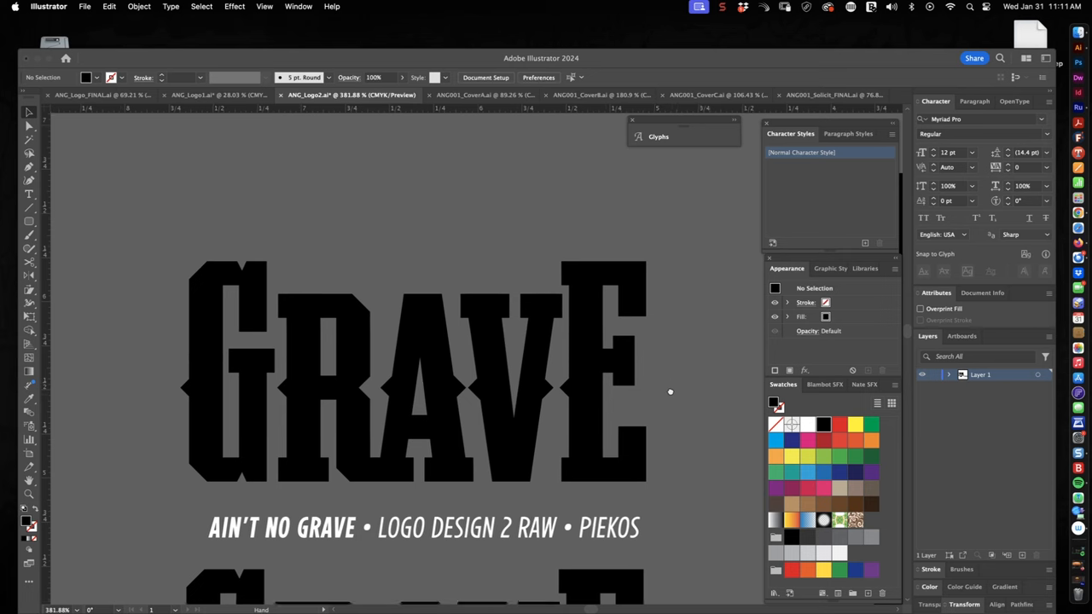
{"action": "scroll", "scroll_direction": "down", "scroll_amount": 3}
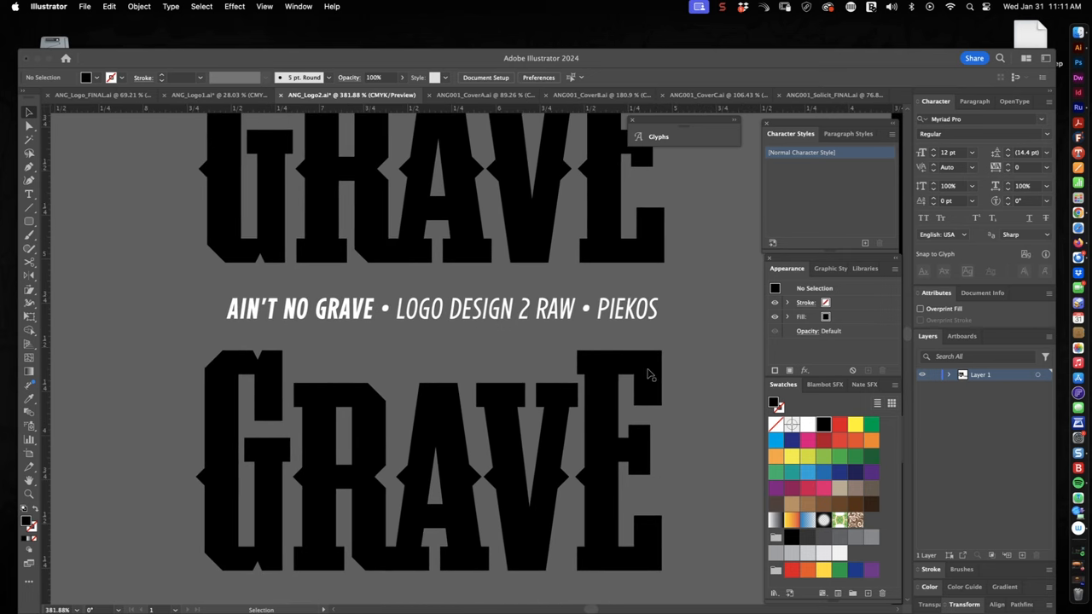
{"action": "left_click", "coordinate": [526, 469]}
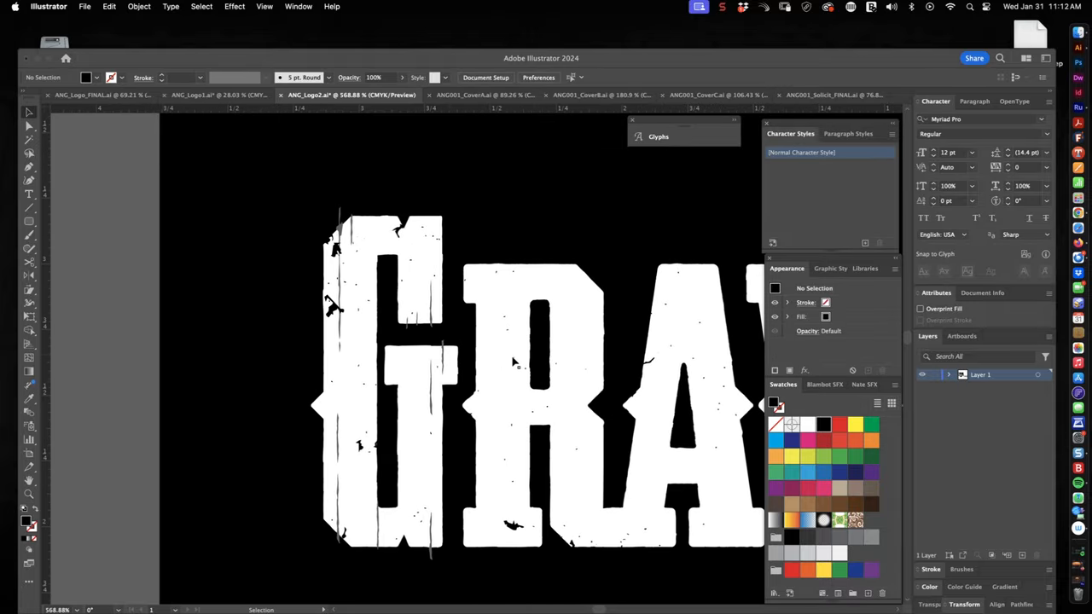
{"action": "mouse_move", "coordinate": [458, 373]}
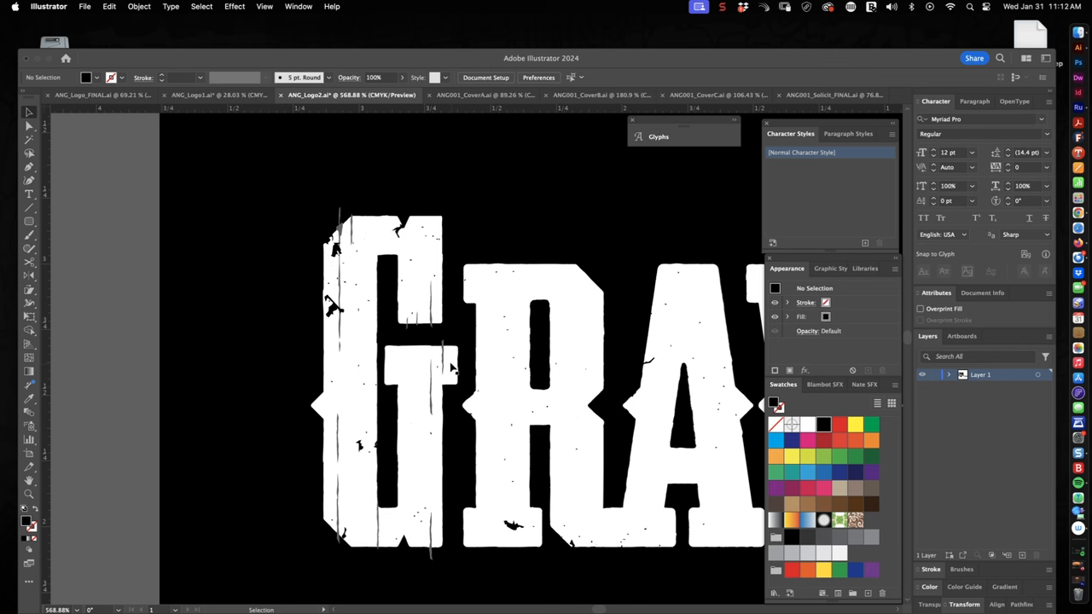
{"action": "mouse_move", "coordinate": [347, 214]}
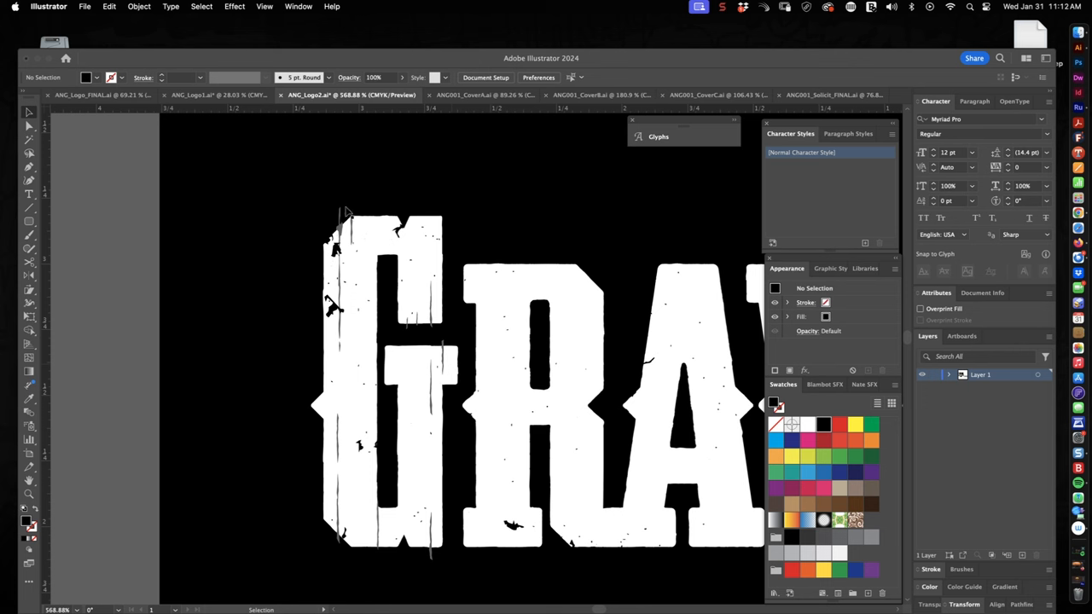
{"action": "mouse_move", "coordinate": [340, 331]}
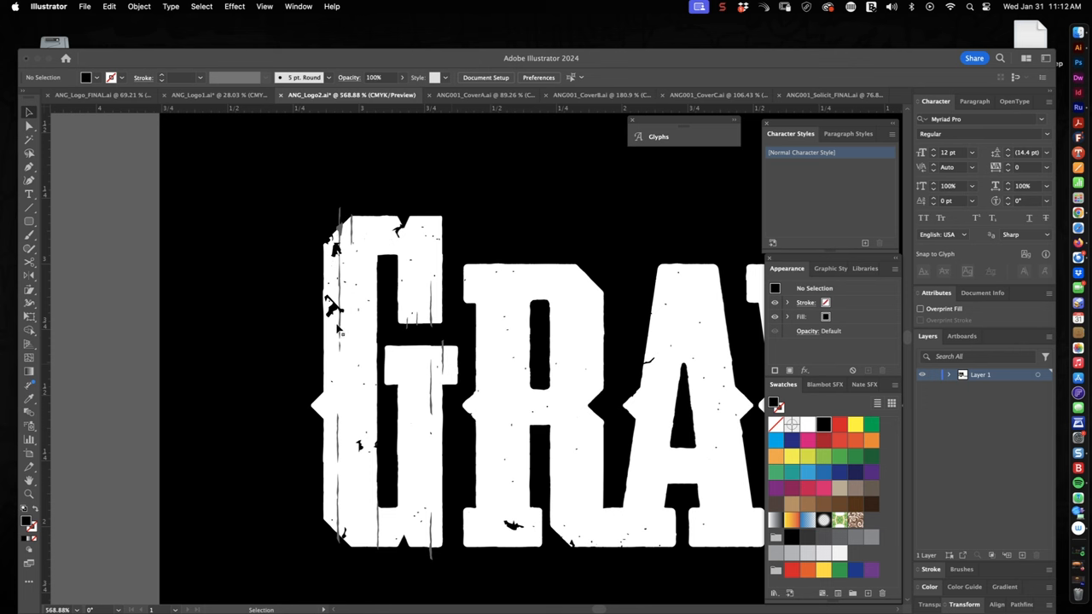
{"action": "mouse_move", "coordinate": [437, 305]}
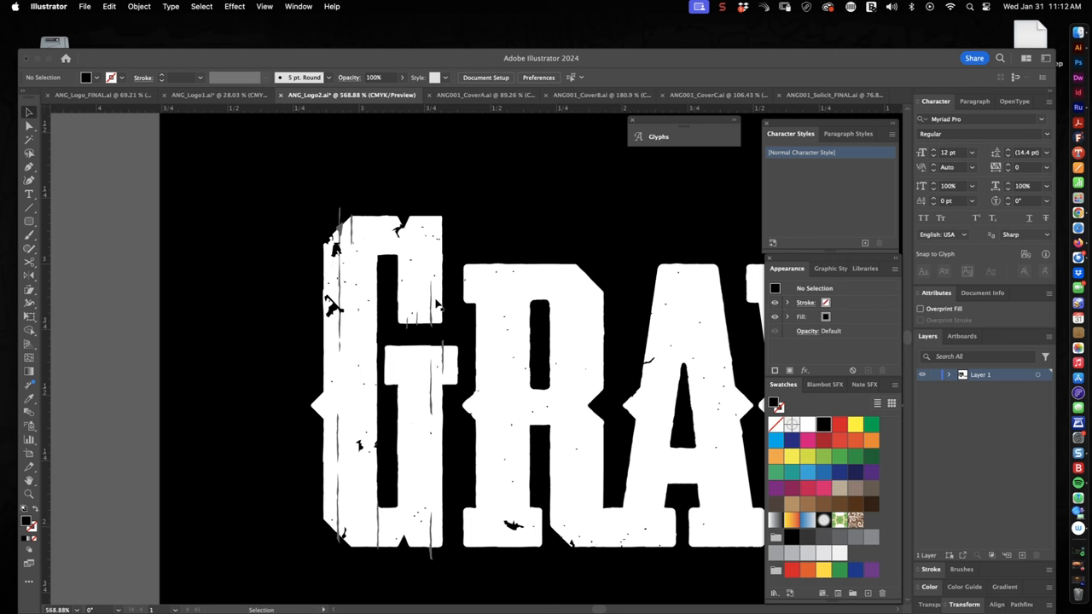
{"action": "mouse_move", "coordinate": [452, 364]}
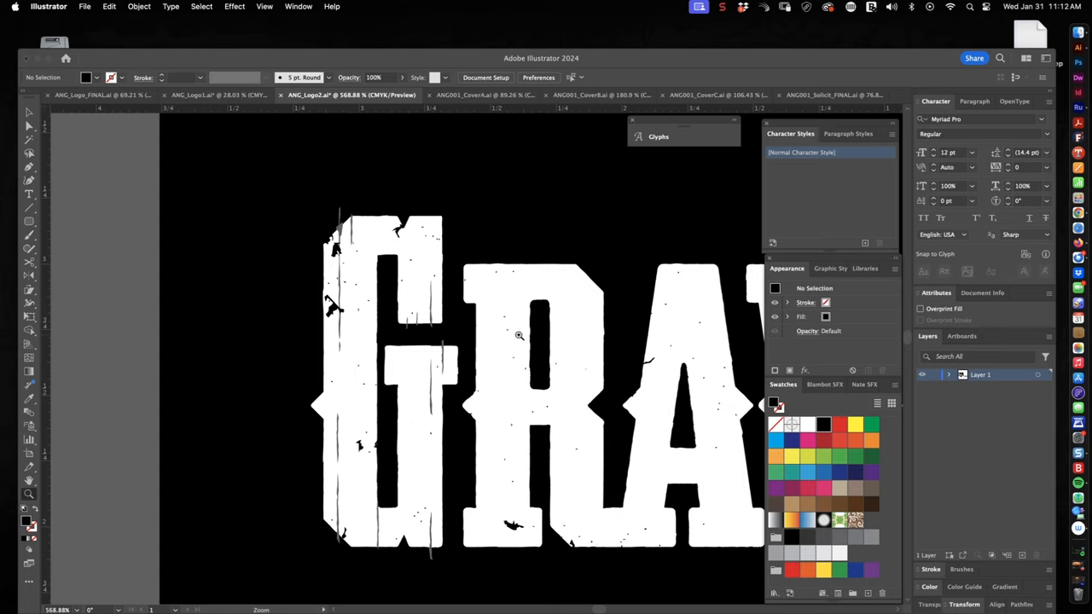
{"action": "scroll", "scroll_direction": "down", "scroll_amount": 3}
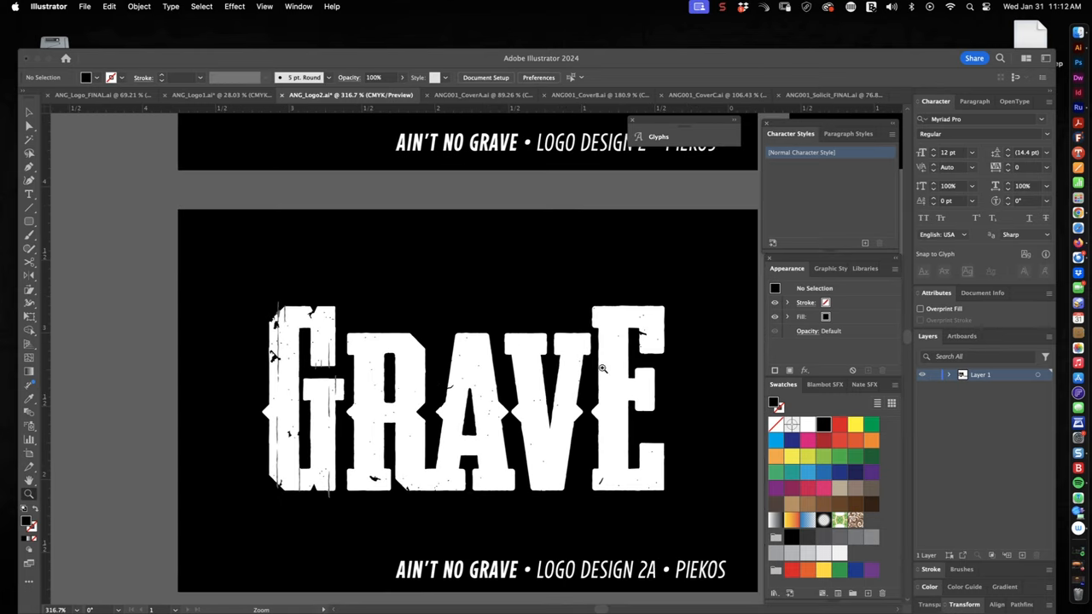
{"action": "mouse_move", "coordinate": [498, 365]}
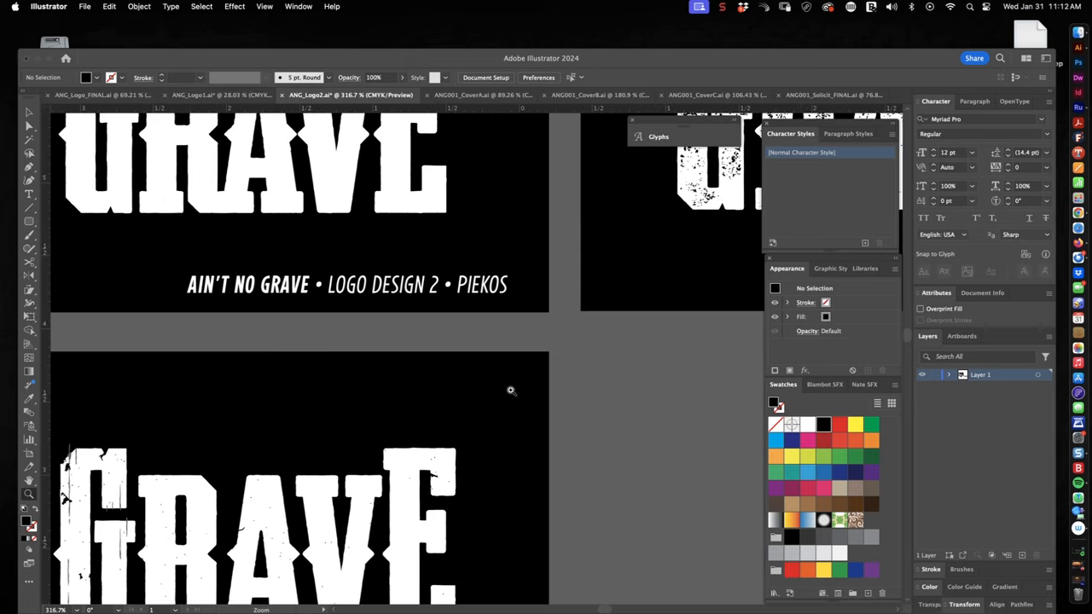
{"action": "scroll", "scroll_direction": "down", "scroll_amount": 3}
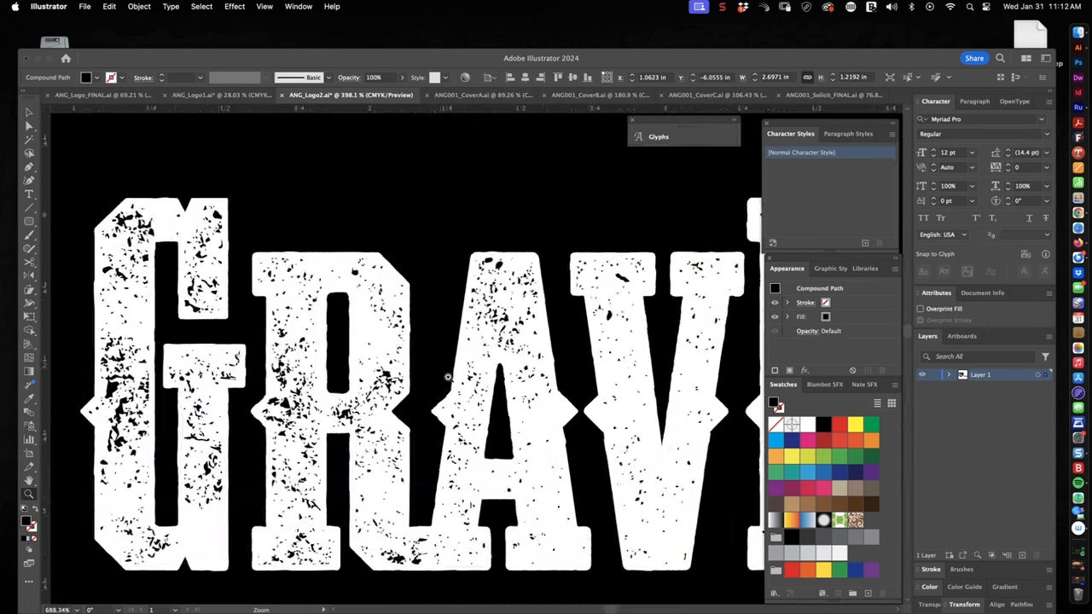
{"action": "scroll", "scroll_direction": "down", "scroll_amount": 3}
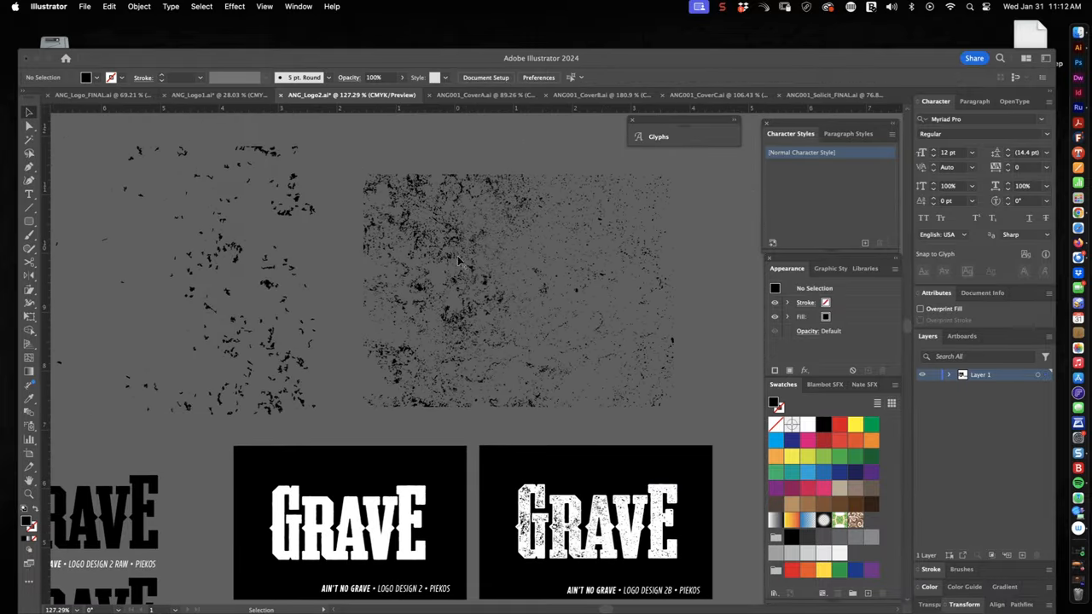
{"action": "left_click", "coordinate": [491, 252]}
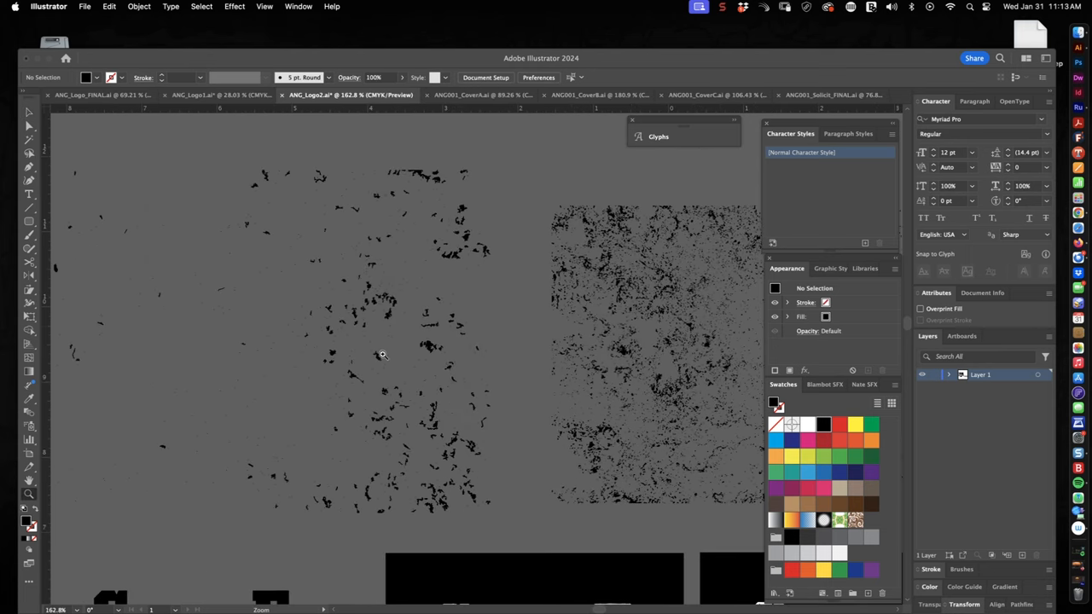
{"action": "mouse_move", "coordinate": [436, 336]}
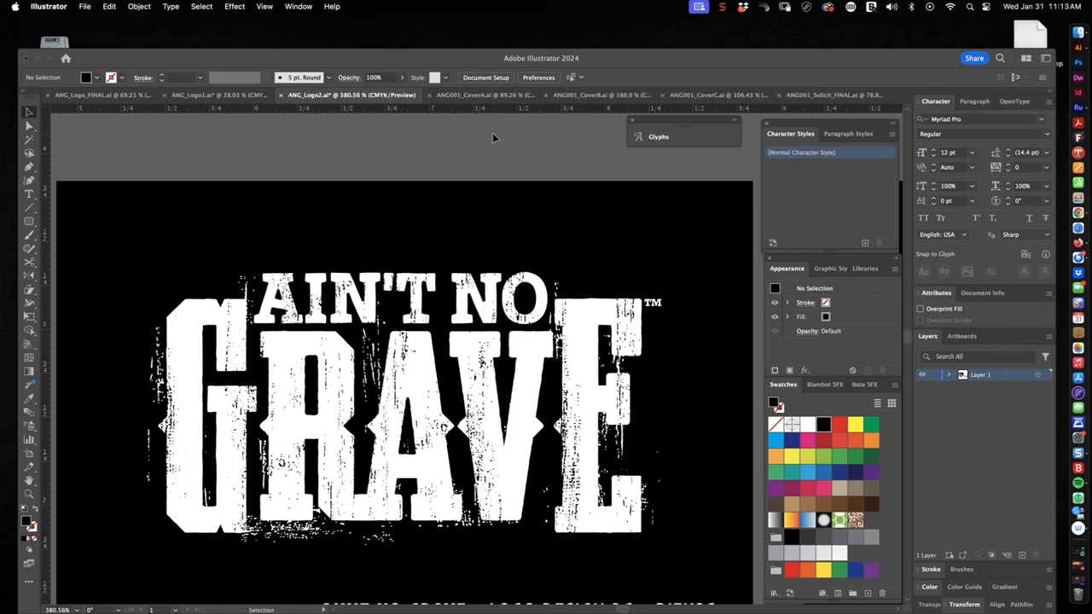
{"action": "mouse_move", "coordinate": [612, 416]}
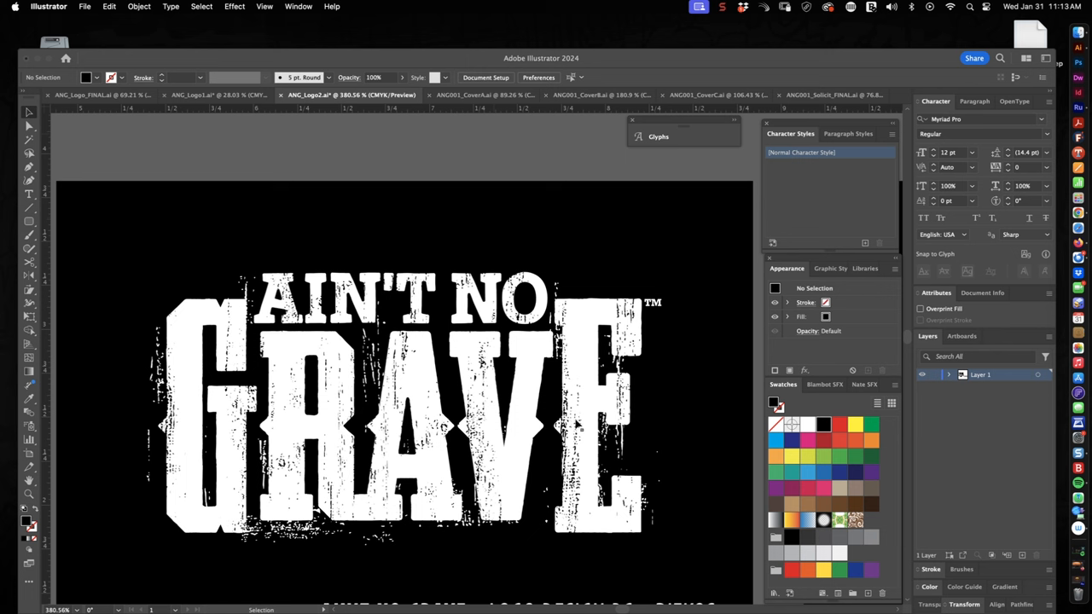
{"action": "mouse_move", "coordinate": [609, 438]}
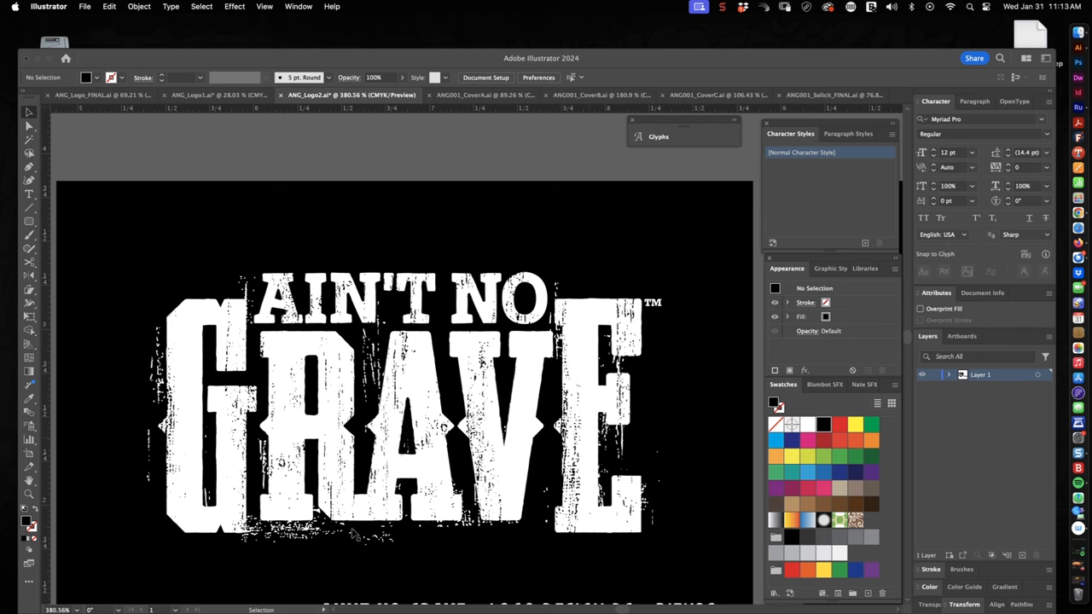
Step: Swap fill and stroke so the fill becomes white, then scroll down
{"action": "left_click", "coordinate": [401, 409]}
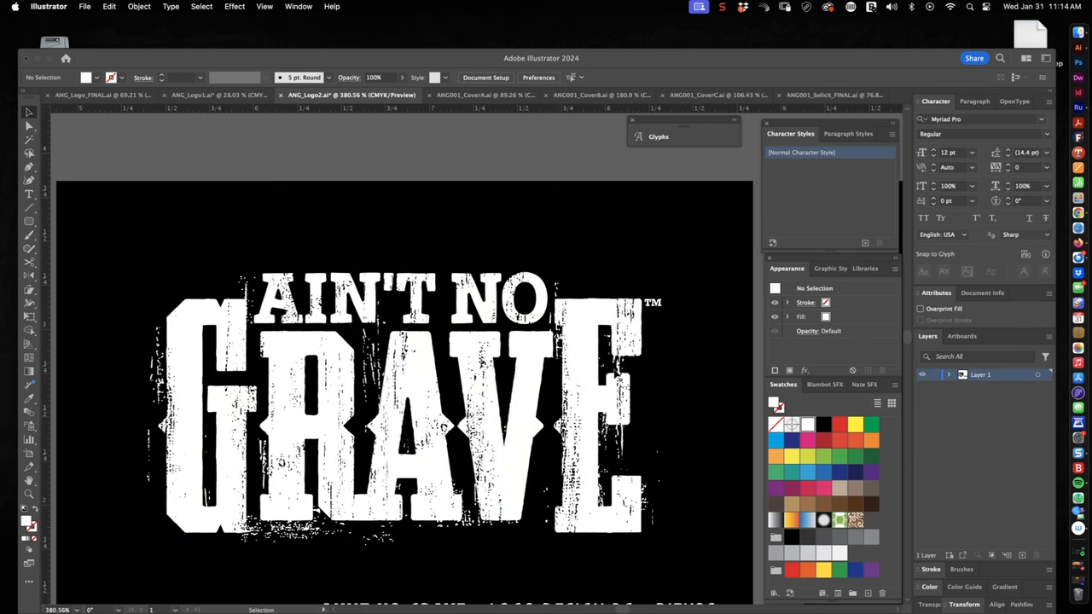
{"action": "mouse_move", "coordinate": [610, 378]}
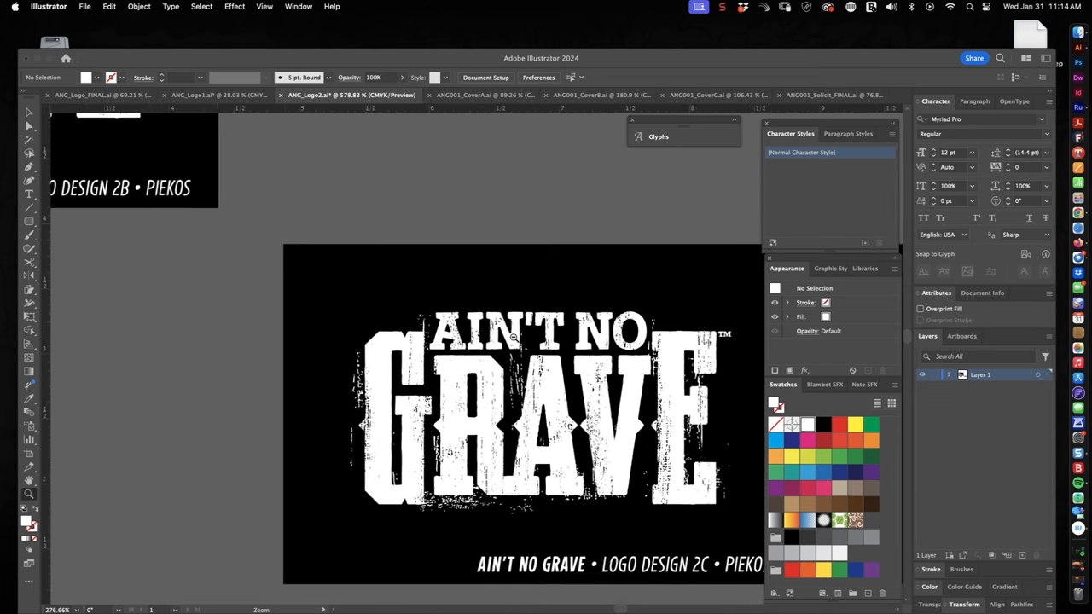
{"action": "scroll", "scroll_direction": "down", "scroll_amount": 3}
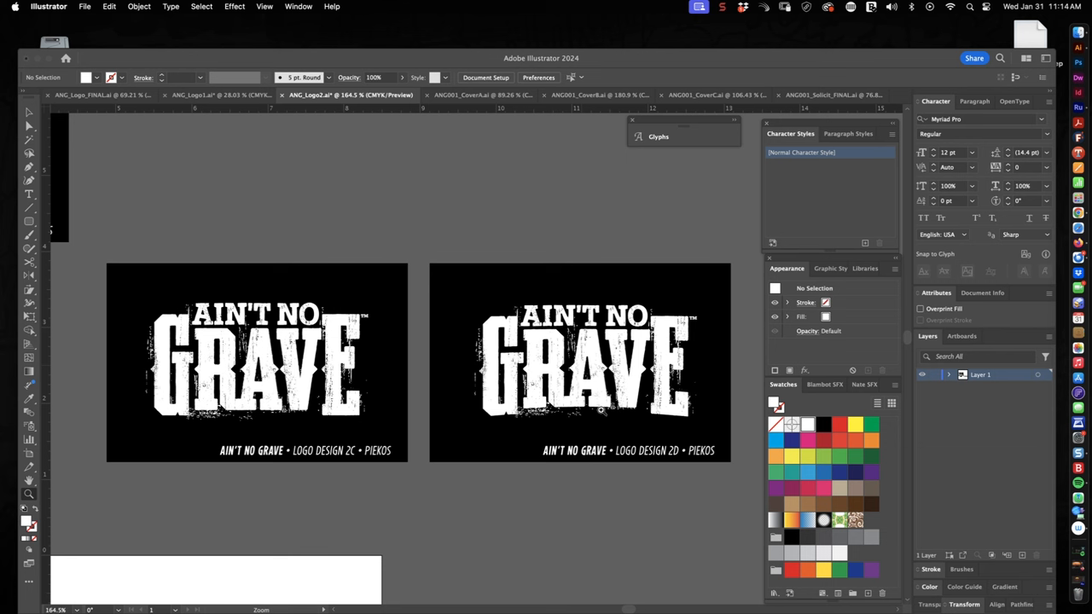
{"action": "mouse_move", "coordinate": [380, 405]}
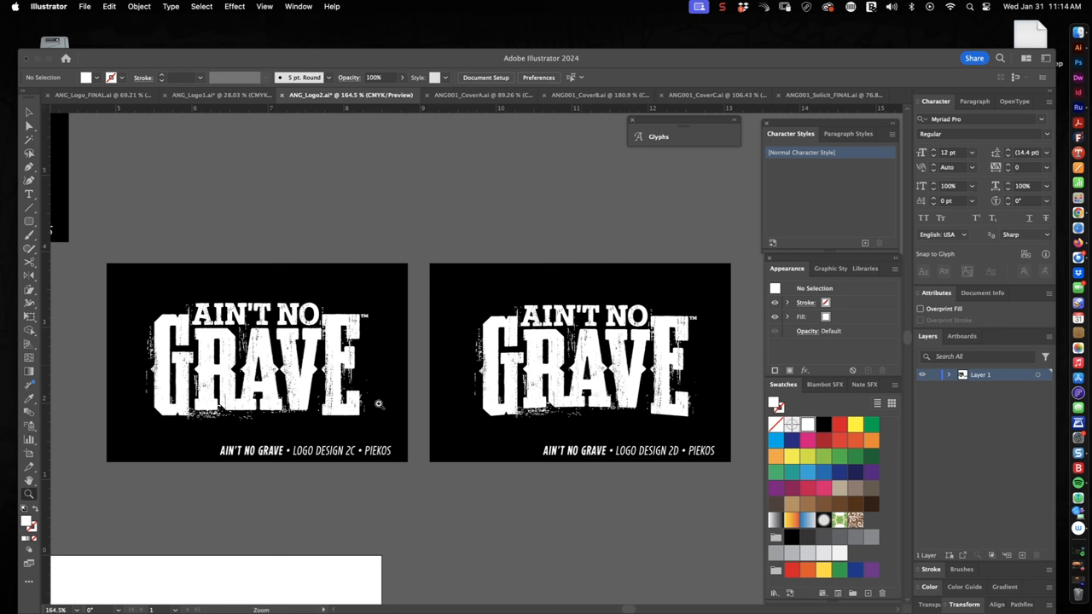
{"action": "mouse_move", "coordinate": [544, 414]}
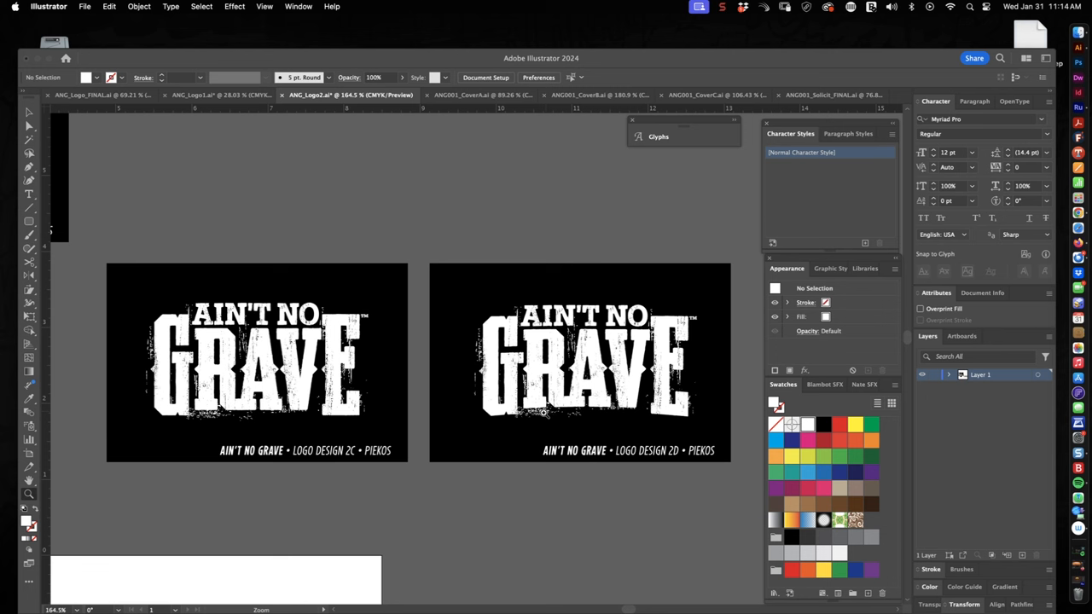
{"action": "mouse_move", "coordinate": [597, 413]}
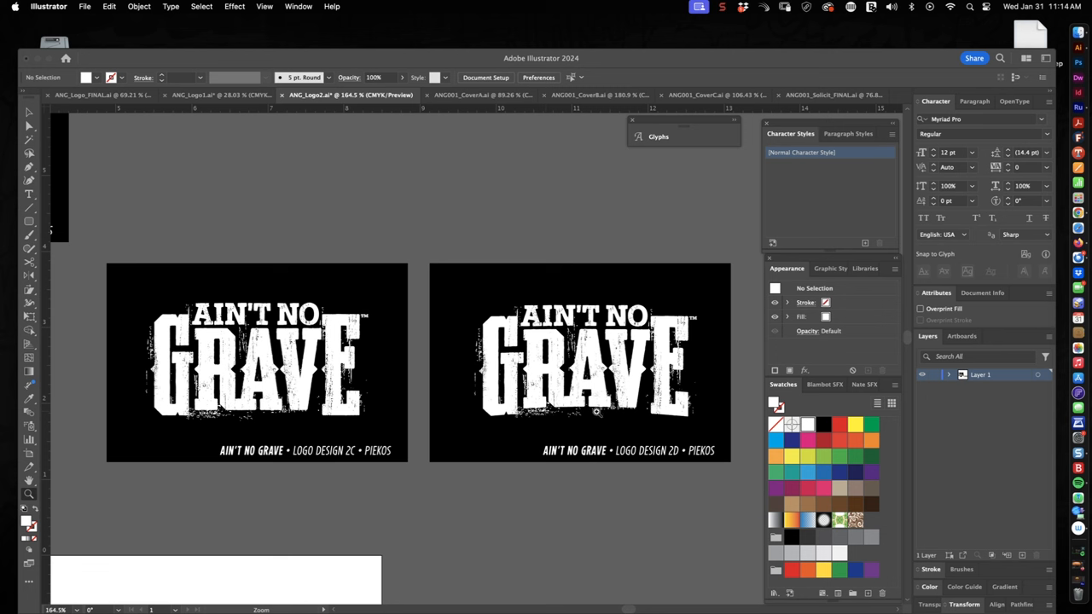
{"action": "mouse_move", "coordinate": [622, 412]}
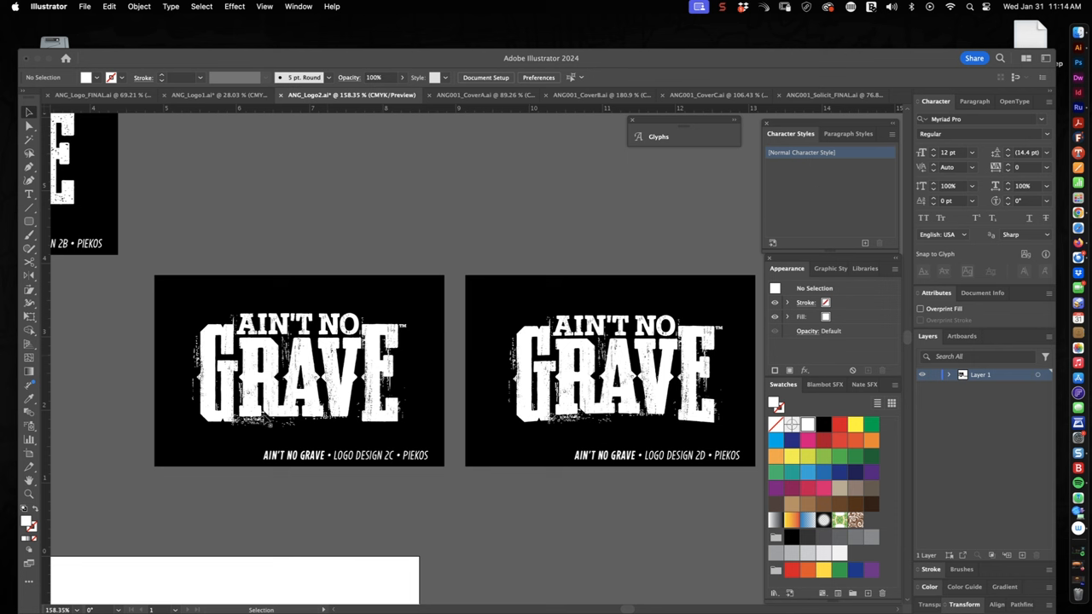
{"action": "mouse_move", "coordinate": [431, 111]}
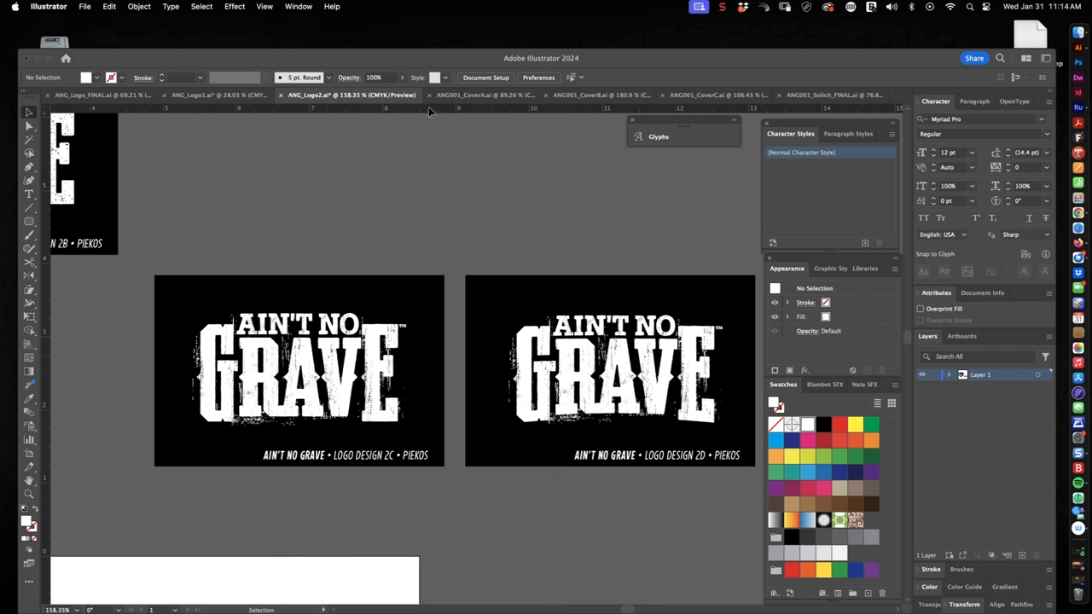
{"action": "mouse_move", "coordinate": [395, 117]}
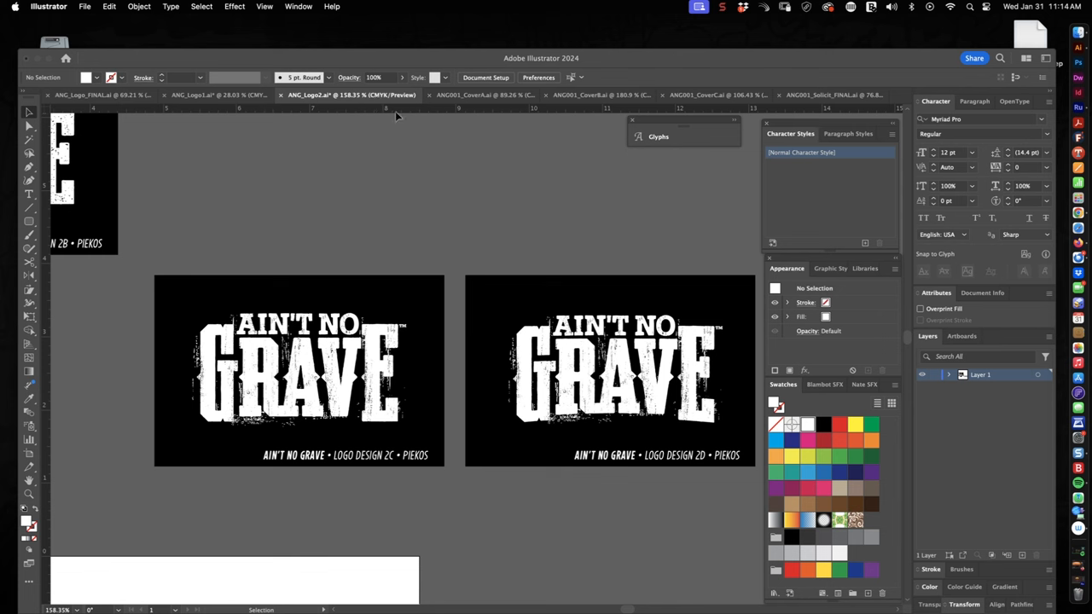
Step: Switch to ANG_Logo_FINAL.ai, scroll down the sheet and zoom in on it
{"action": "left_click", "coordinate": [103, 94]}
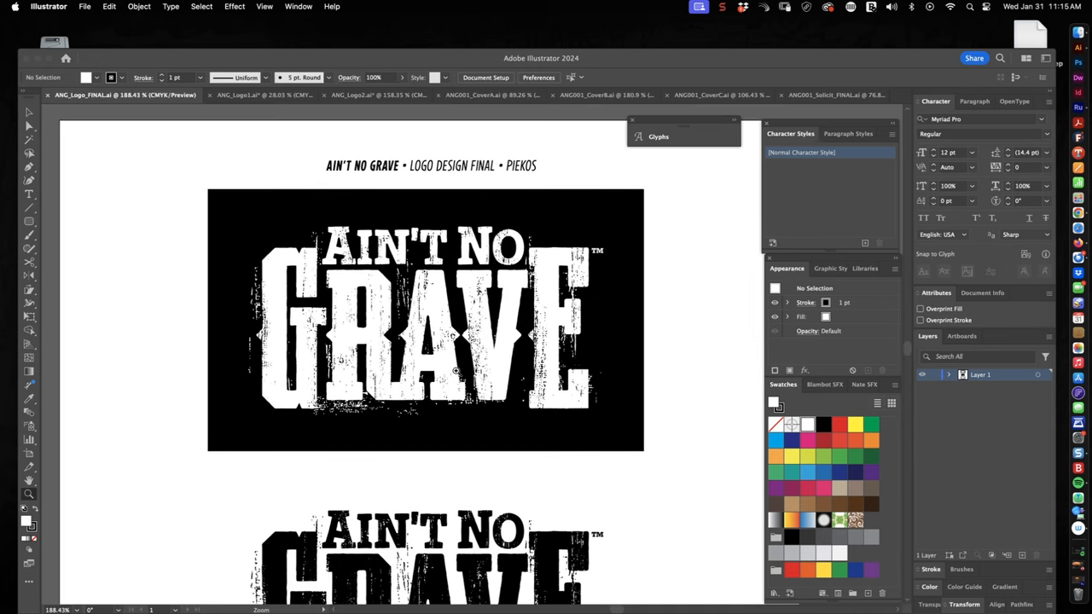
{"action": "scroll", "scroll_direction": "down", "scroll_amount": 3}
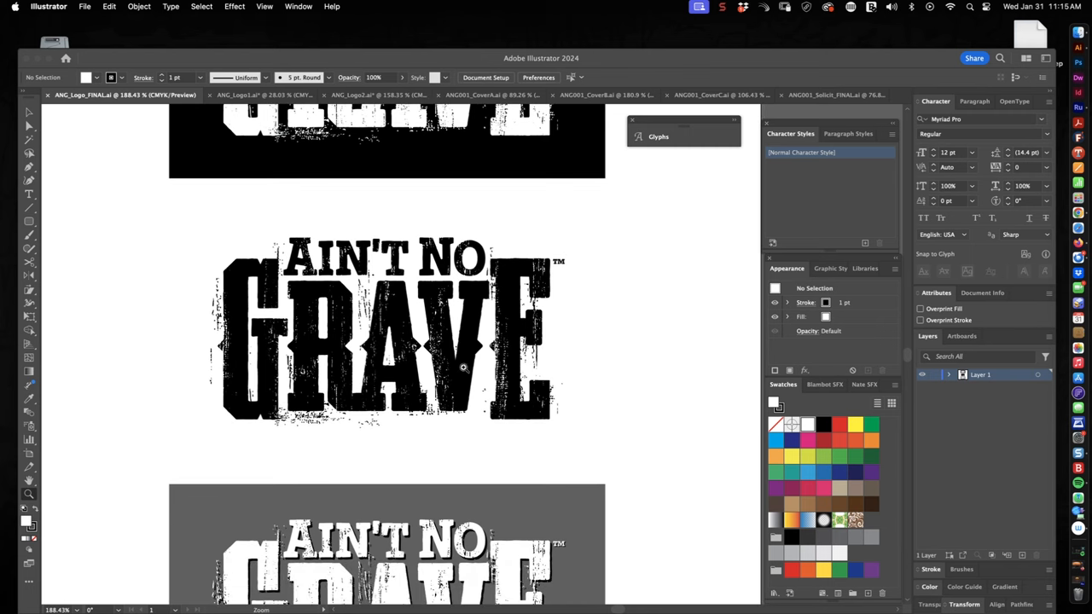
{"action": "scroll", "scroll_direction": "down", "scroll_amount": 3}
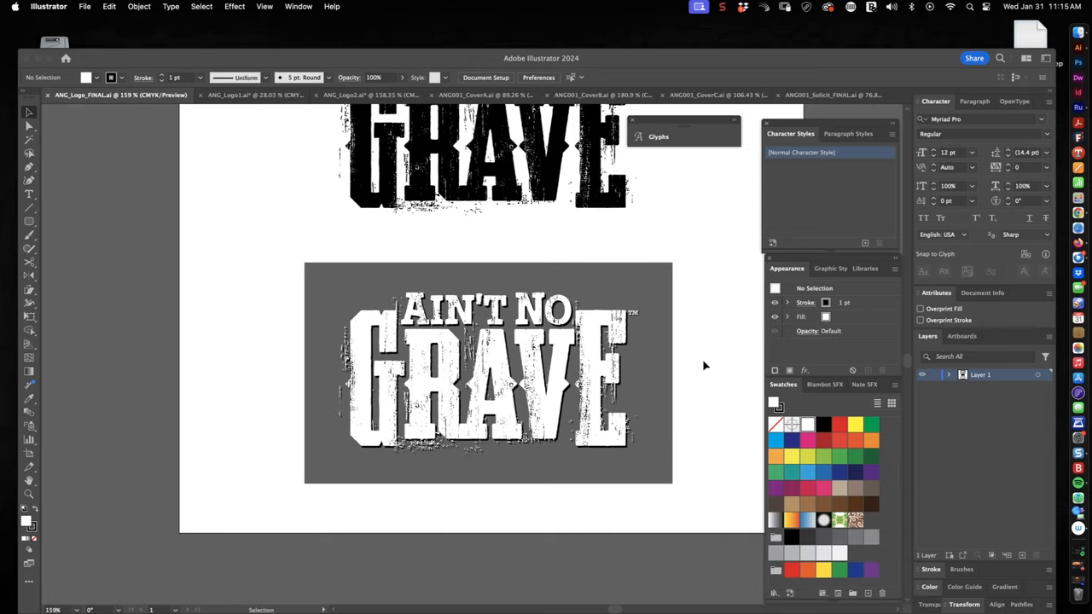
{"action": "mouse_move", "coordinate": [699, 347]}
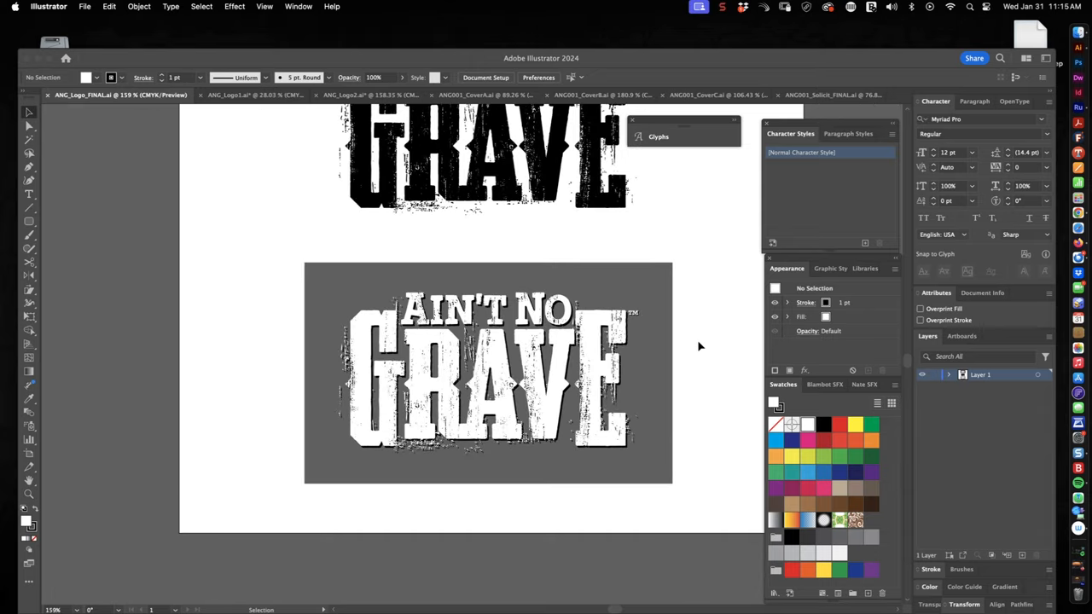
{"action": "mouse_move", "coordinate": [693, 356]}
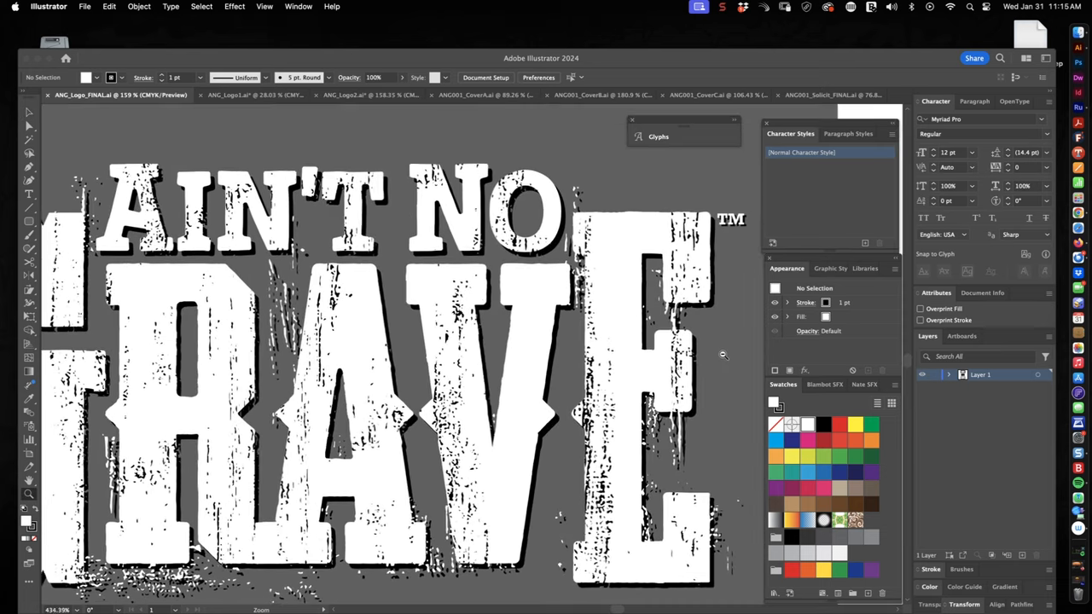
{"action": "scroll", "scroll_direction": "down", "scroll_amount": 3}
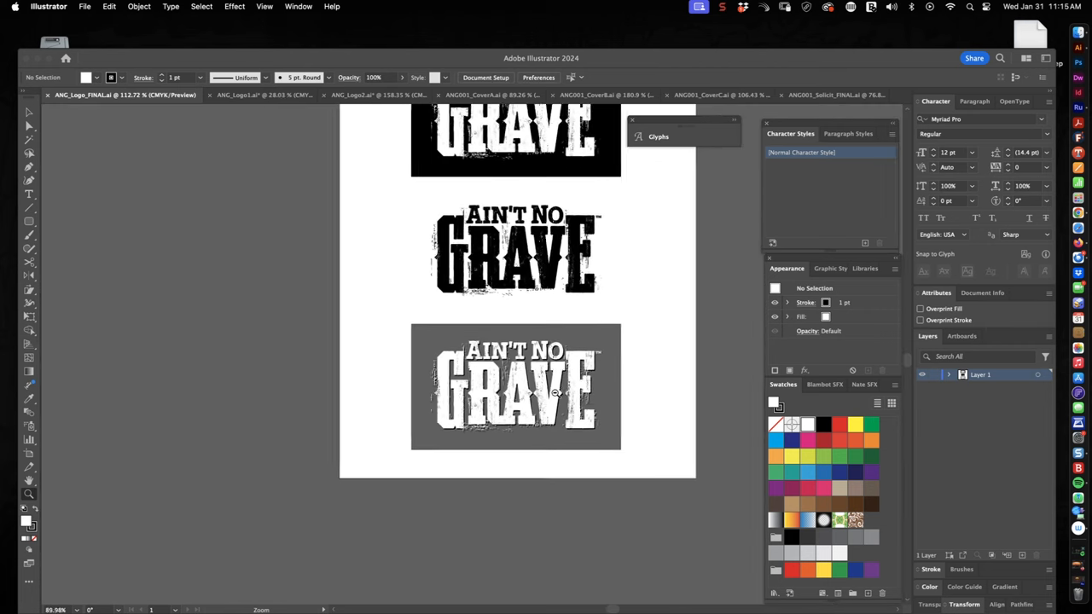
{"action": "scroll", "scroll_direction": "down", "scroll_amount": 3}
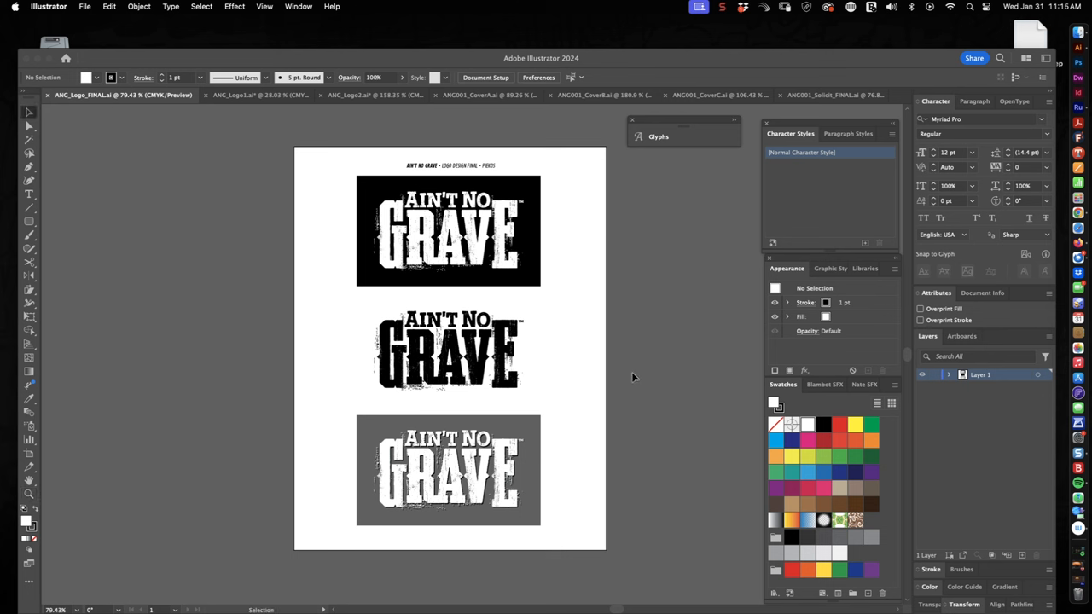
{"action": "mouse_move", "coordinate": [648, 247]}
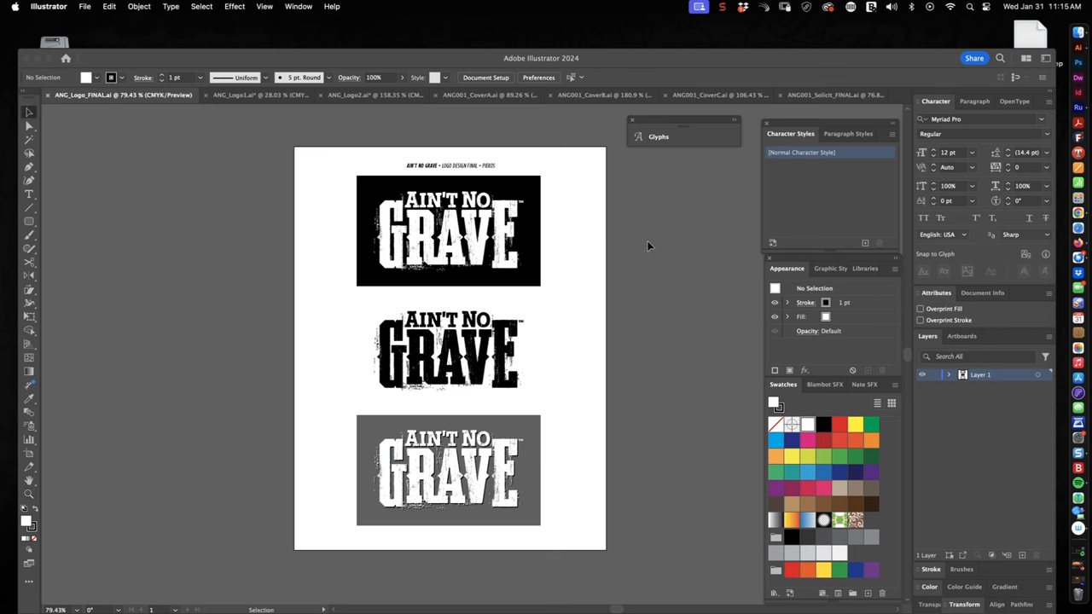
{"action": "mouse_move", "coordinate": [645, 245]}
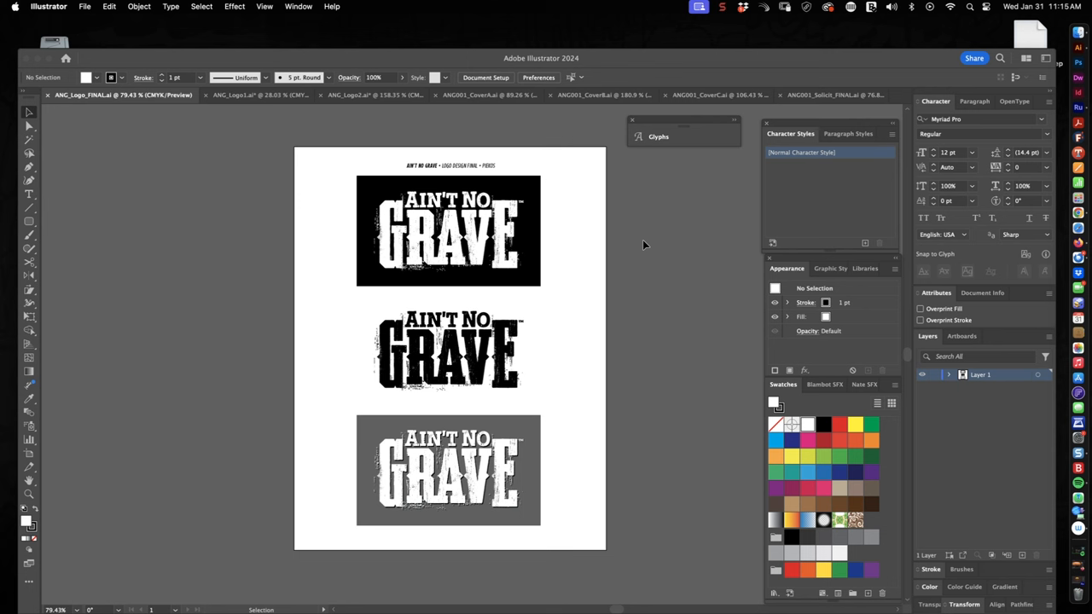
{"action": "mouse_move", "coordinate": [640, 262]}
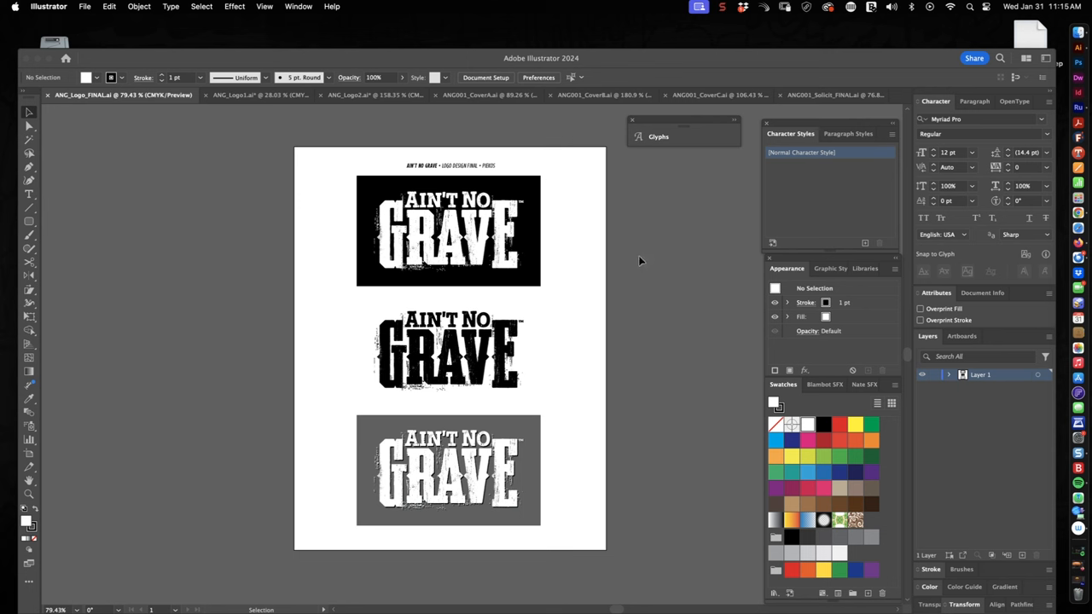
{"action": "mouse_move", "coordinate": [634, 276]}
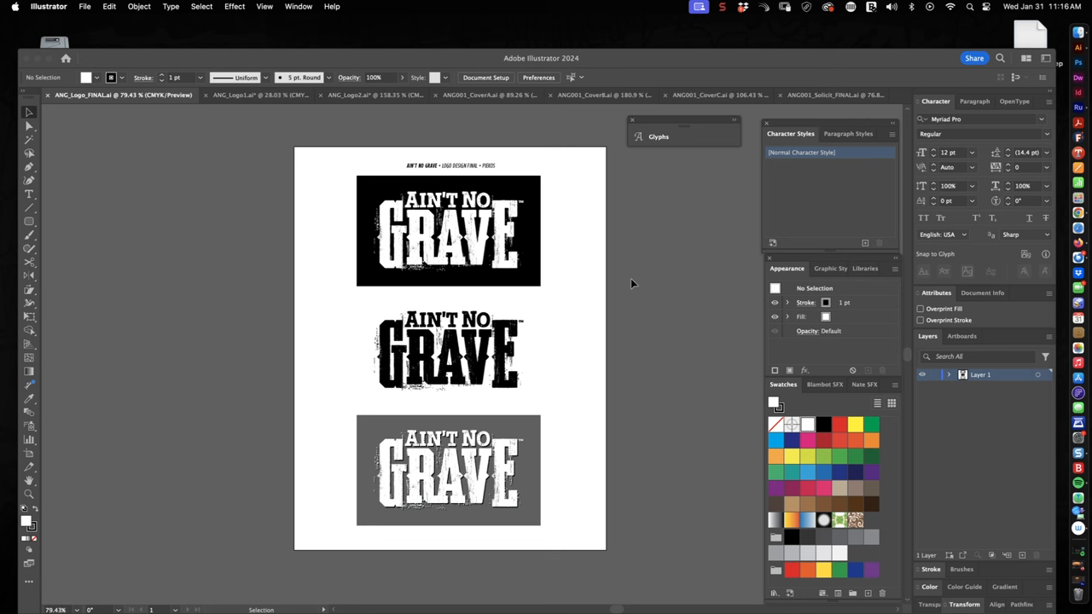
{"action": "mouse_move", "coordinate": [580, 336]}
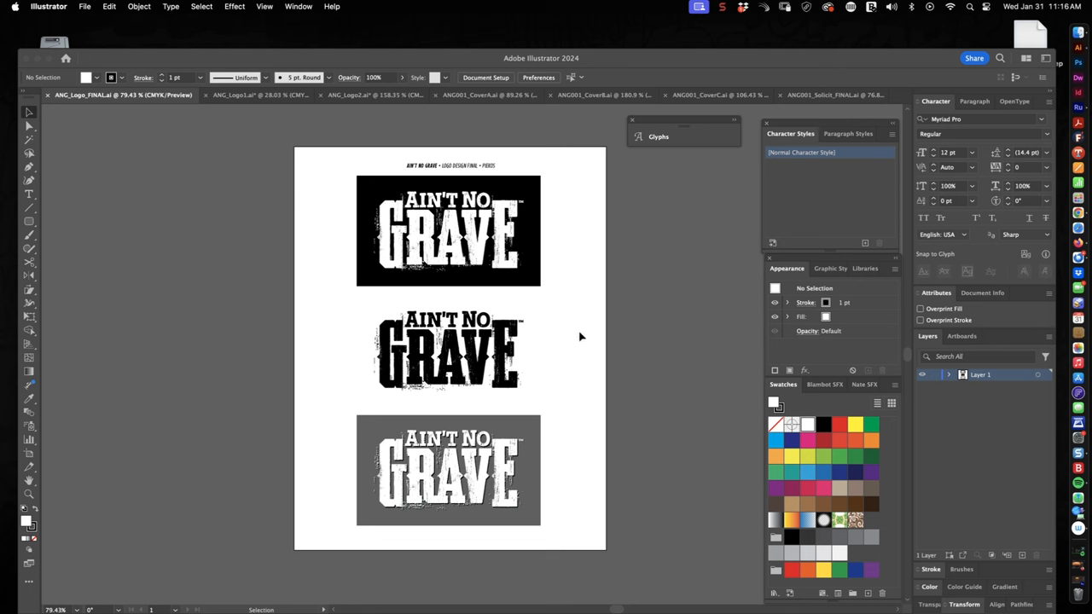
{"action": "mouse_move", "coordinate": [583, 332]}
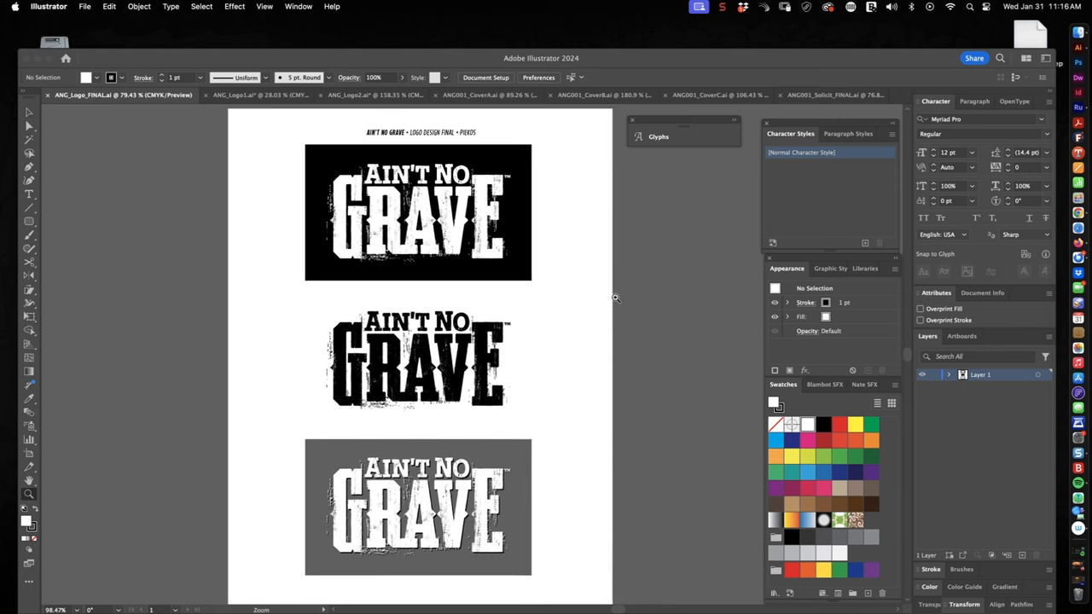
{"action": "left_click", "coordinate": [589, 253]}
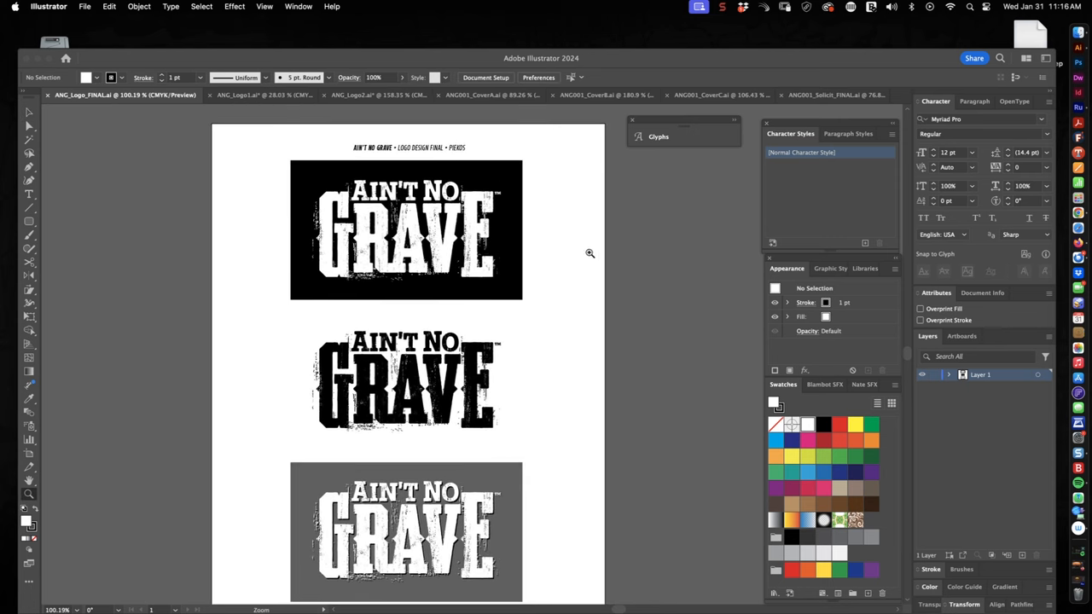
{"action": "mouse_move", "coordinate": [192, 105]}
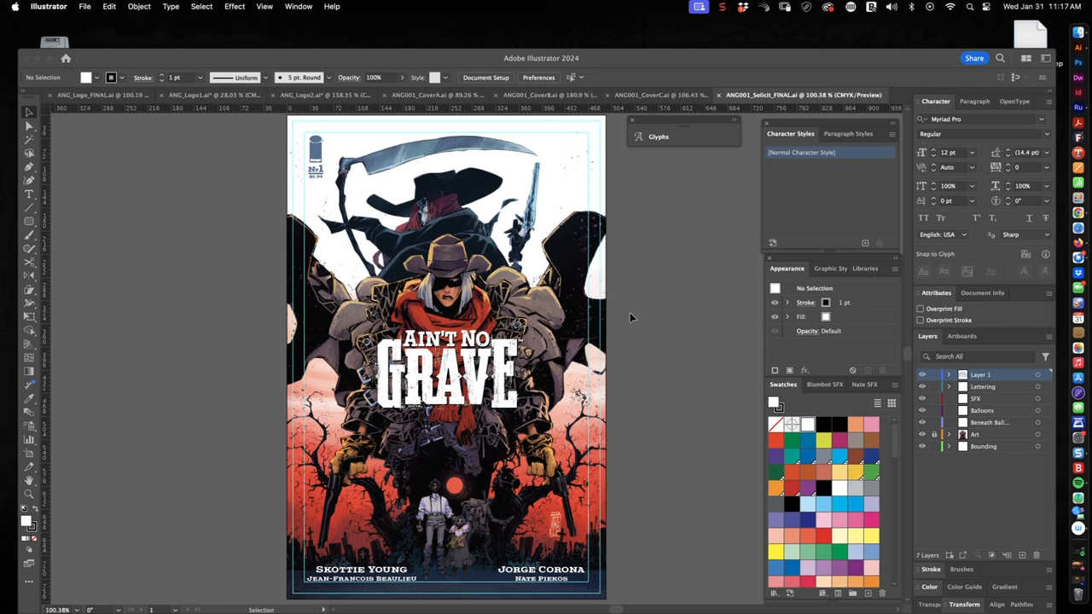
{"action": "mouse_move", "coordinate": [631, 331]}
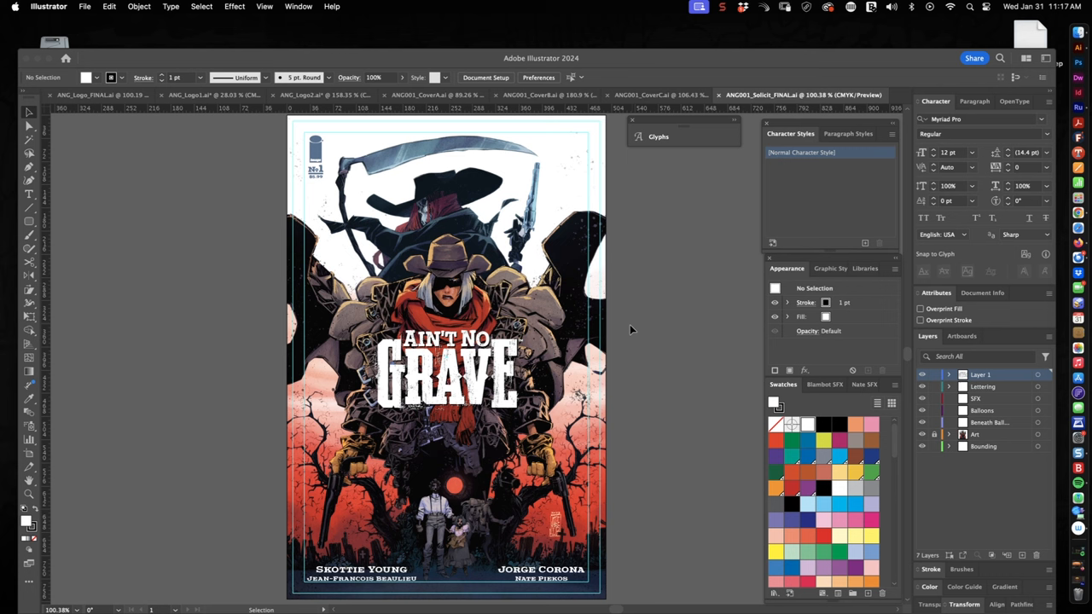
{"action": "mouse_move", "coordinate": [623, 351]}
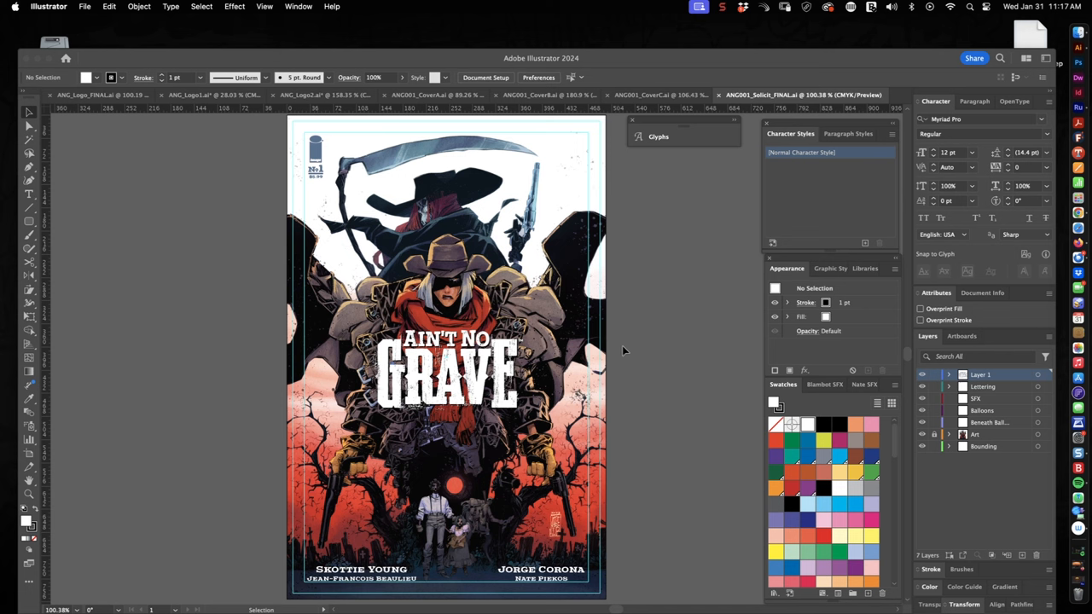
{"action": "mouse_move", "coordinate": [634, 360]}
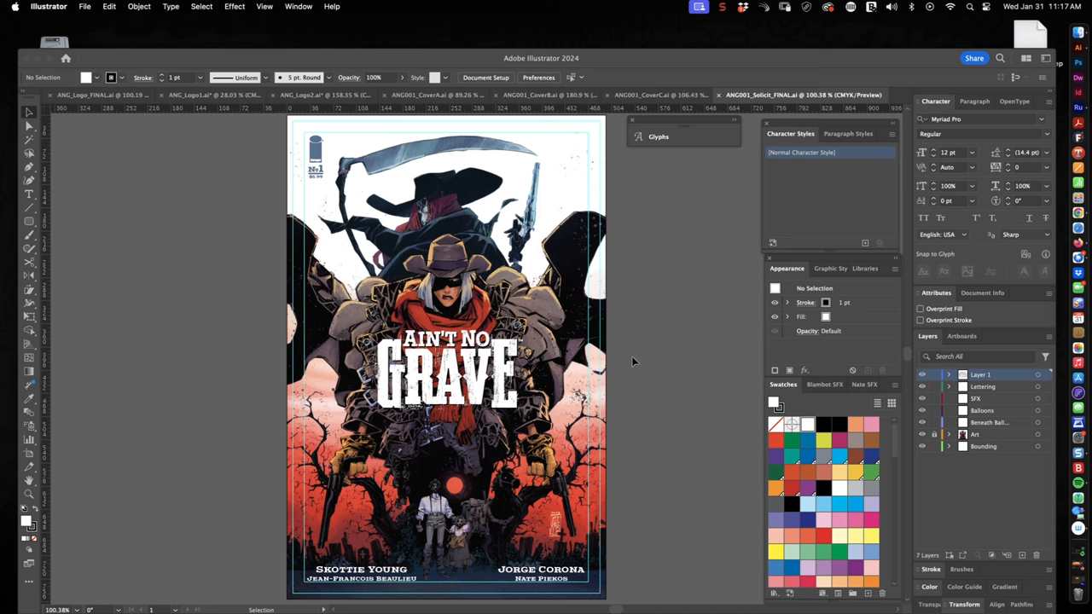
{"action": "mouse_move", "coordinate": [645, 387]}
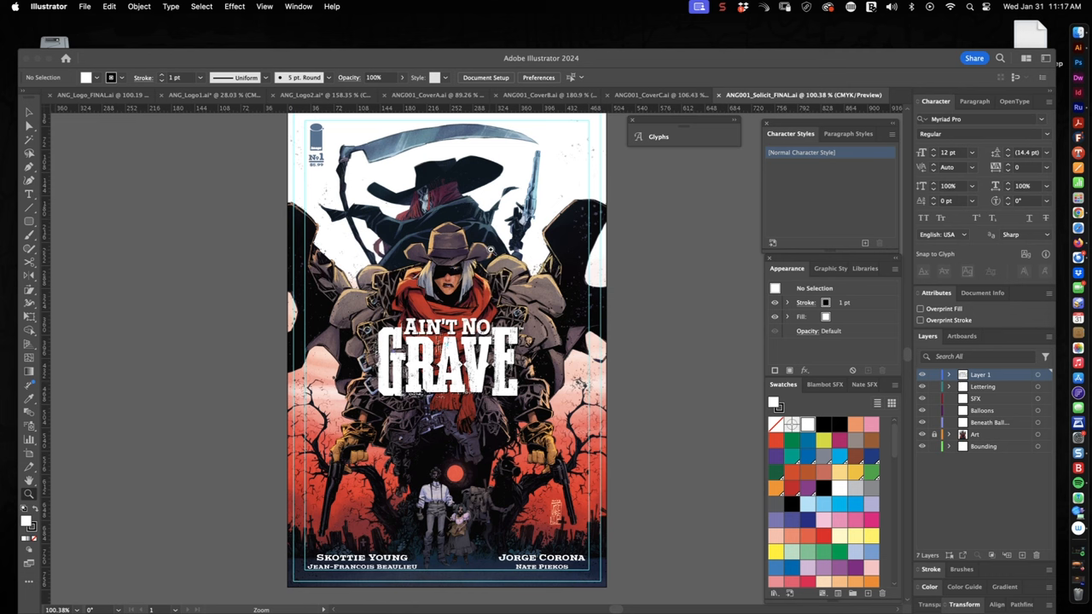
{"action": "mouse_move", "coordinate": [474, 319]}
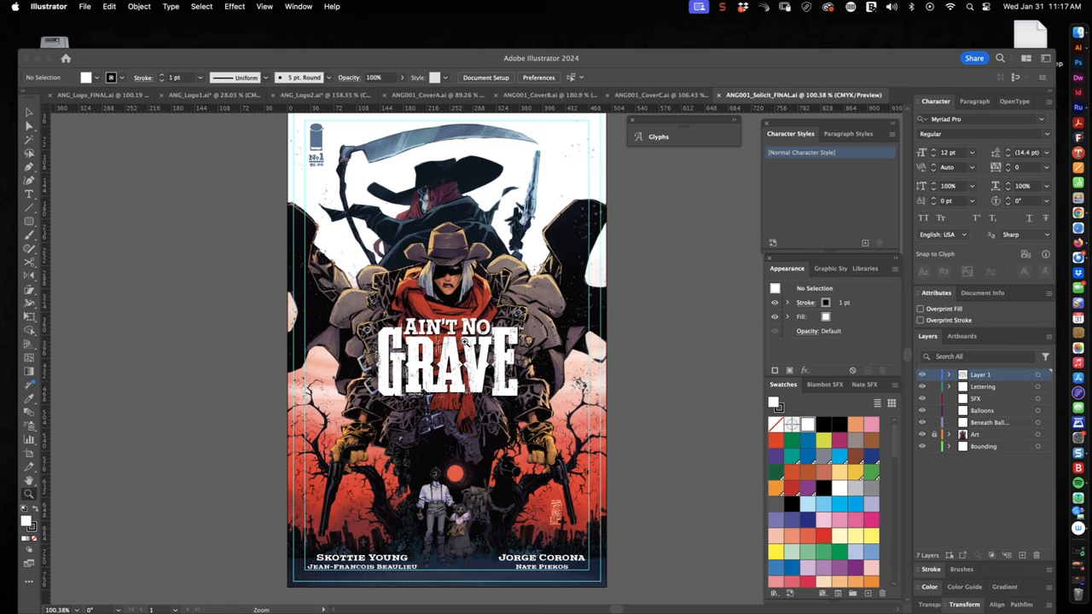
{"action": "mouse_move", "coordinate": [324, 135]}
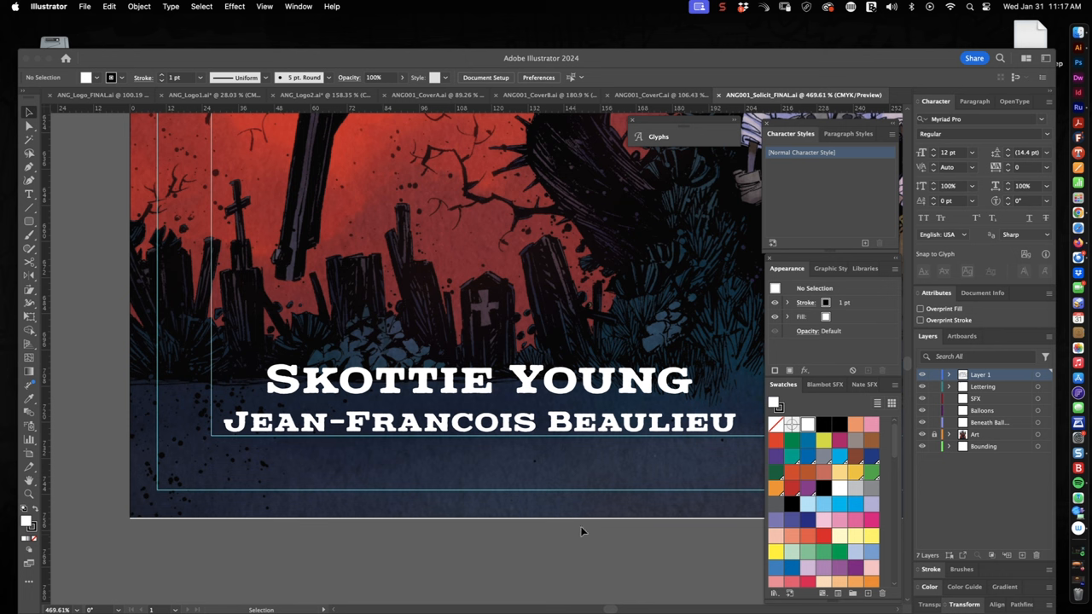
{"action": "mouse_move", "coordinate": [543, 377]}
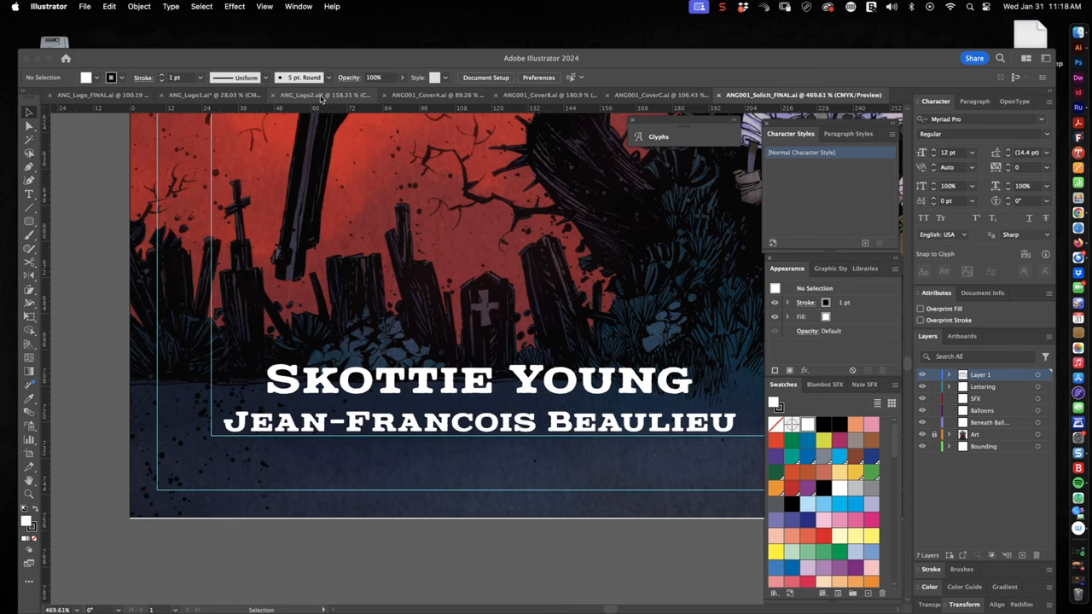
{"action": "left_click", "coordinate": [213, 95]}
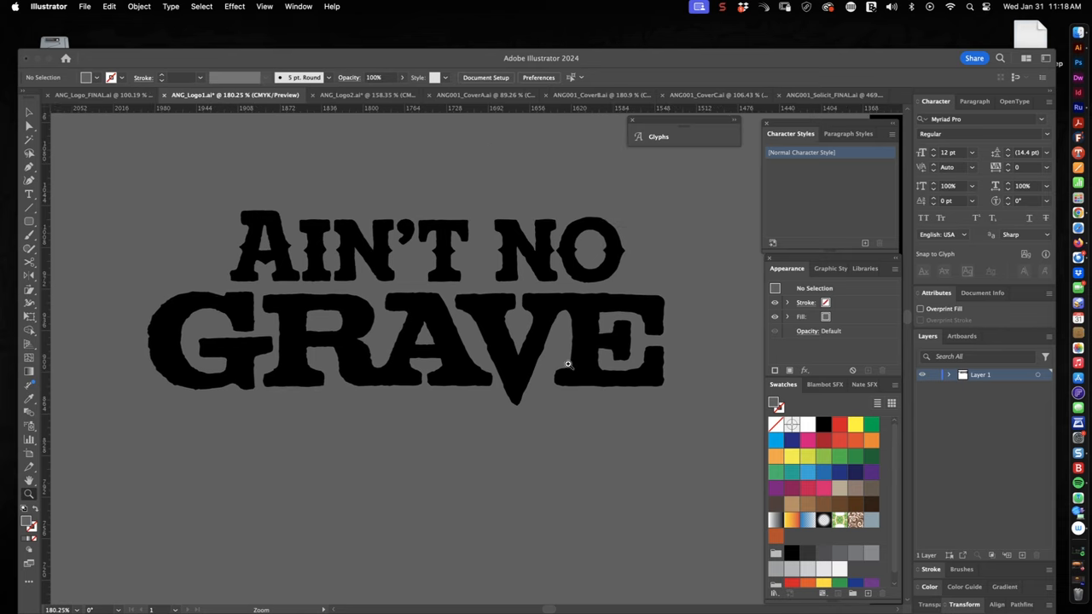
{"action": "mouse_move", "coordinate": [681, 367]}
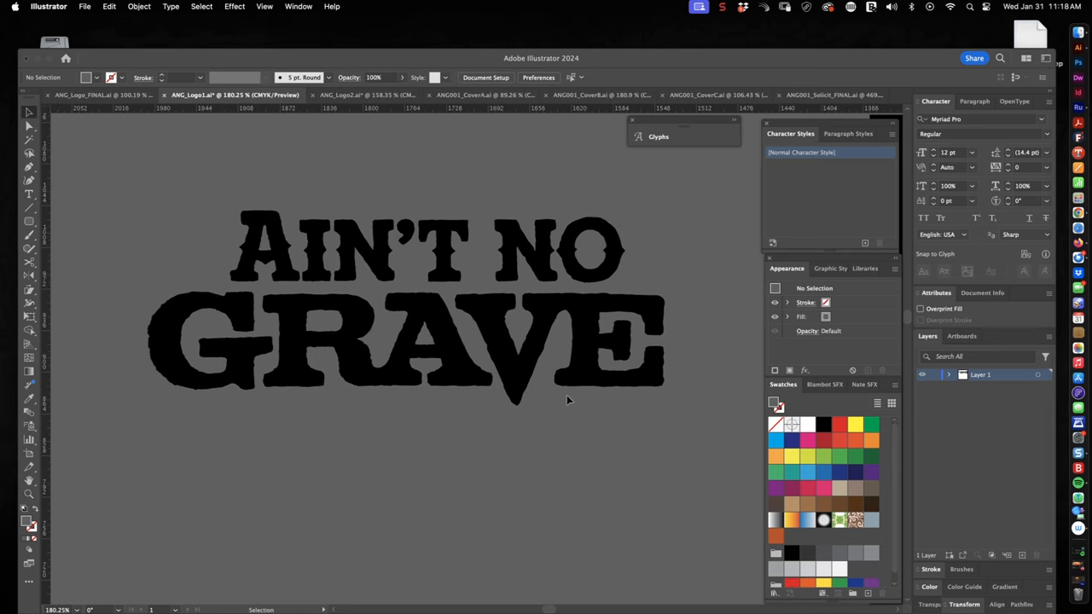
{"action": "mouse_move", "coordinate": [338, 428]}
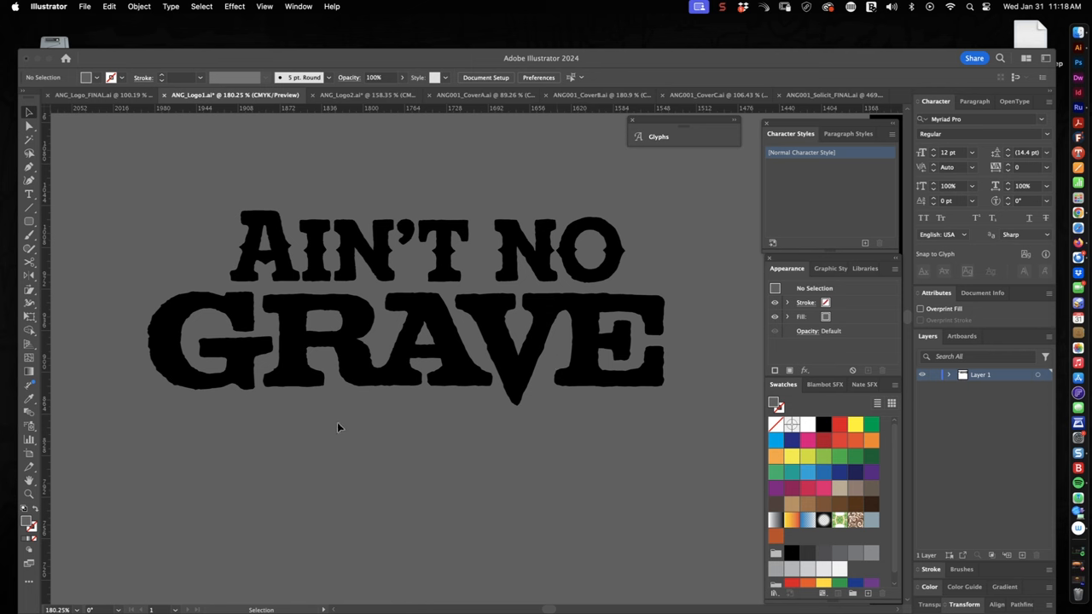
{"action": "mouse_move", "coordinate": [386, 446]}
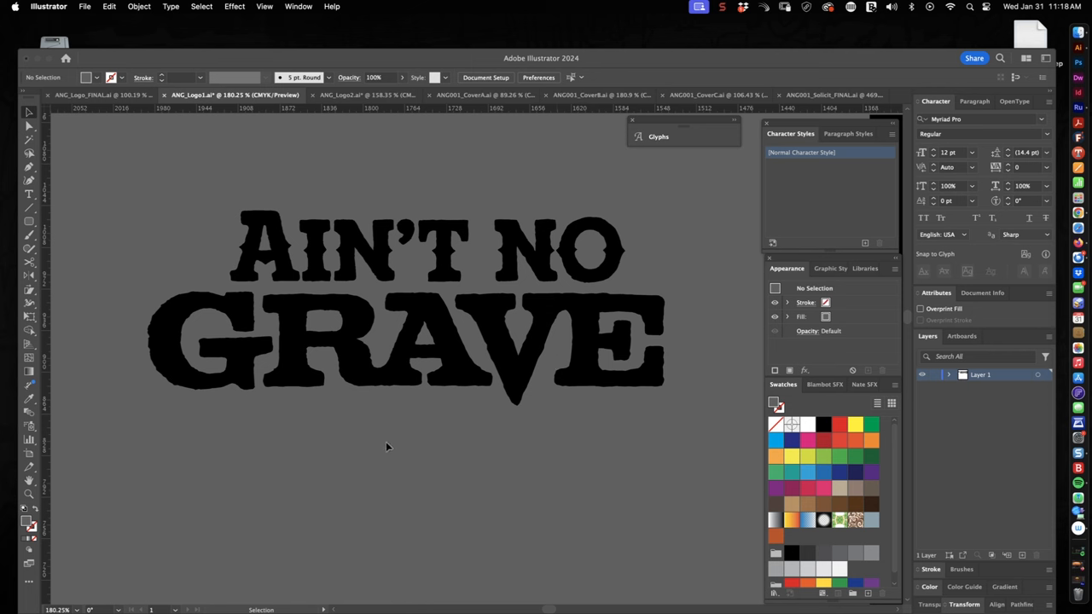
{"action": "mouse_move", "coordinate": [483, 450]}
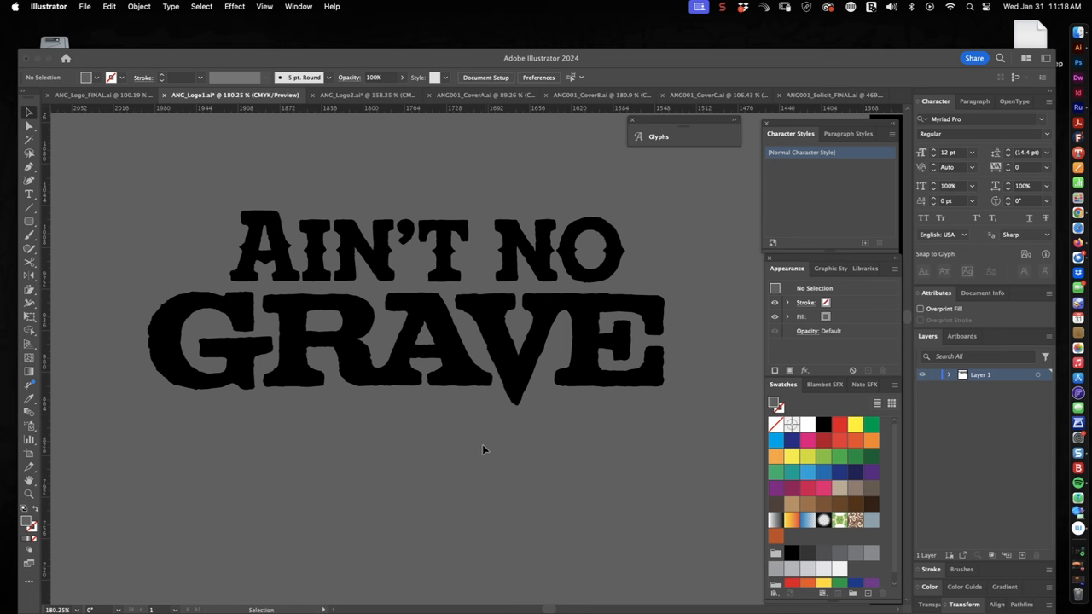
{"action": "mouse_move", "coordinate": [374, 163]}
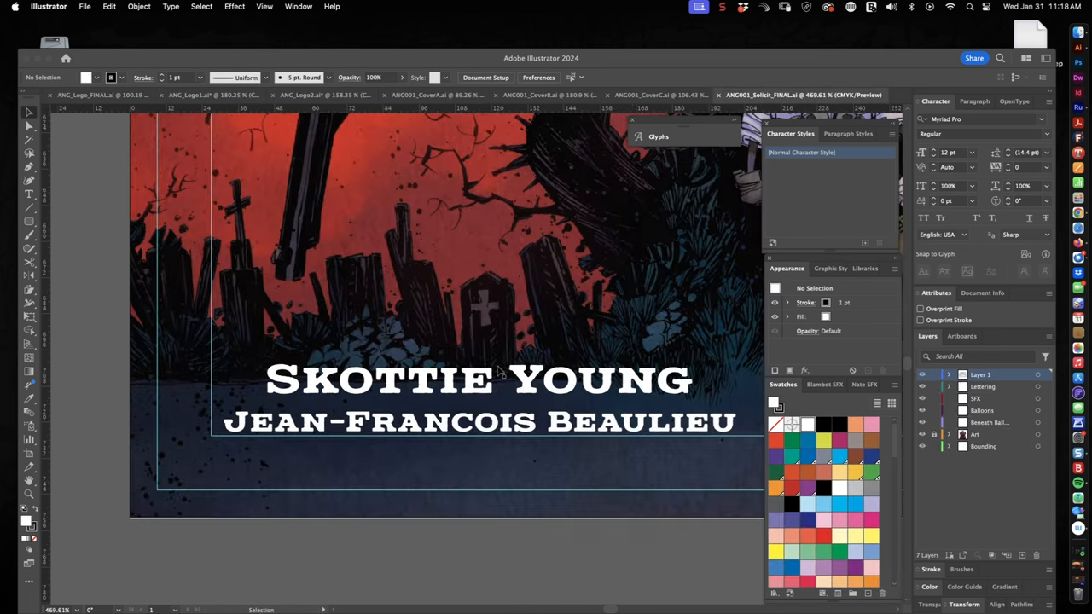
{"action": "mouse_move", "coordinate": [475, 392]}
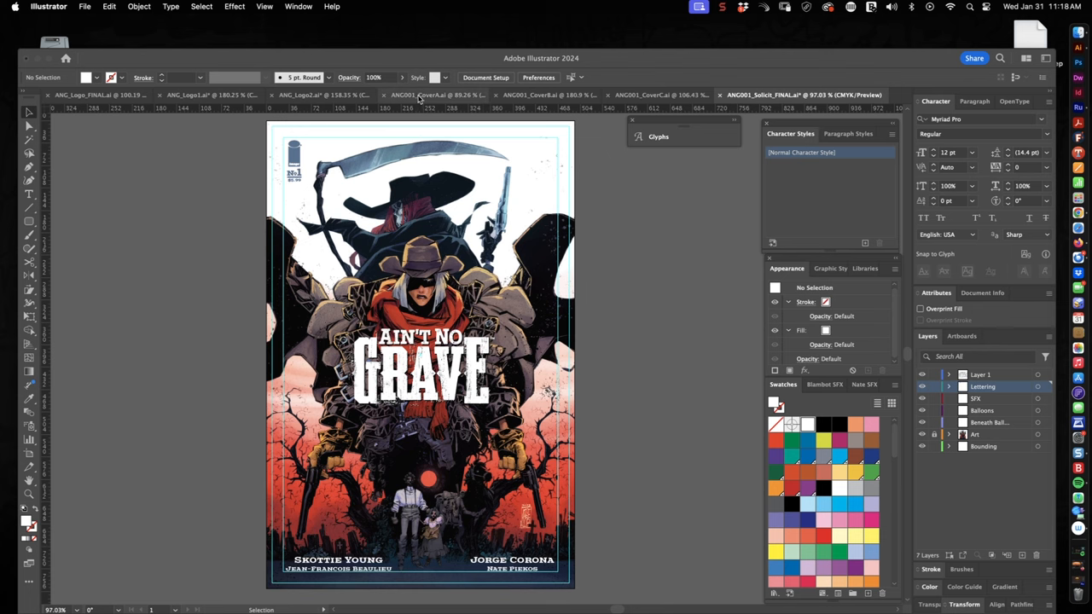
{"action": "left_click", "coordinate": [461, 94]}
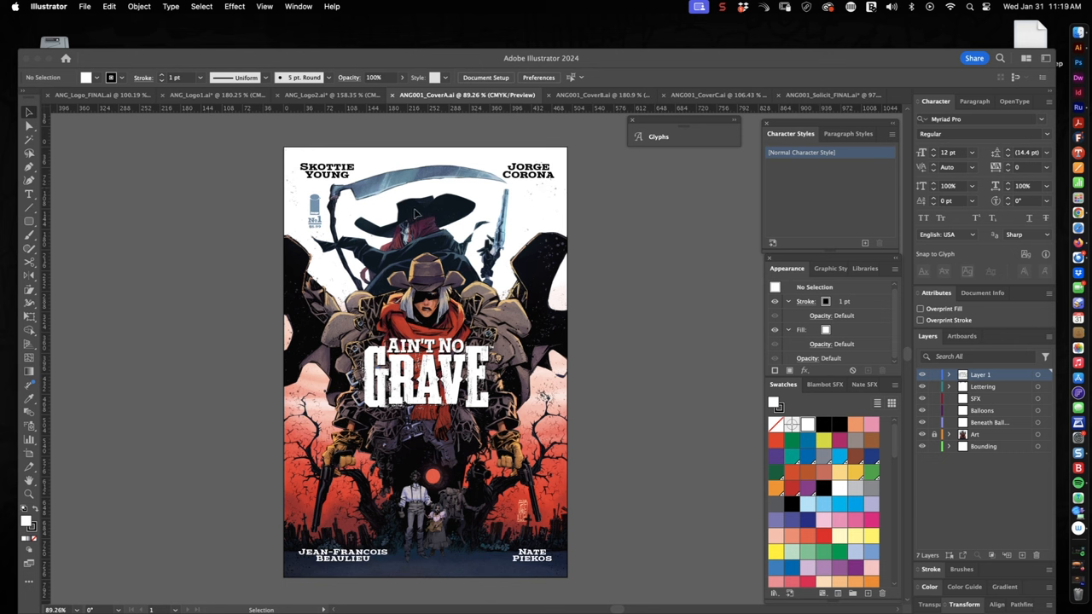
{"action": "mouse_move", "coordinate": [454, 239]}
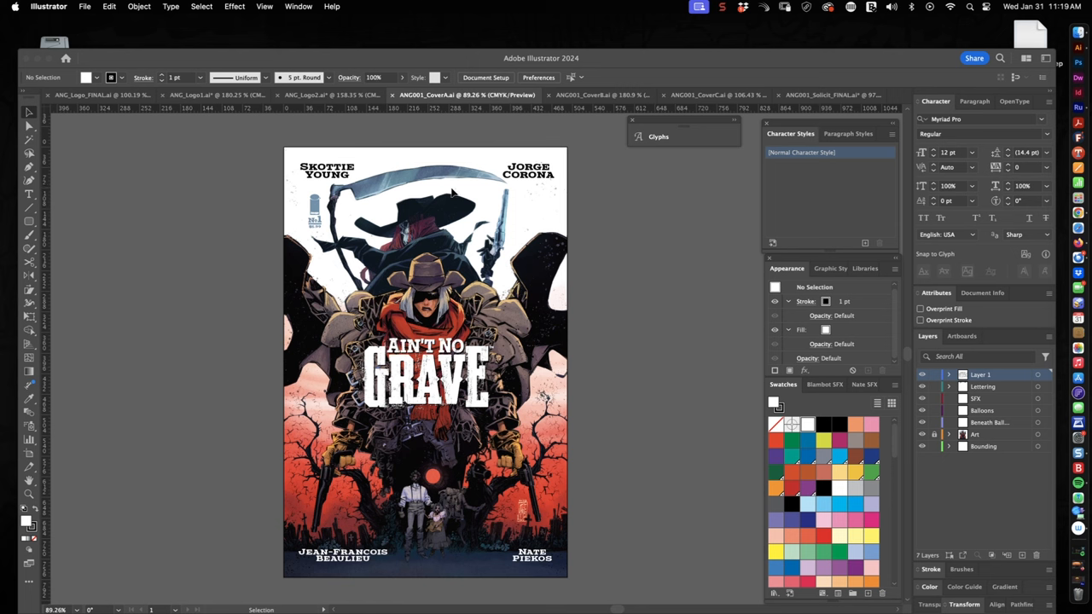
{"action": "mouse_move", "coordinate": [546, 101]}
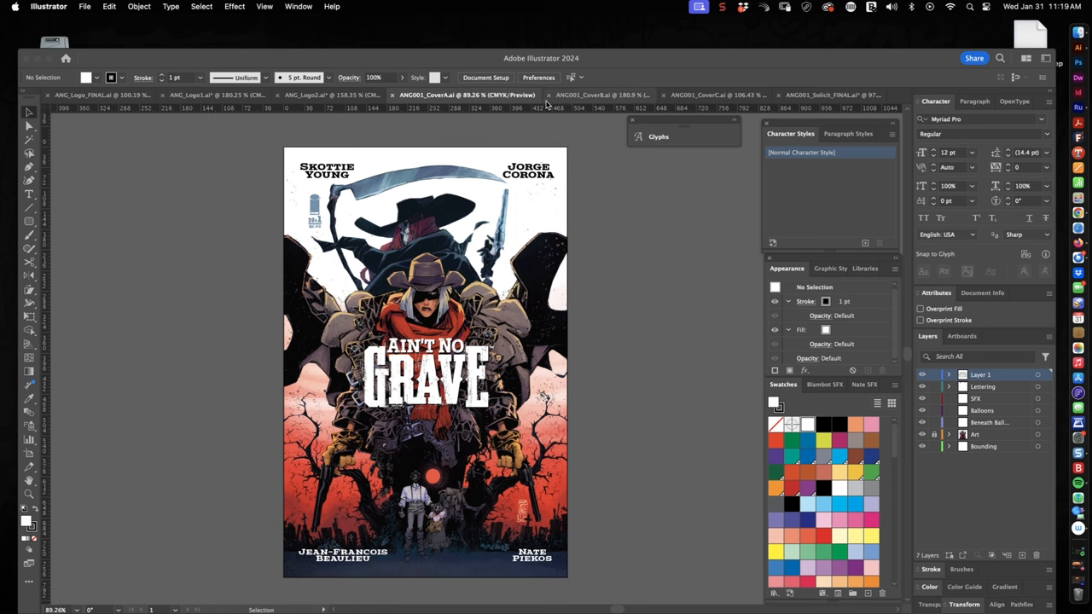
Step: Switch to the ANG001_CoverB document
{"action": "left_click", "coordinate": [580, 94]}
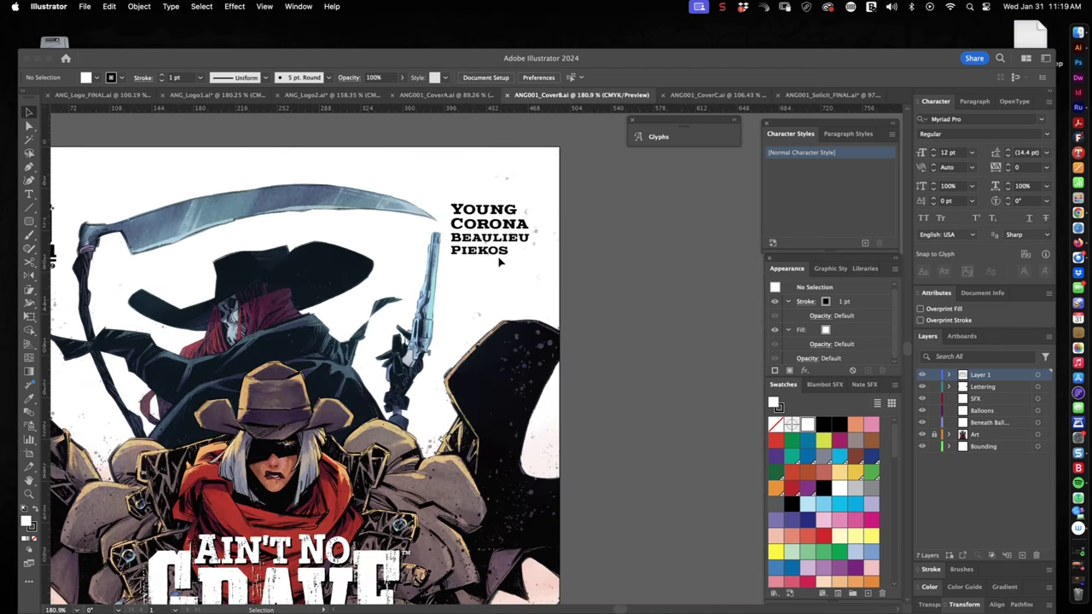
{"action": "mouse_move", "coordinate": [478, 256]}
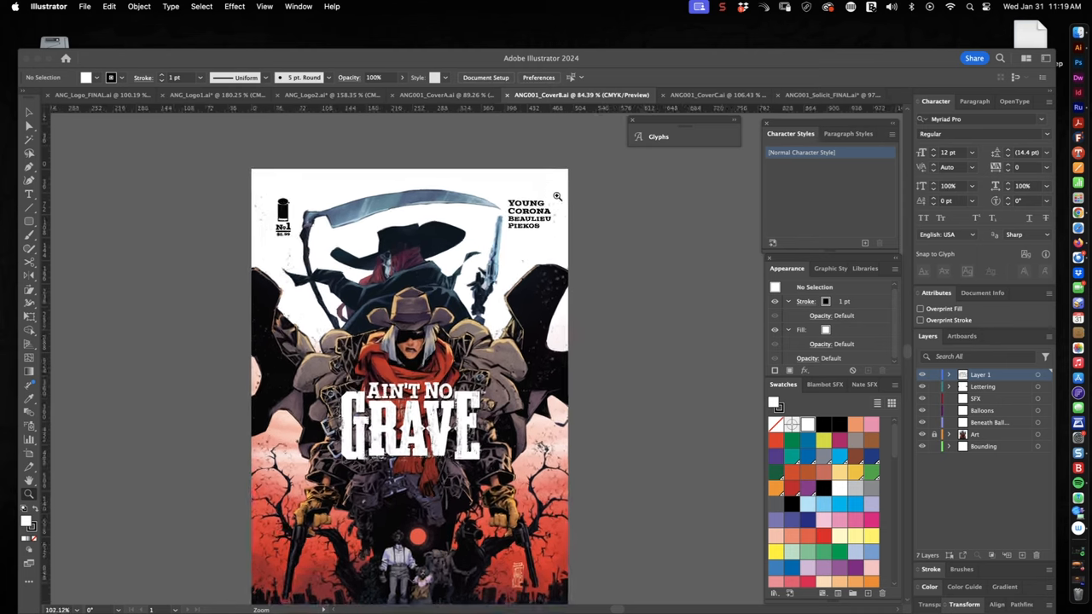
Step: Zoom in on the stacked Young, Corona, Beaulieu, Piekos credits at top right
{"action": "left_click", "coordinate": [558, 196]}
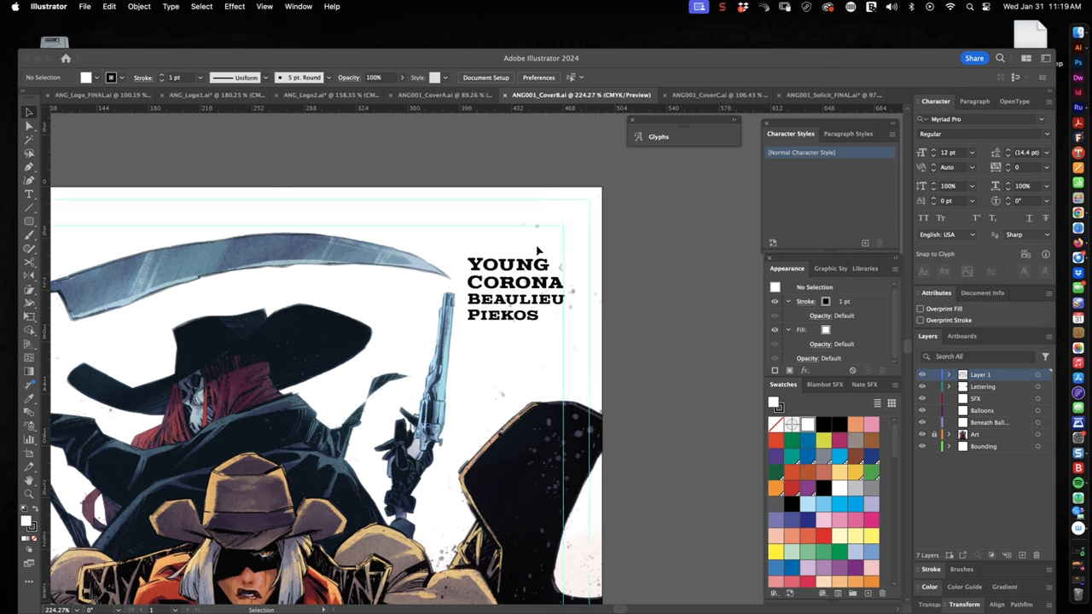
{"action": "mouse_move", "coordinate": [487, 204]}
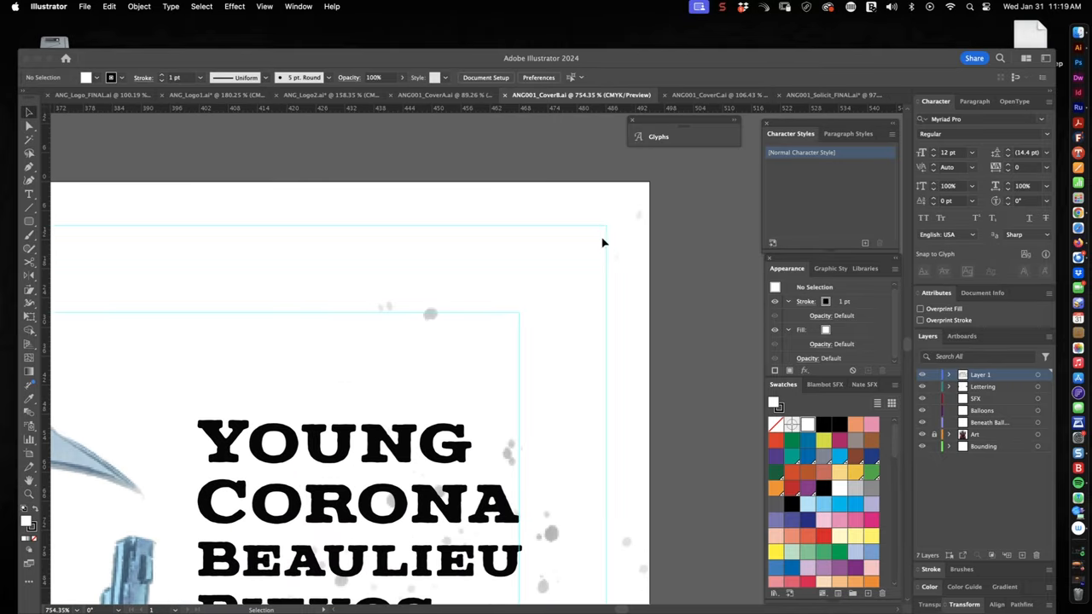
{"action": "mouse_move", "coordinate": [608, 234]}
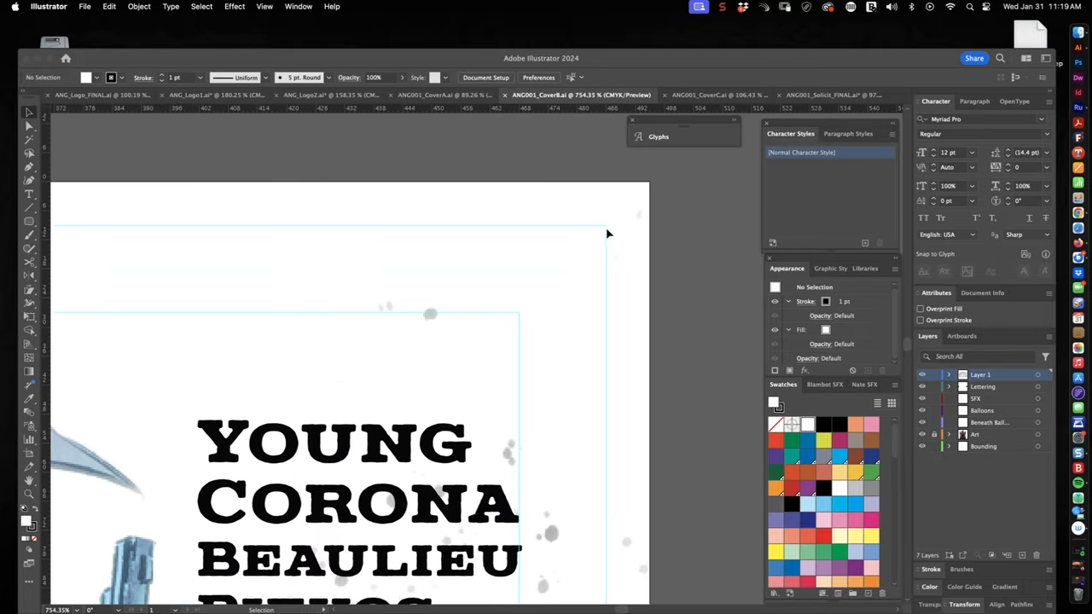
{"action": "mouse_move", "coordinate": [567, 223]}
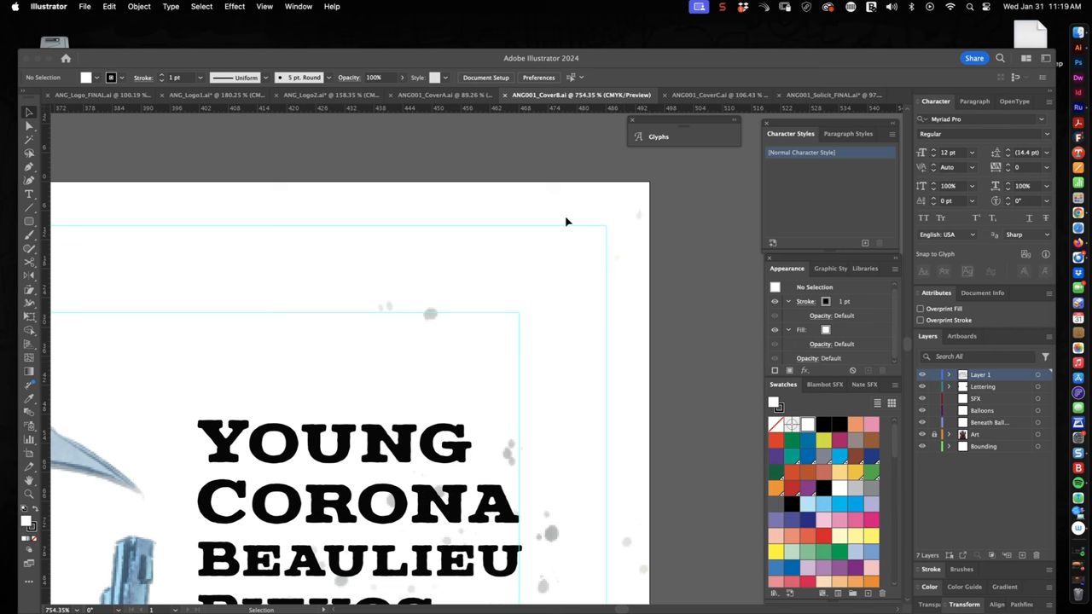
{"action": "mouse_move", "coordinate": [523, 326]}
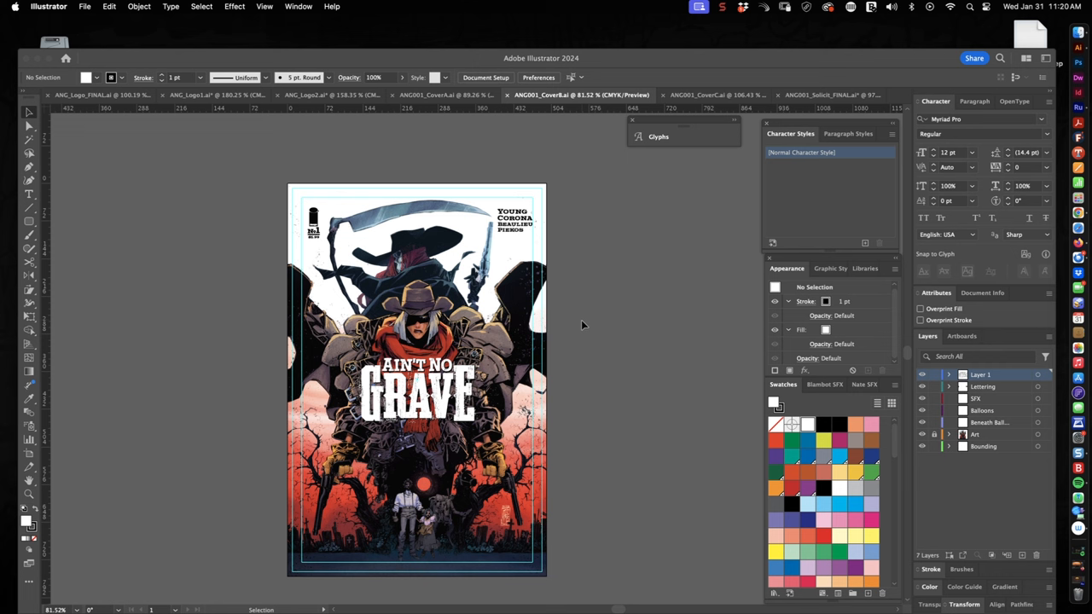
{"action": "mouse_move", "coordinate": [593, 224]}
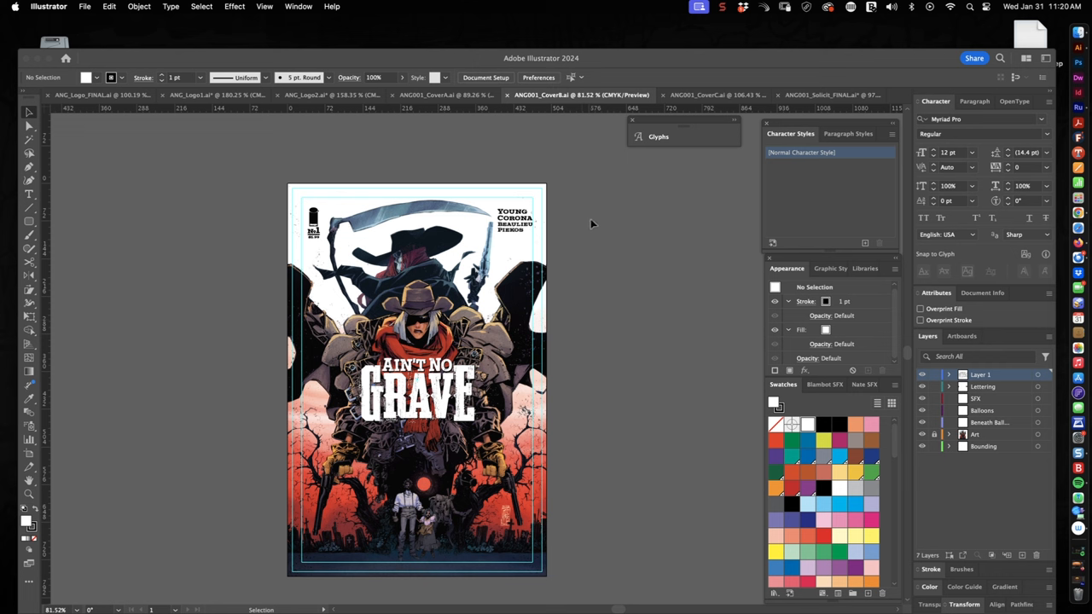
{"action": "mouse_move", "coordinate": [692, 80]}
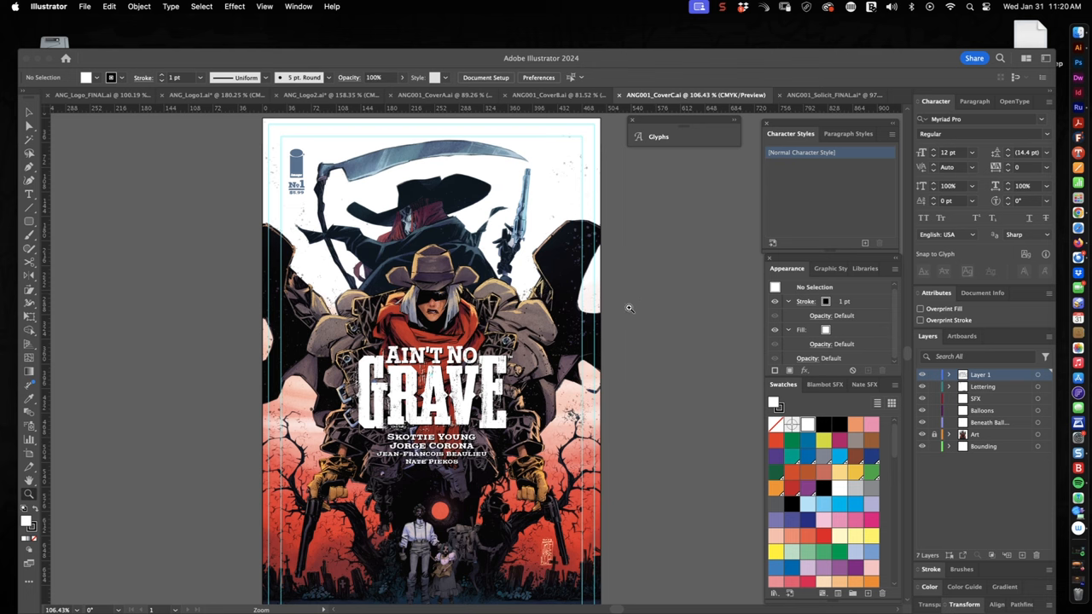
{"action": "mouse_move", "coordinate": [591, 341]}
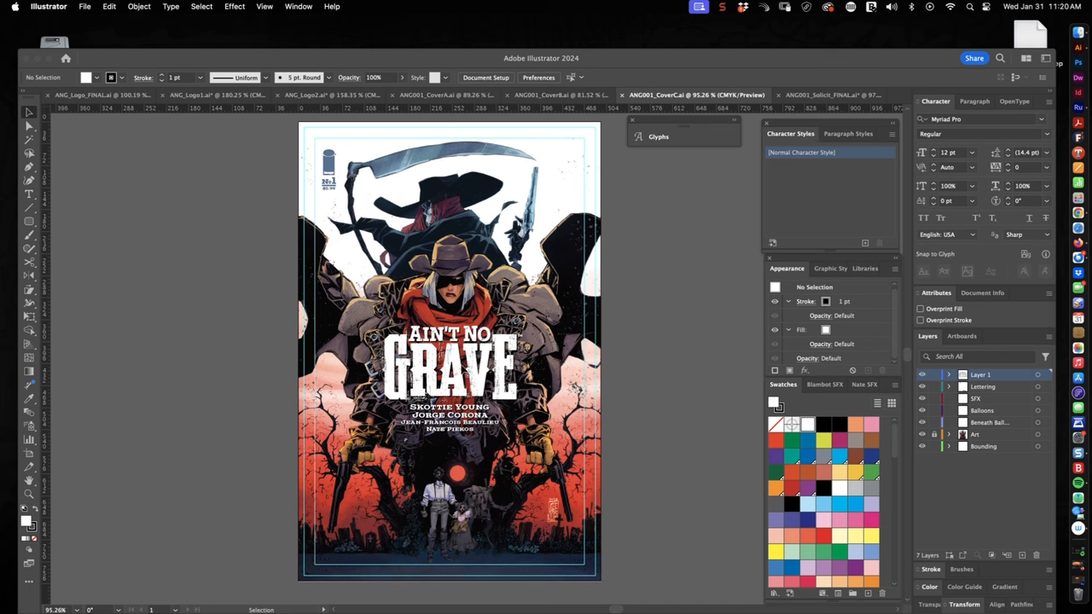
{"action": "mouse_move", "coordinate": [457, 163]}
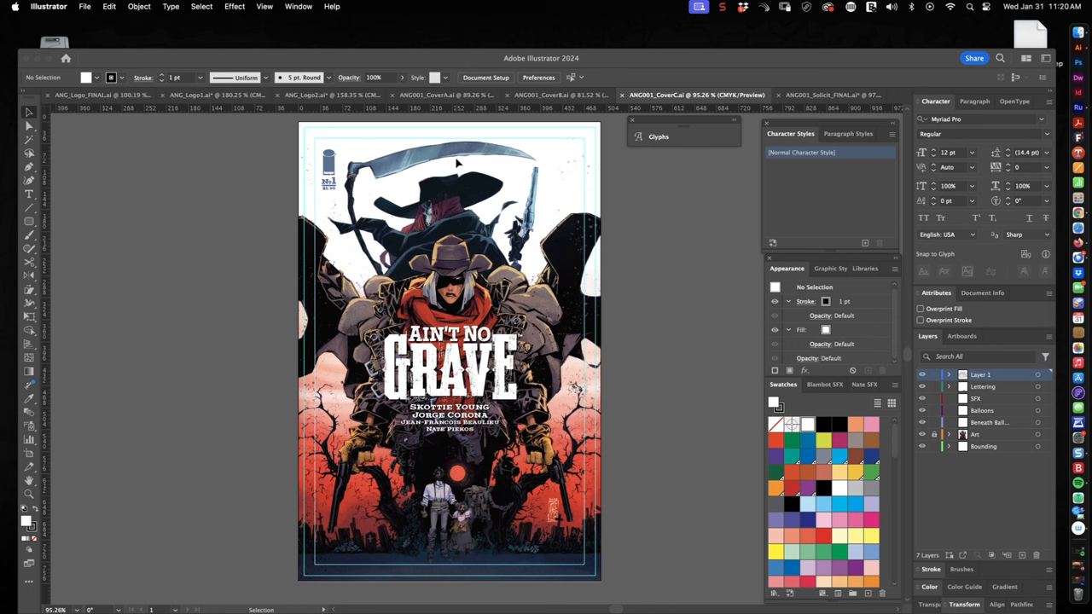
{"action": "mouse_move", "coordinate": [664, 341]}
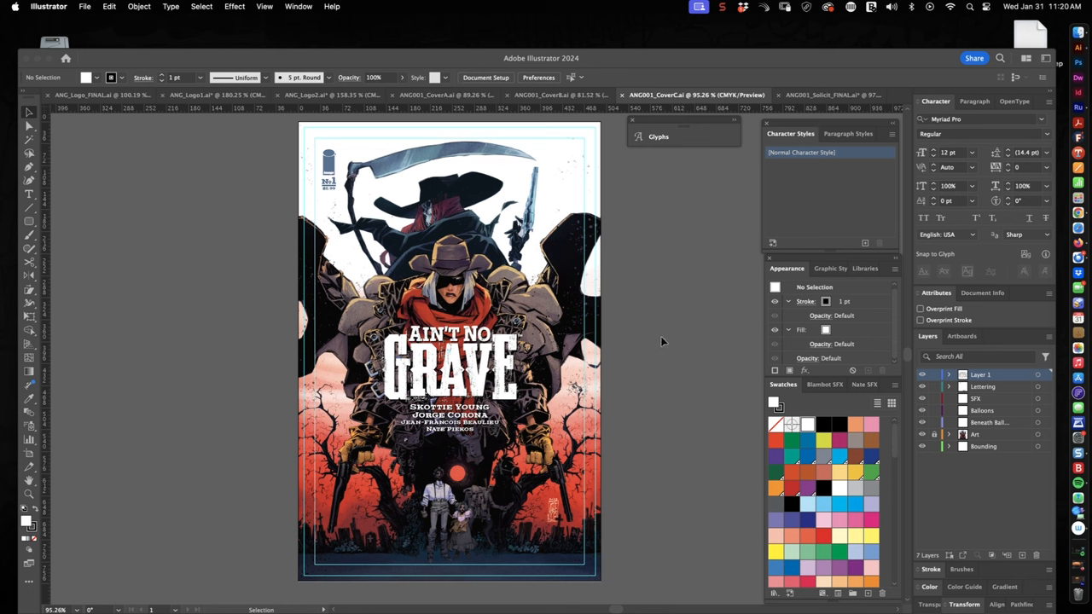
{"action": "mouse_move", "coordinate": [657, 331]}
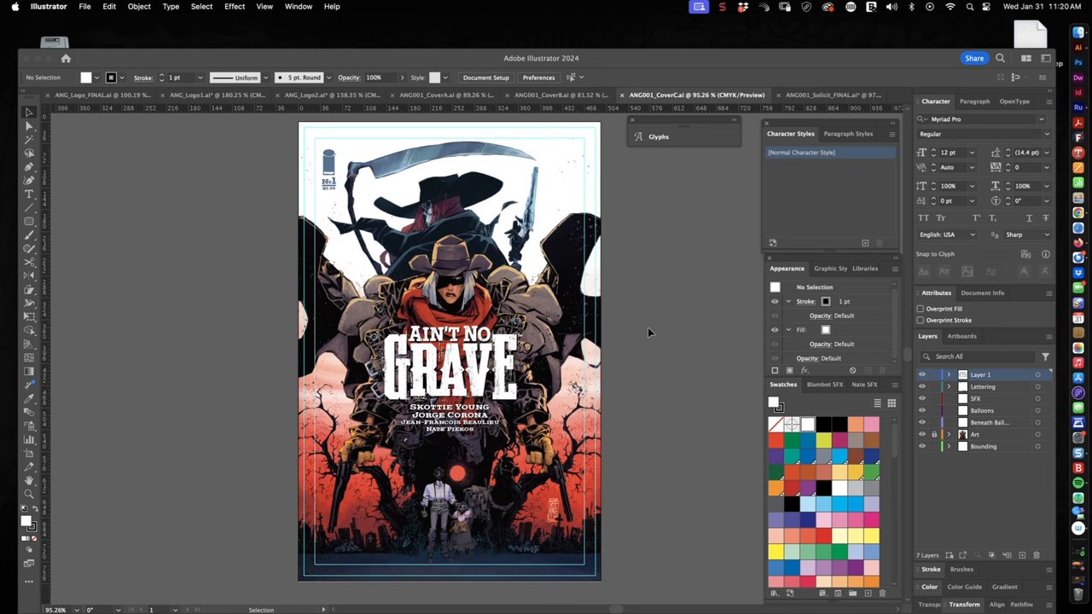
{"action": "mouse_move", "coordinate": [661, 356]}
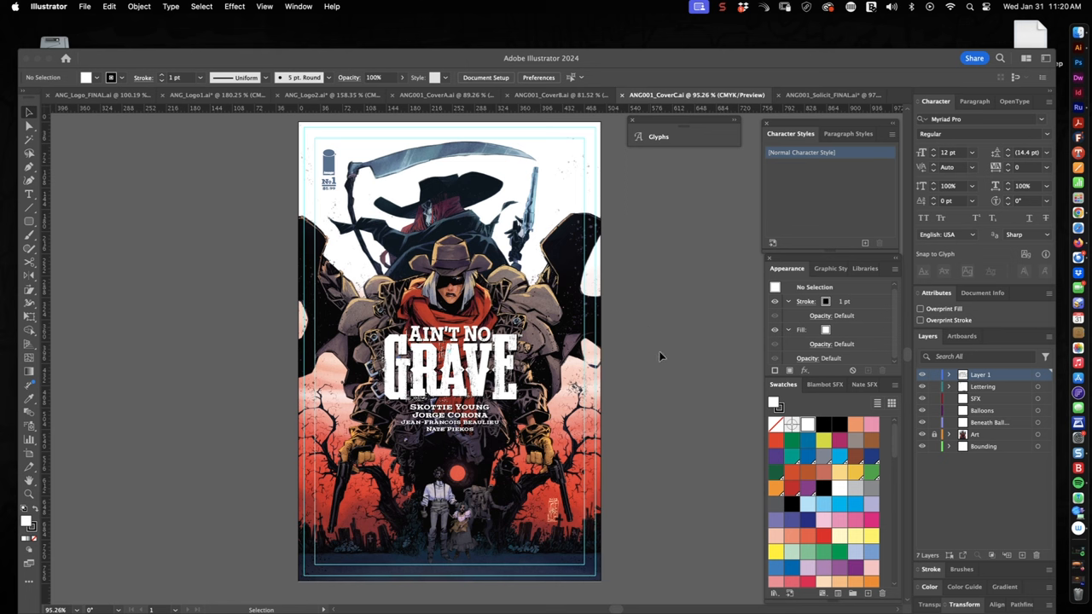